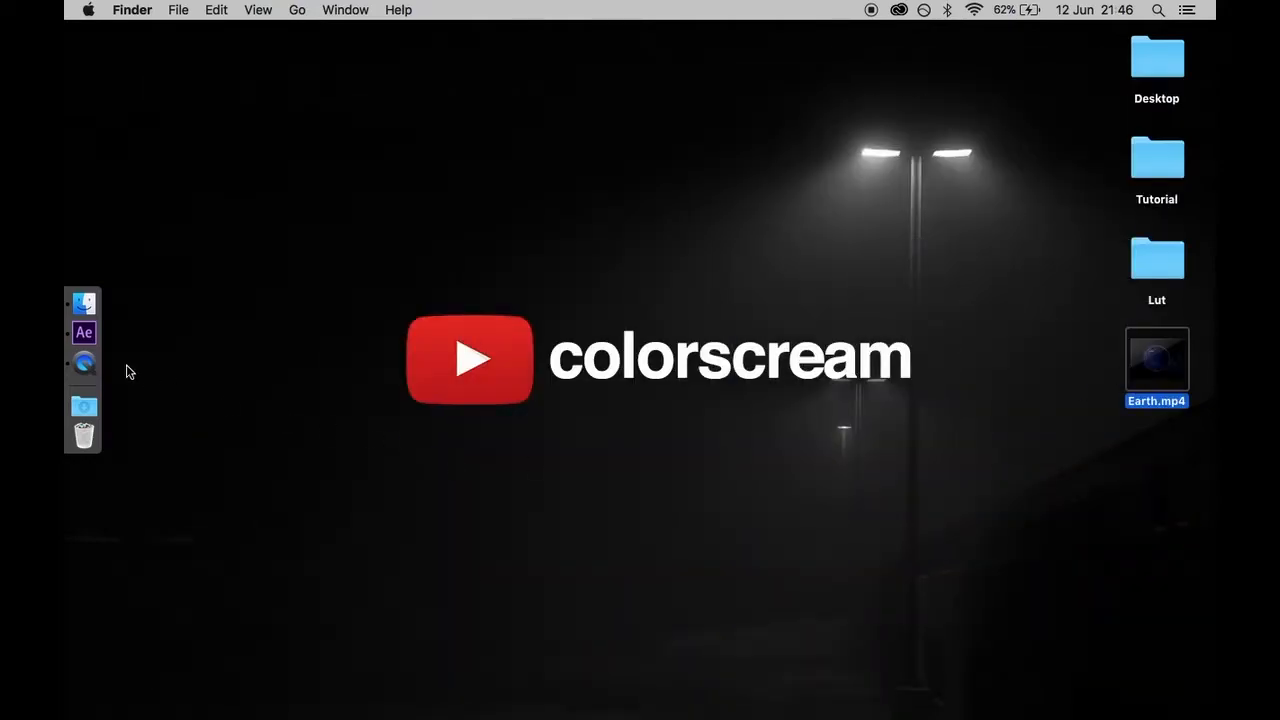
Name the new 1920×1080, 25 fps HDTV composition 'Earth Composition'
left_click(84, 332)
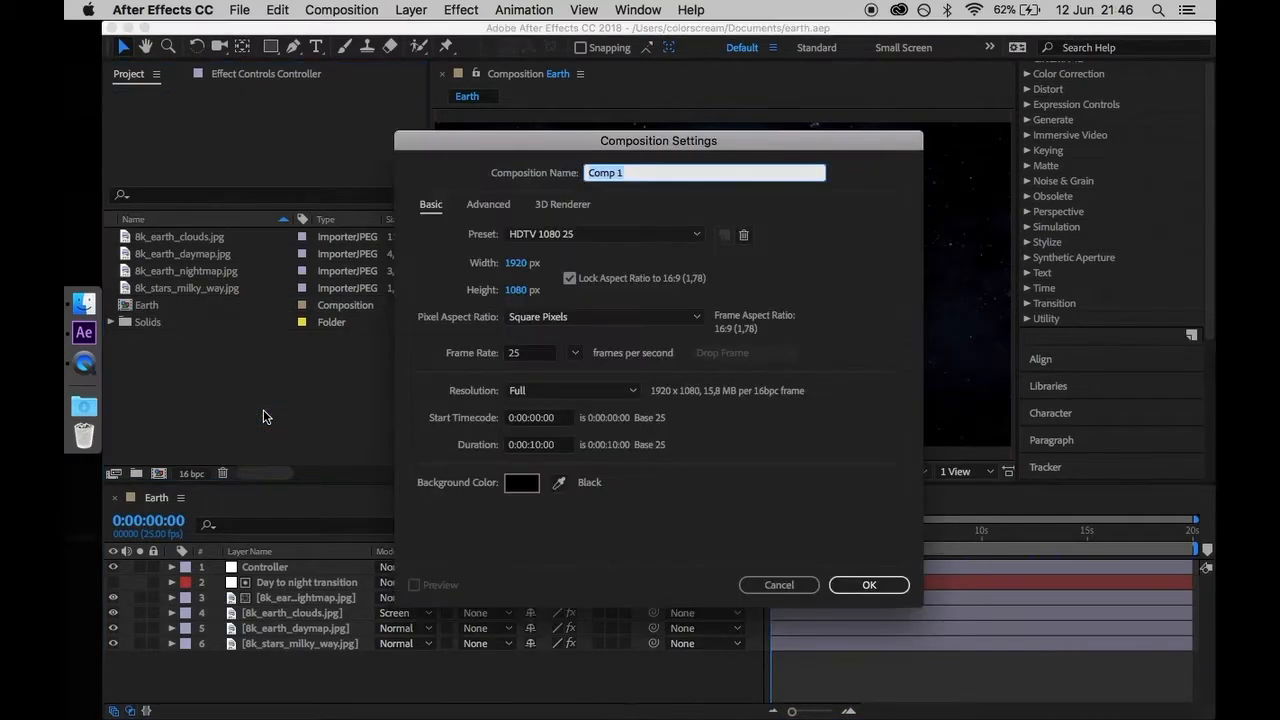
type("Earth Co")
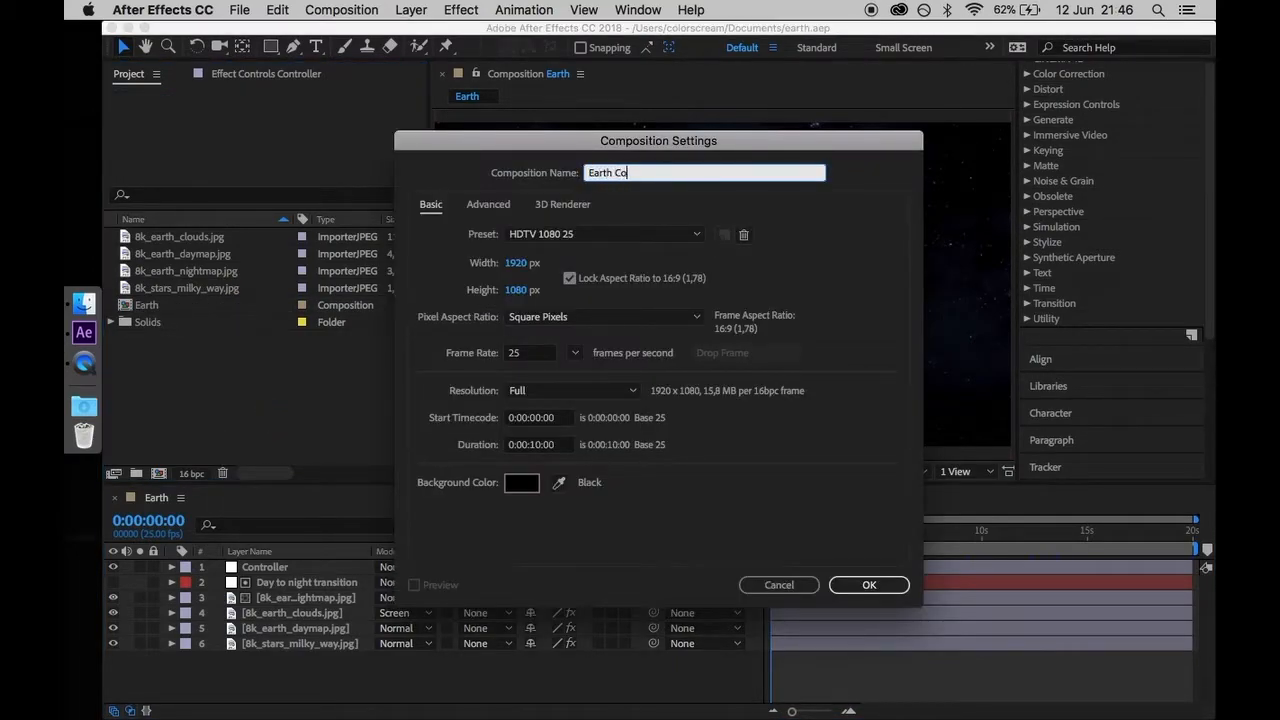
type("mposition")
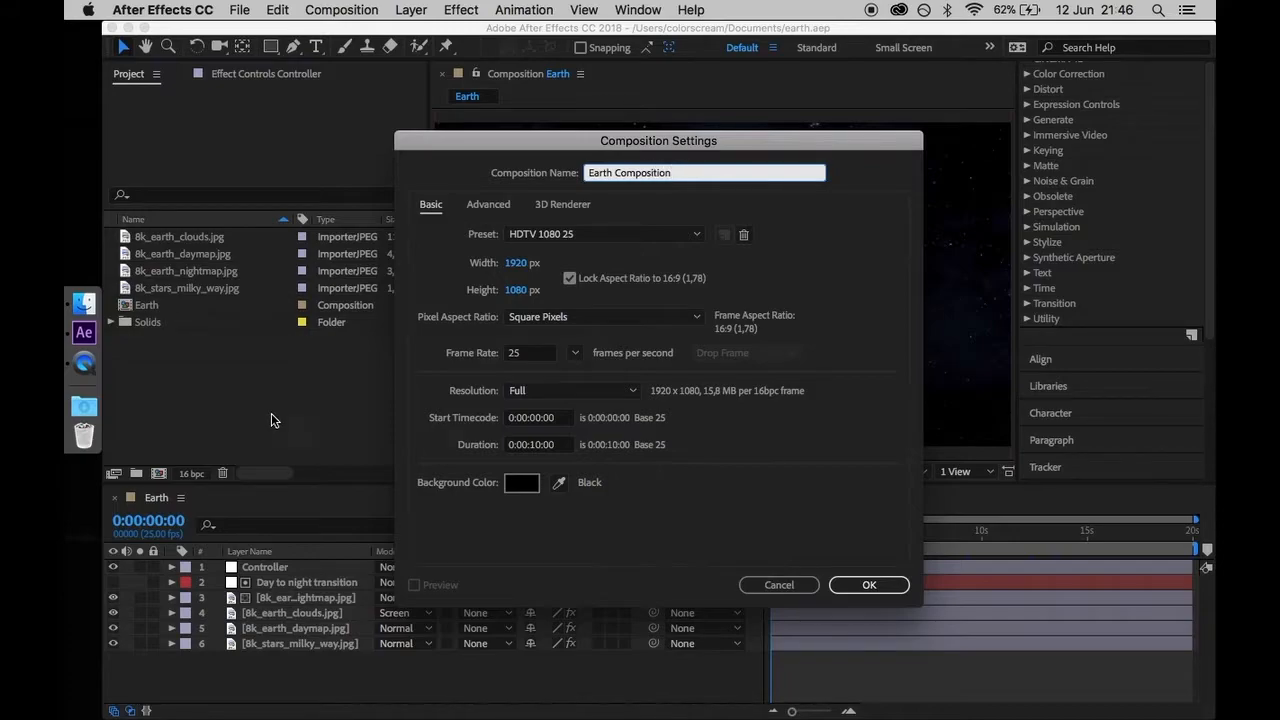
mouse_move(857, 586)
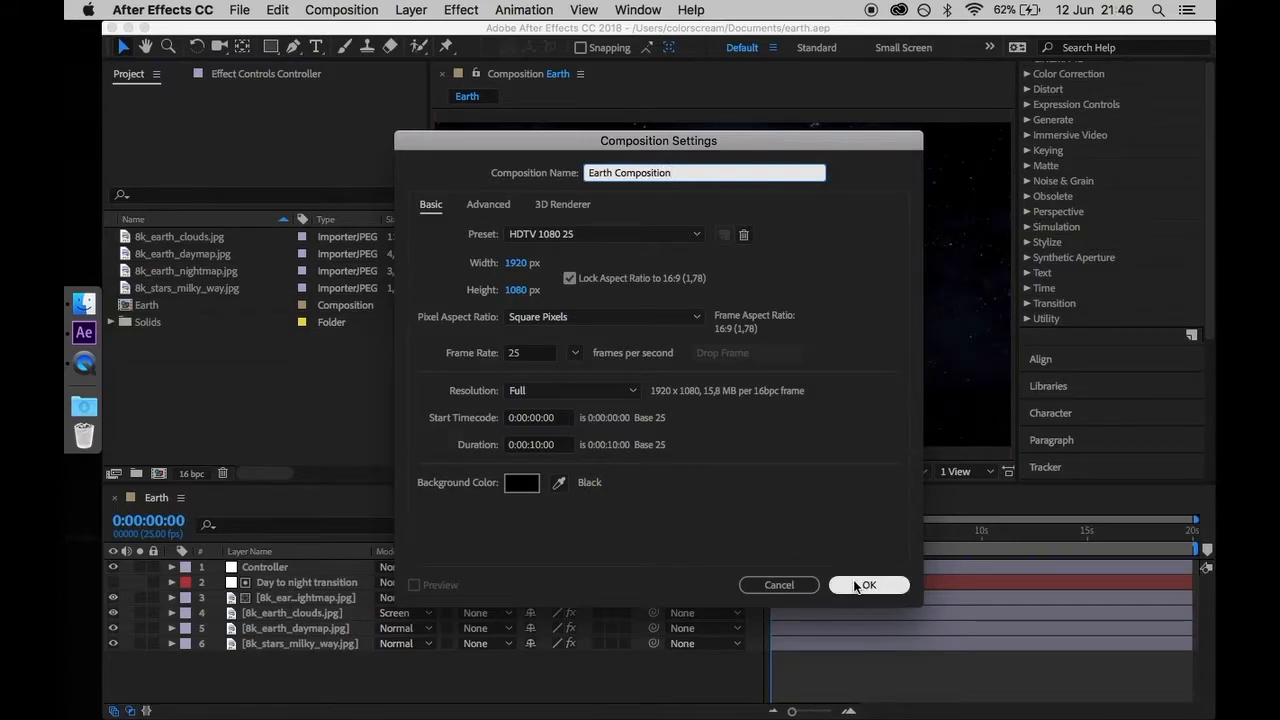
Confirm the composition and apply CC Sphere to the daymap layer
left_click(866, 584)
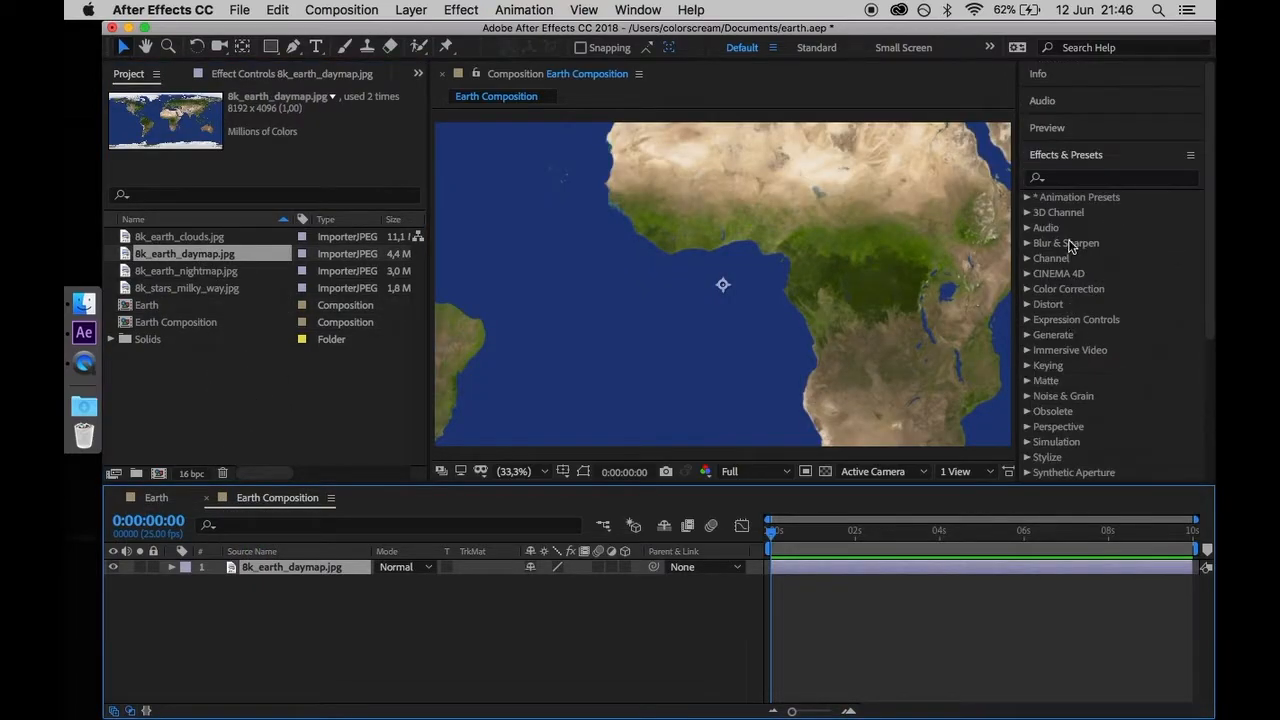
type("cc sphere")
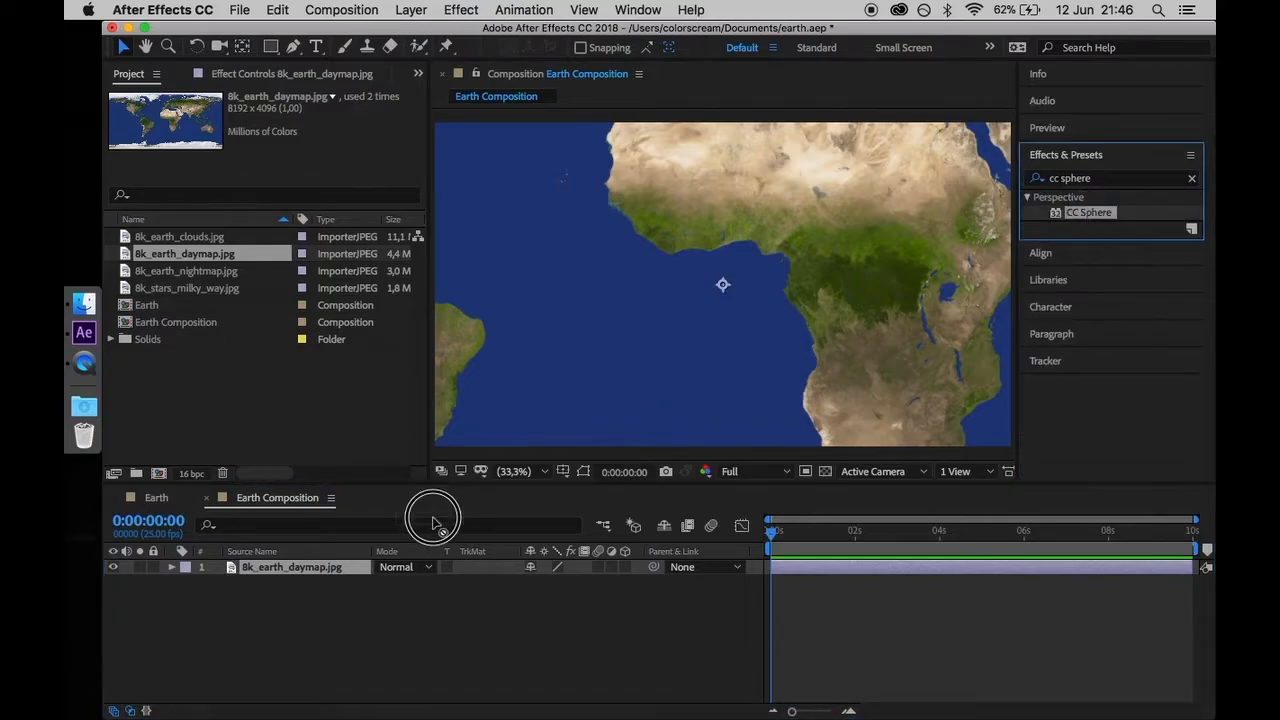
double_click(1089, 212)
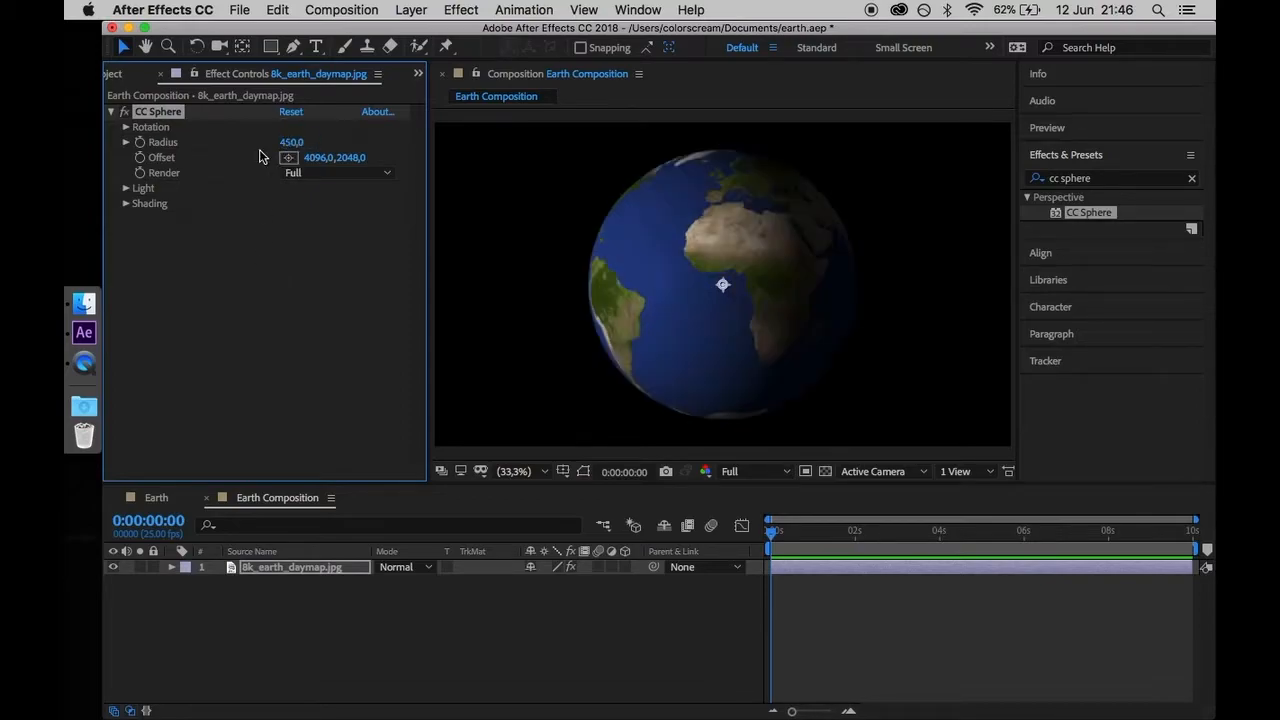
Set the CC Sphere Light Direction to -35° and review its shading settings
left_click(127, 188)
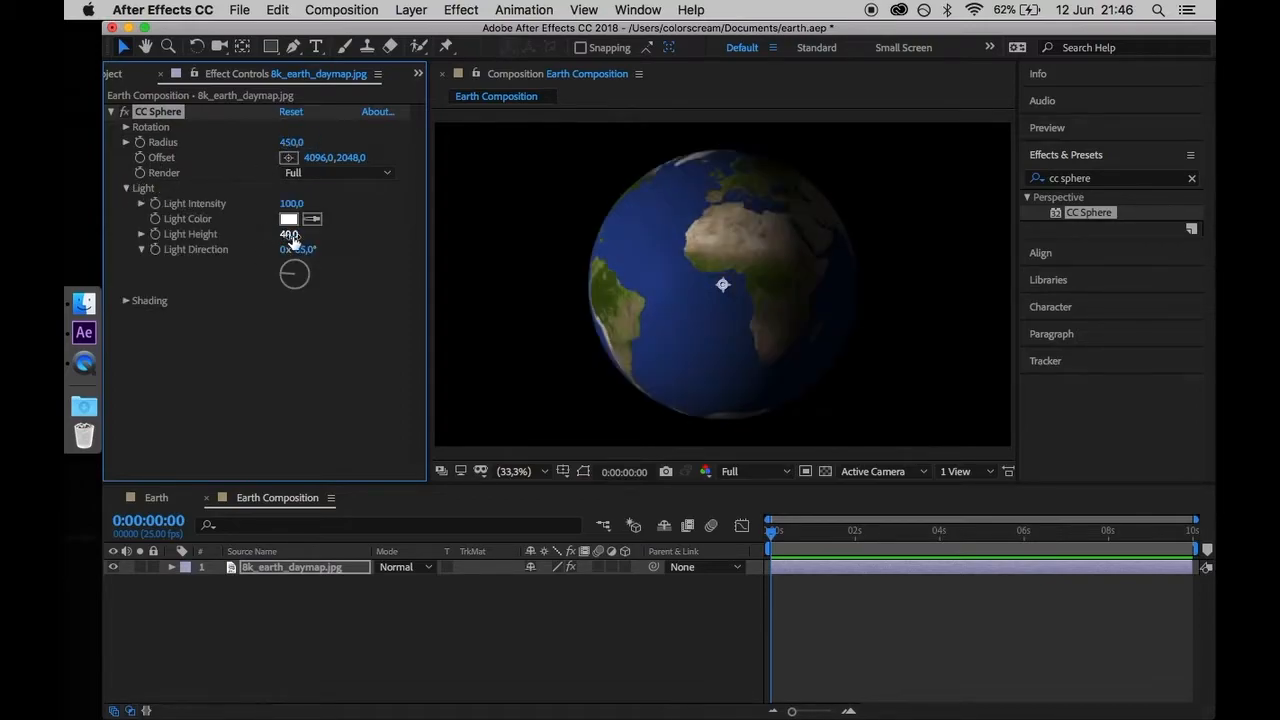
double_click(297, 249)
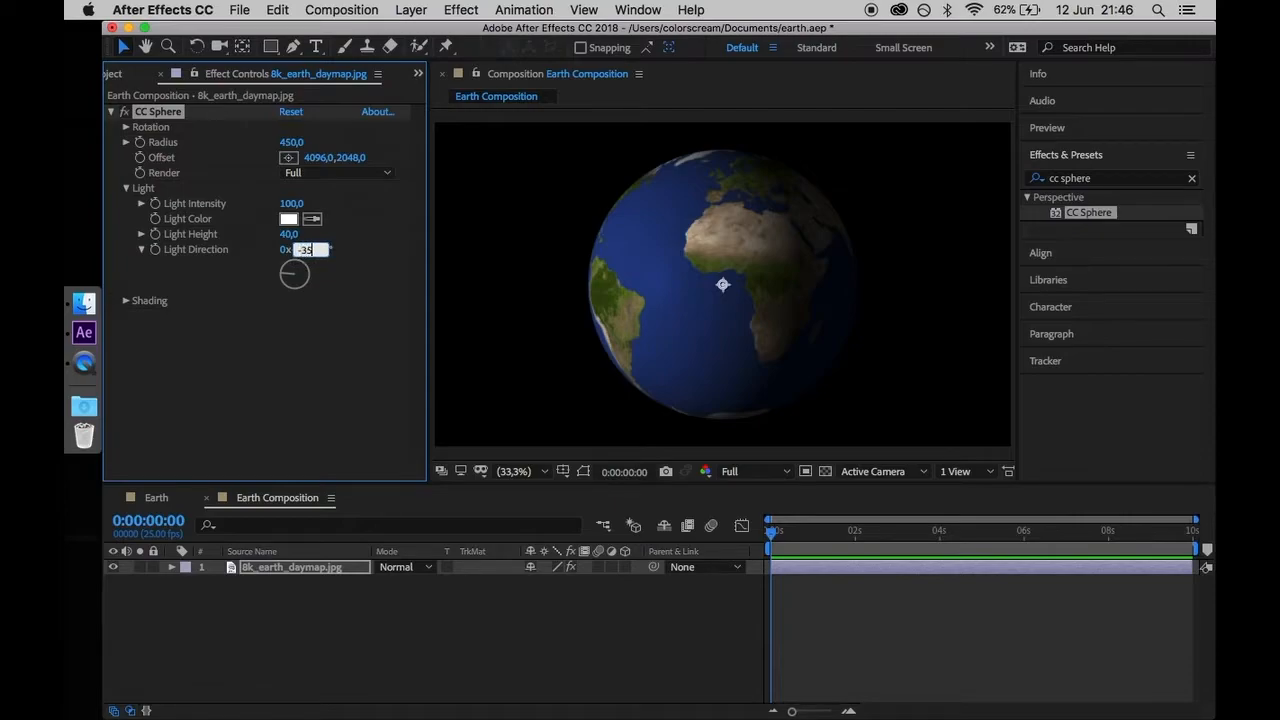
left_click(126, 300)
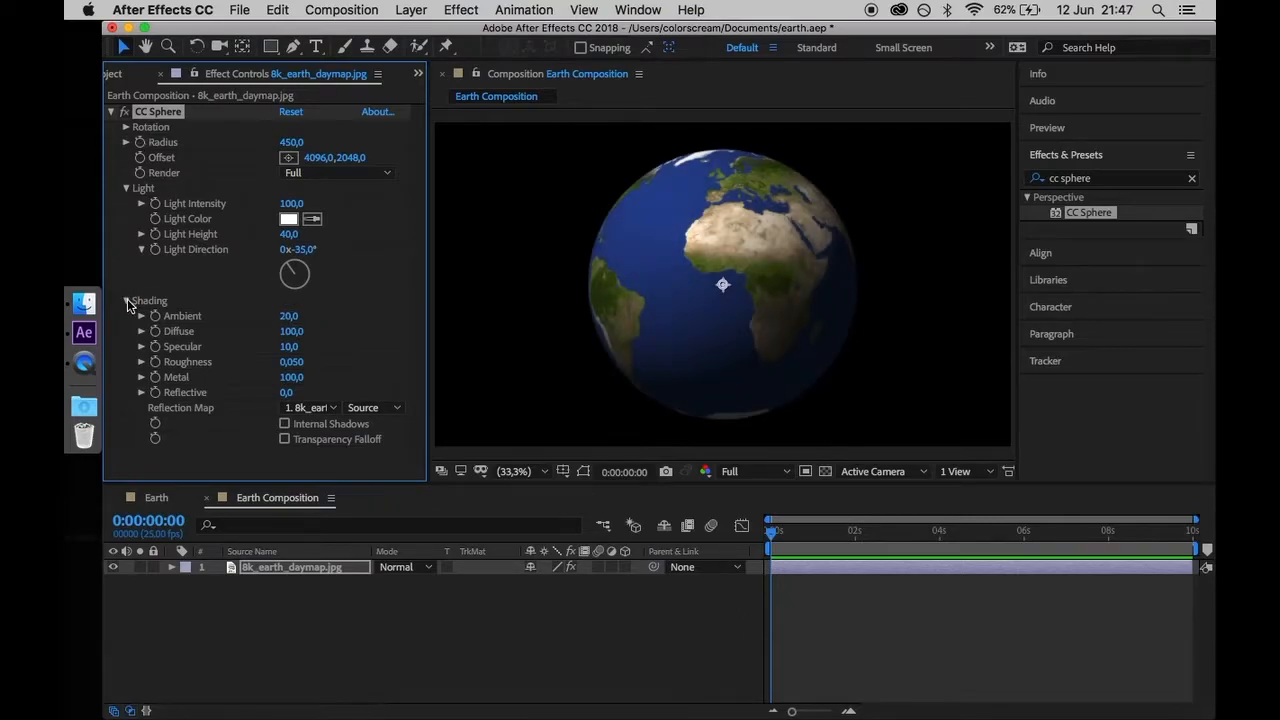
left_click(125, 188)
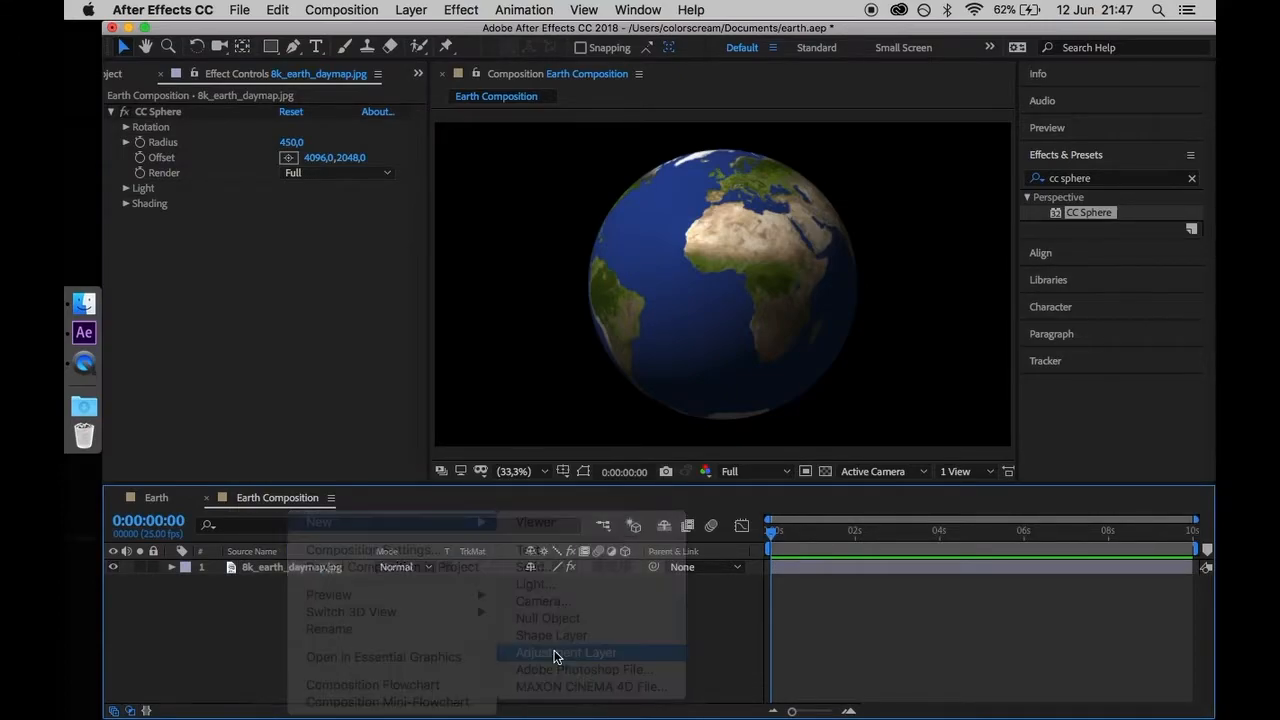
Create a Controller adjustment layer with an 'Earth rotation speed' slider set to 20
left_click(565, 652)
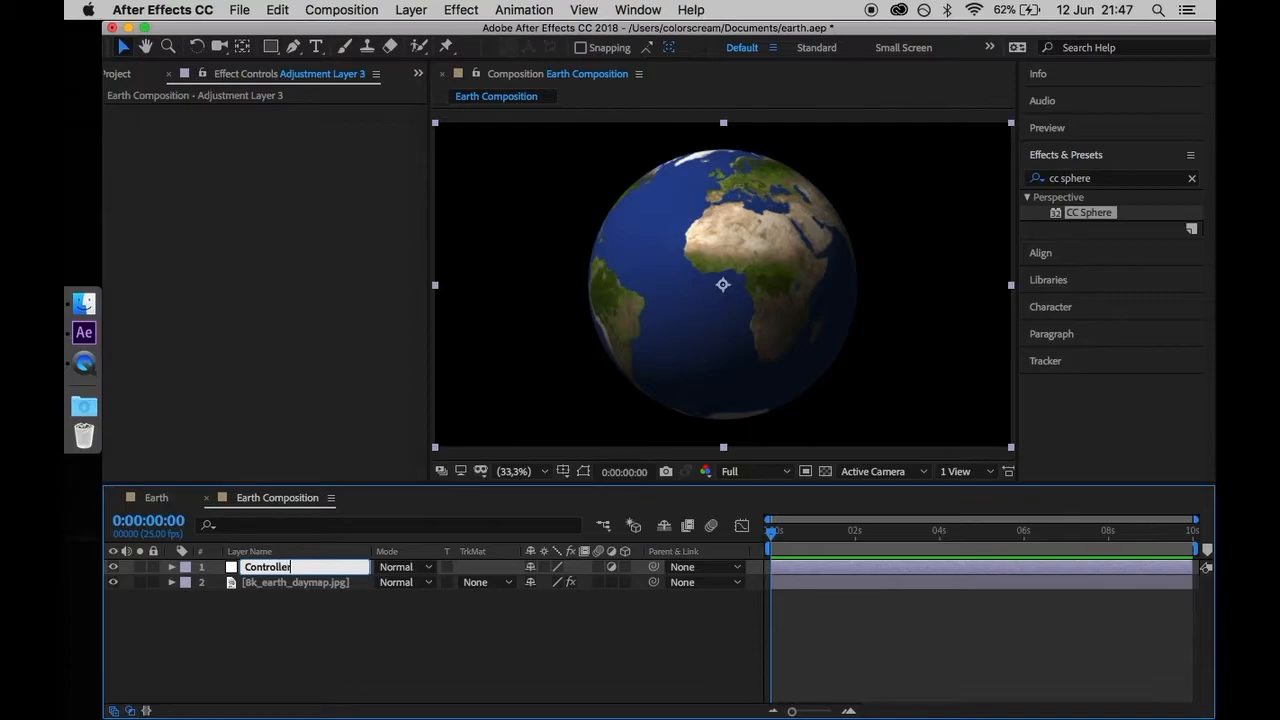
key("Return")
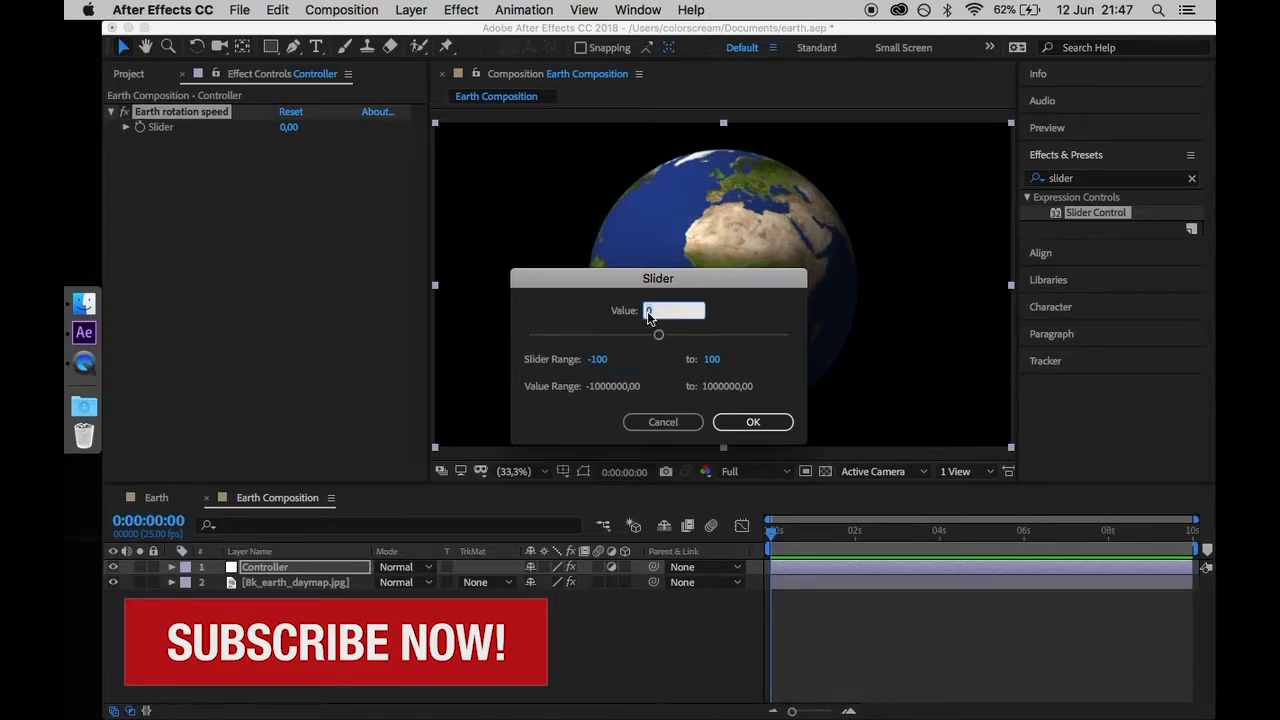
left_click(752, 421)
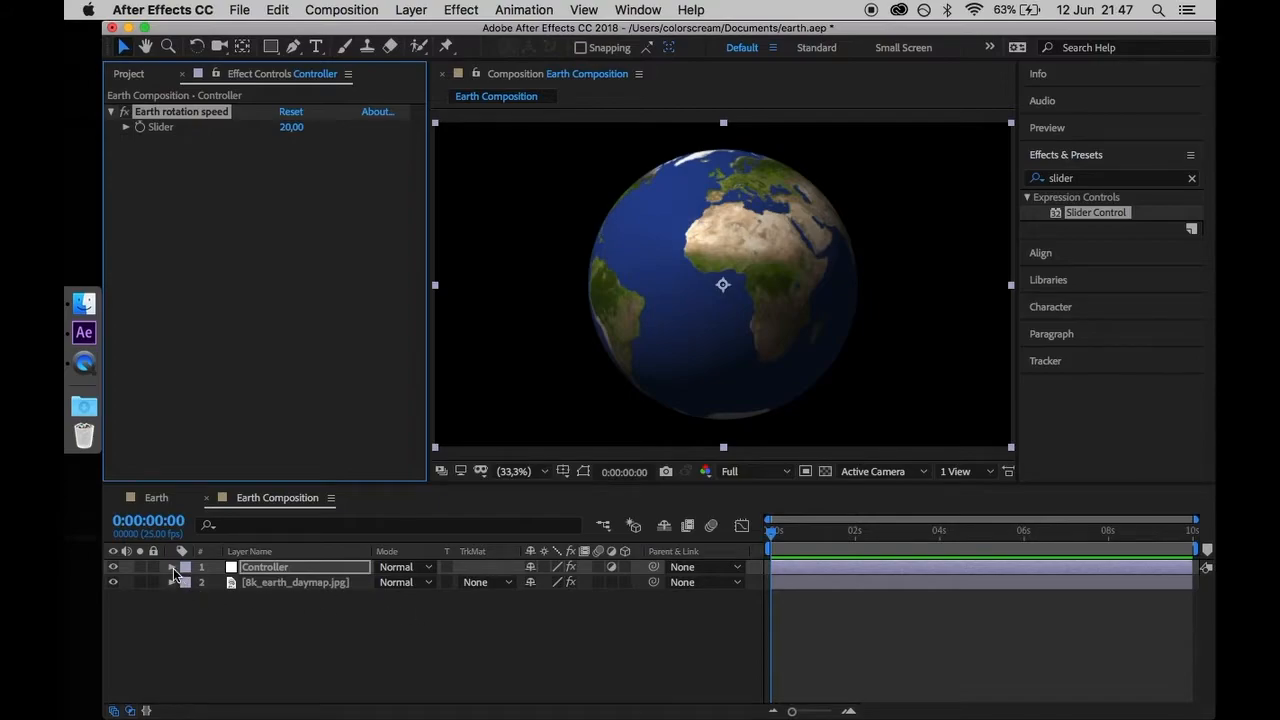
left_click(172, 567)
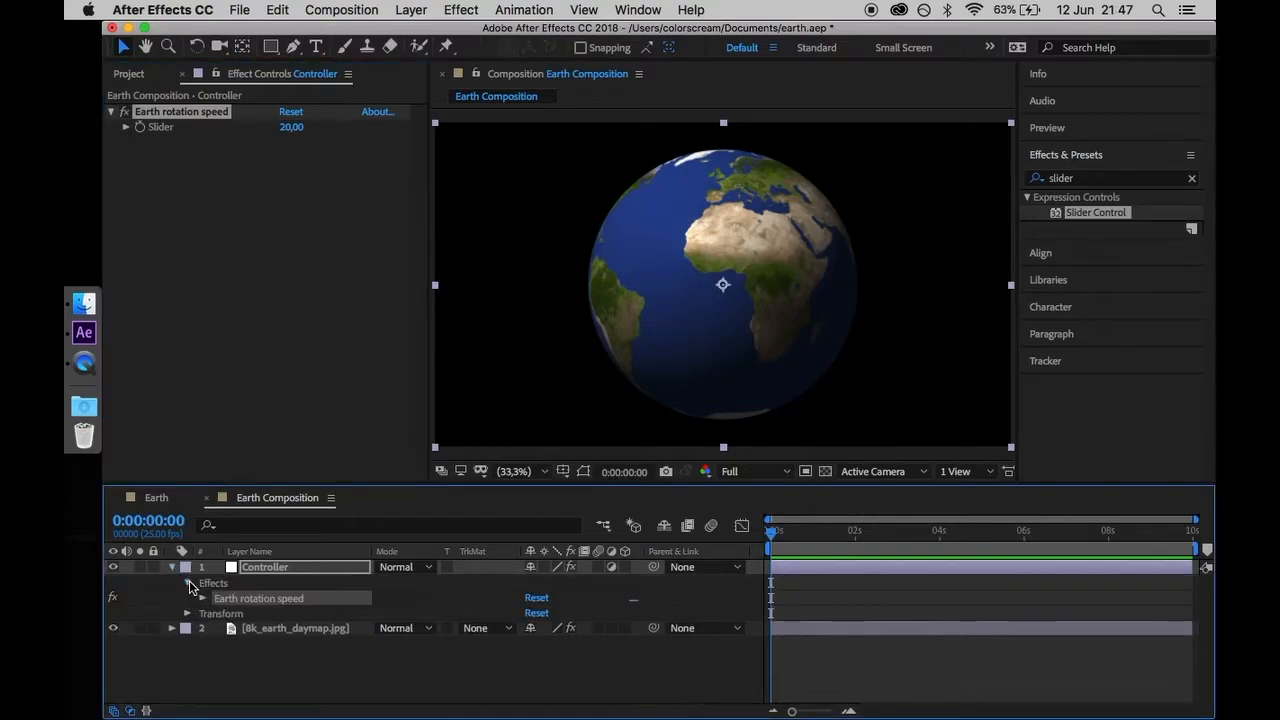
left_click(203, 598)
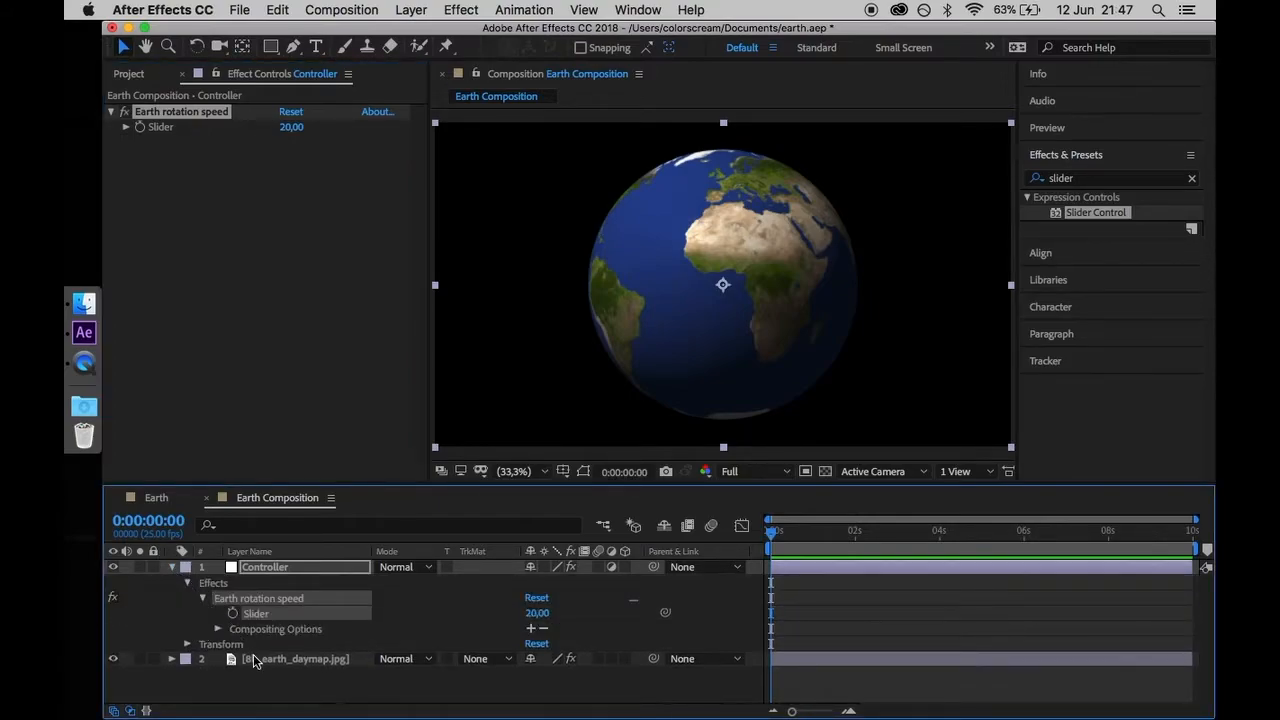
Set the daymap Rotation Y expression to time * the Controller slider, then scrub to preview
left_click(295, 658)
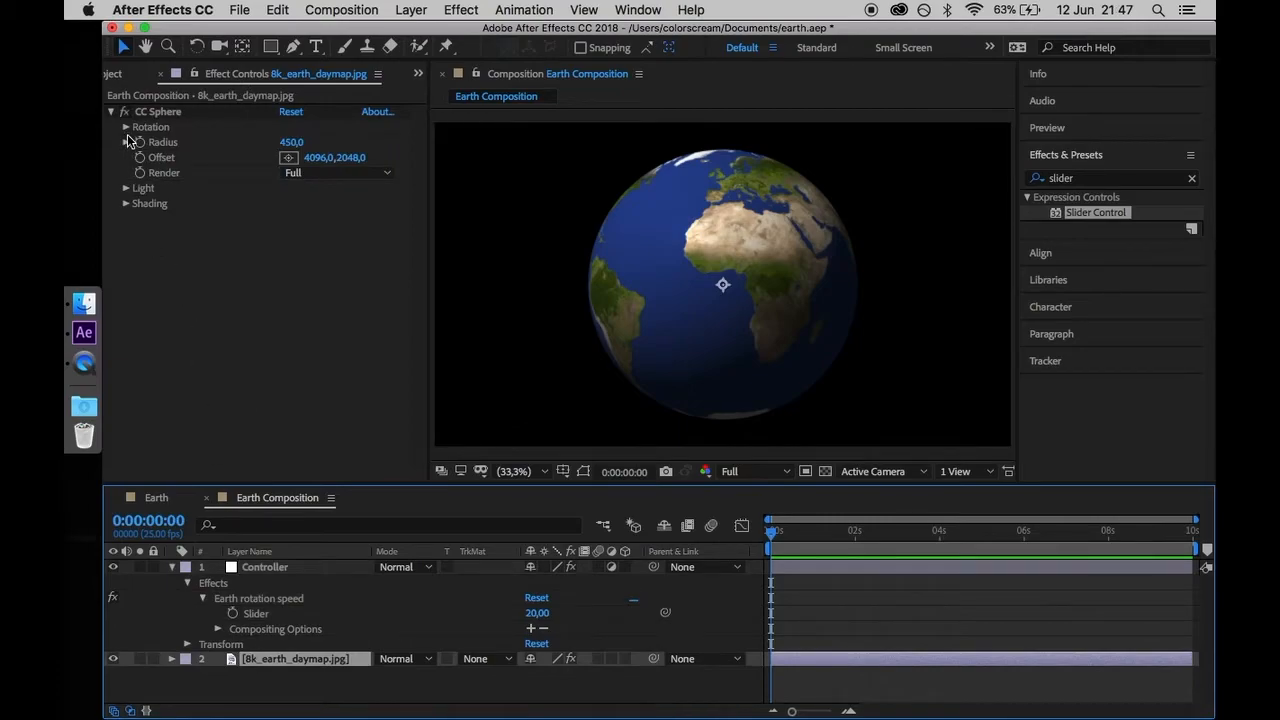
left_click(126, 126)
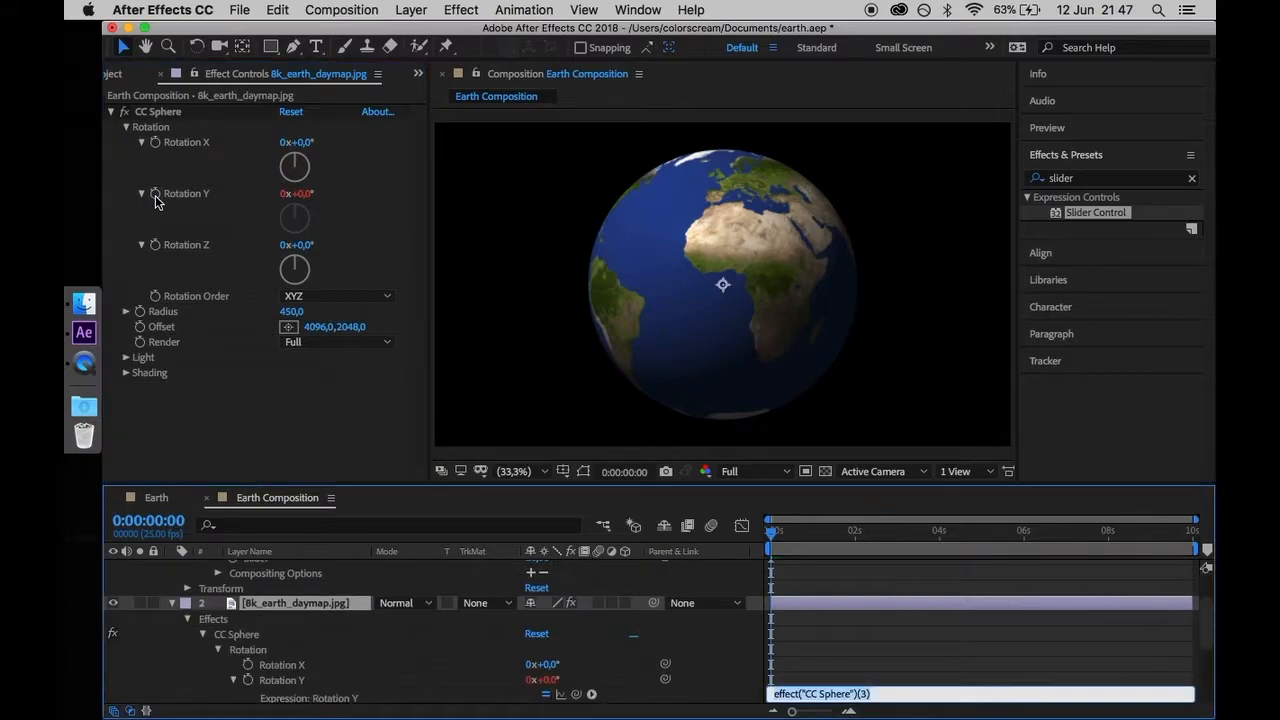
type("time * thisComp.layer(\"Controller\").")
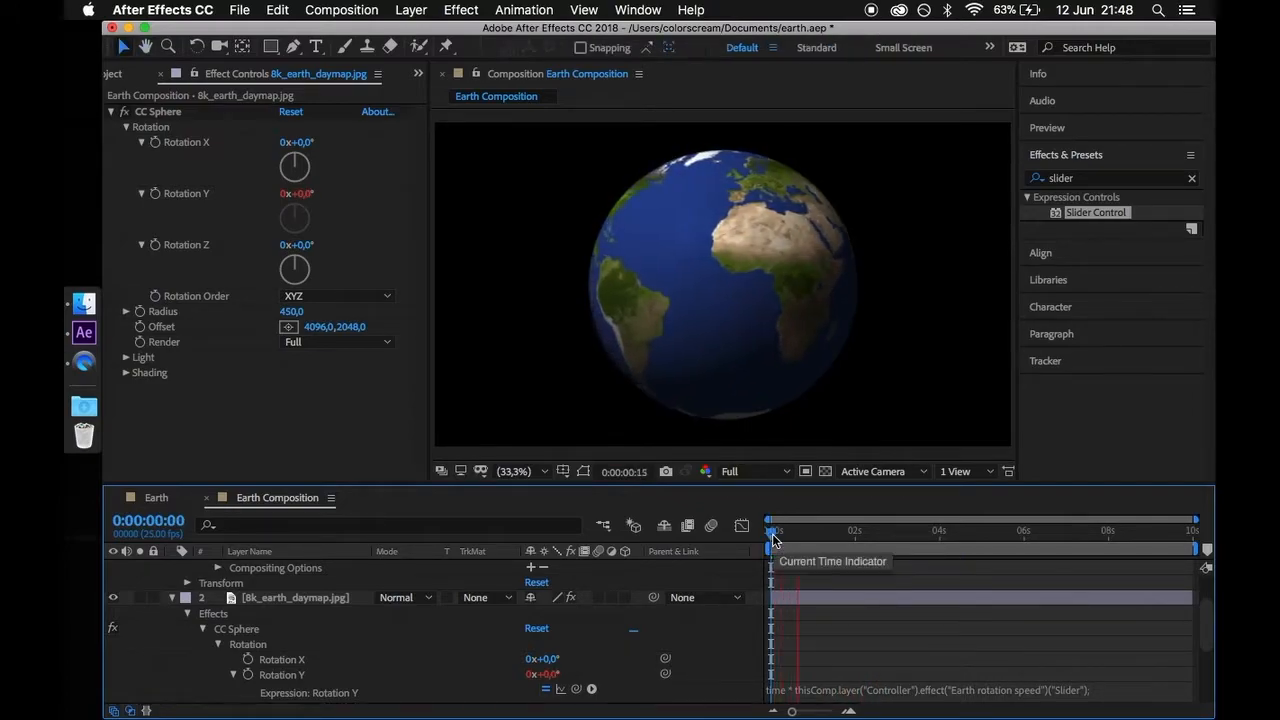
left_click_drag(773, 530, 878, 530)
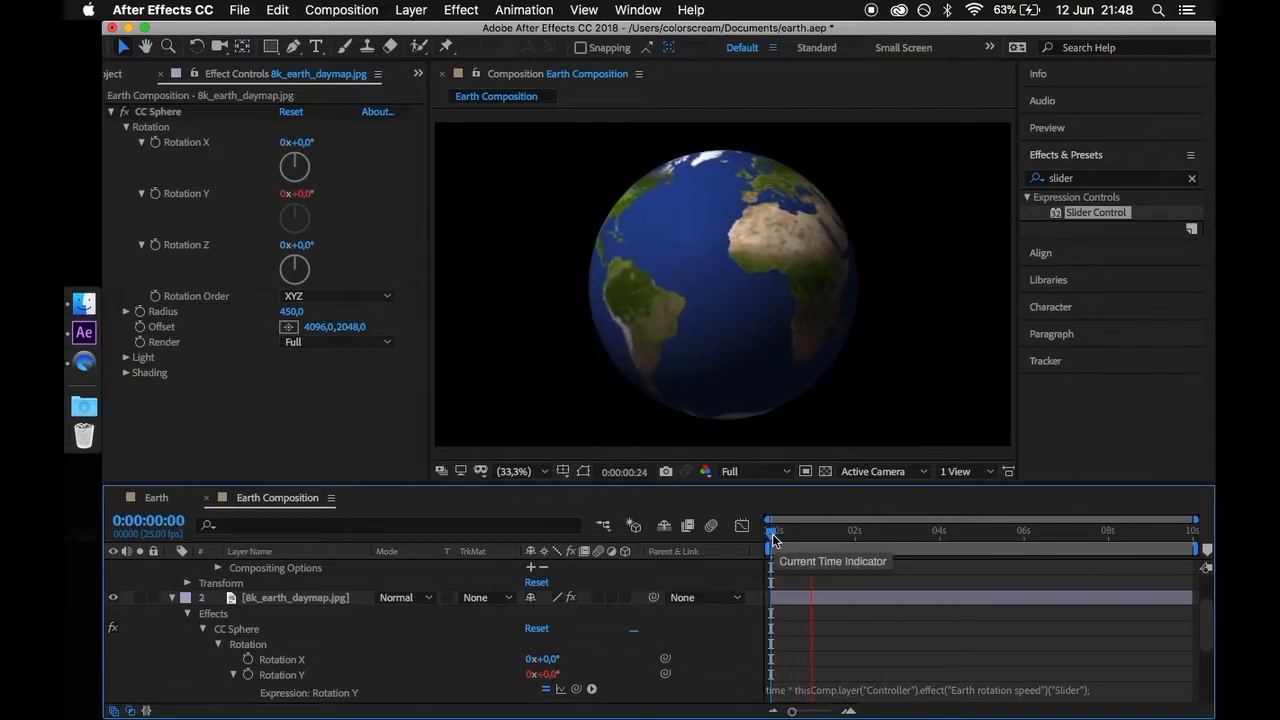
left_click_drag(770, 530, 885, 530)
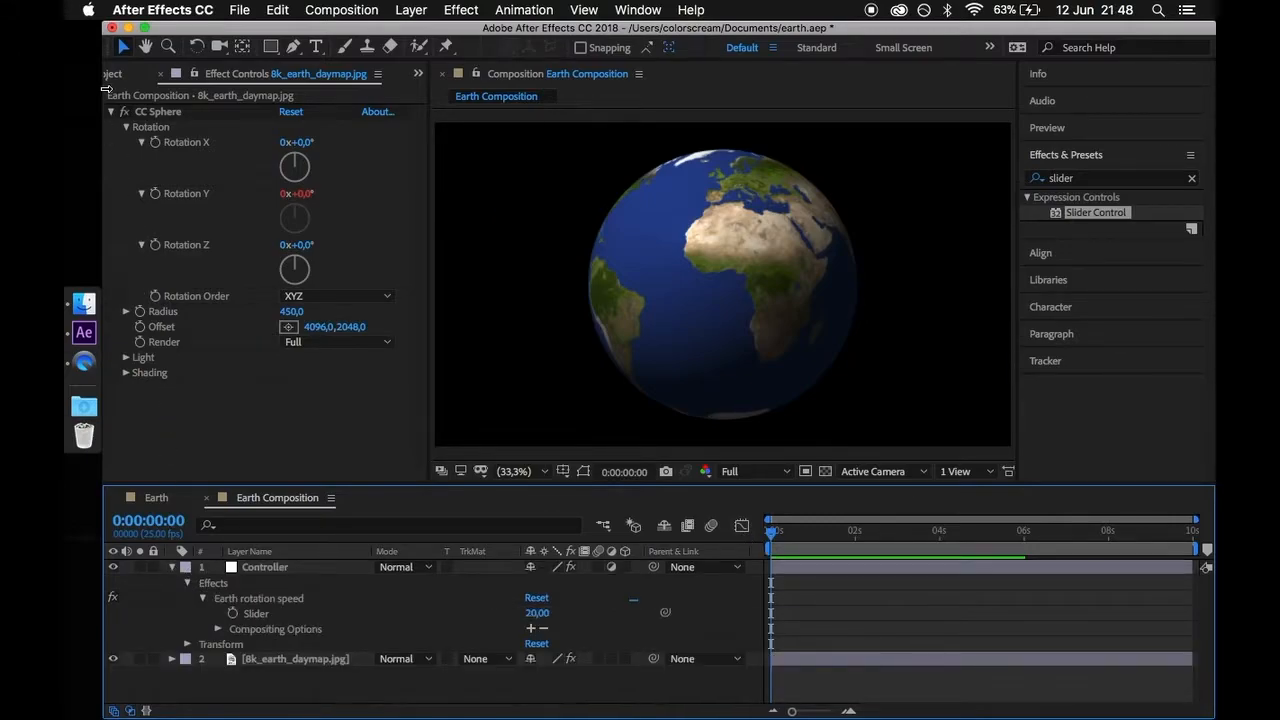
Add the clouds layer in Screen mode with Curves and a CC Sphere over the globe
left_click(128, 73)
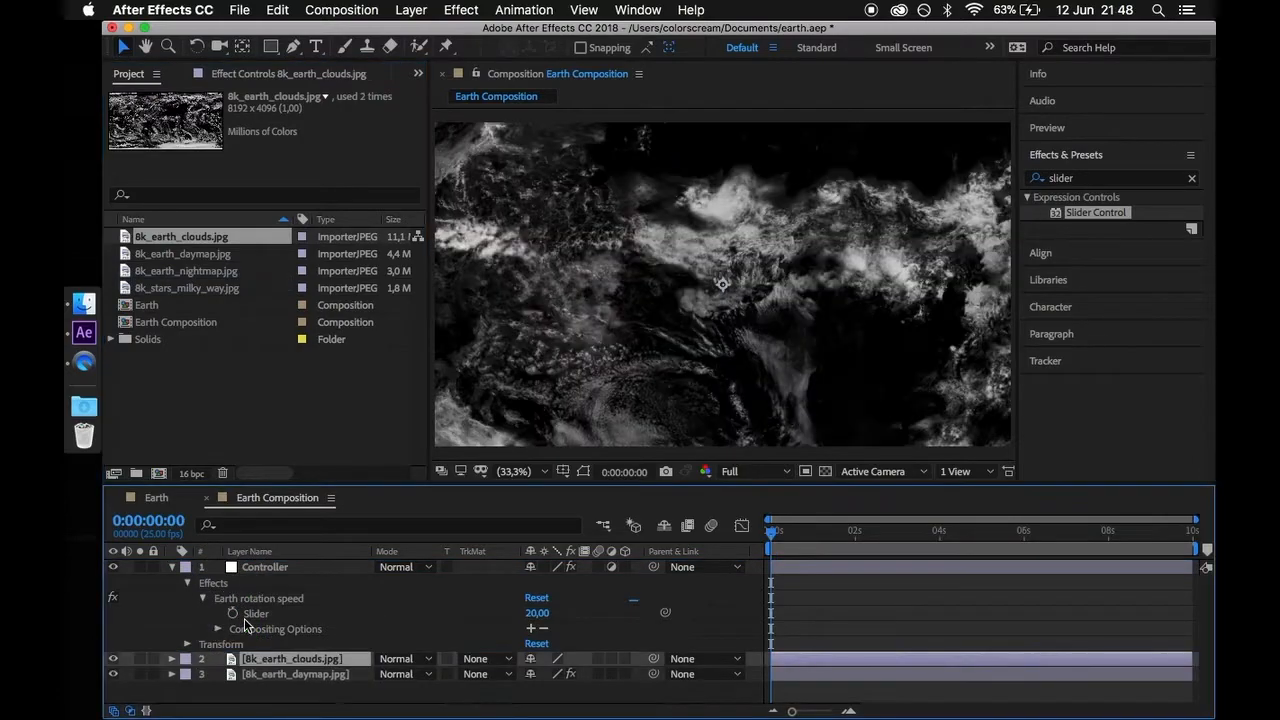
left_click(405, 658)
type("curves")
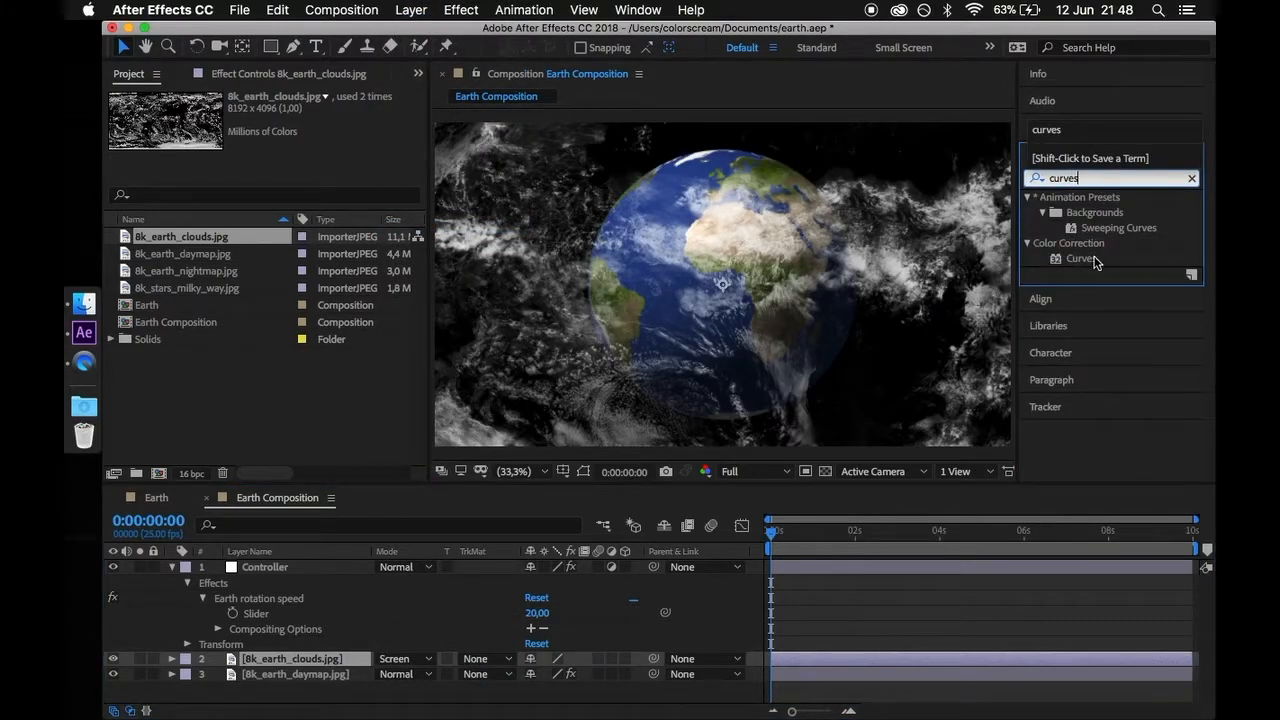
left_click_drag(1081, 258, 335, 658)
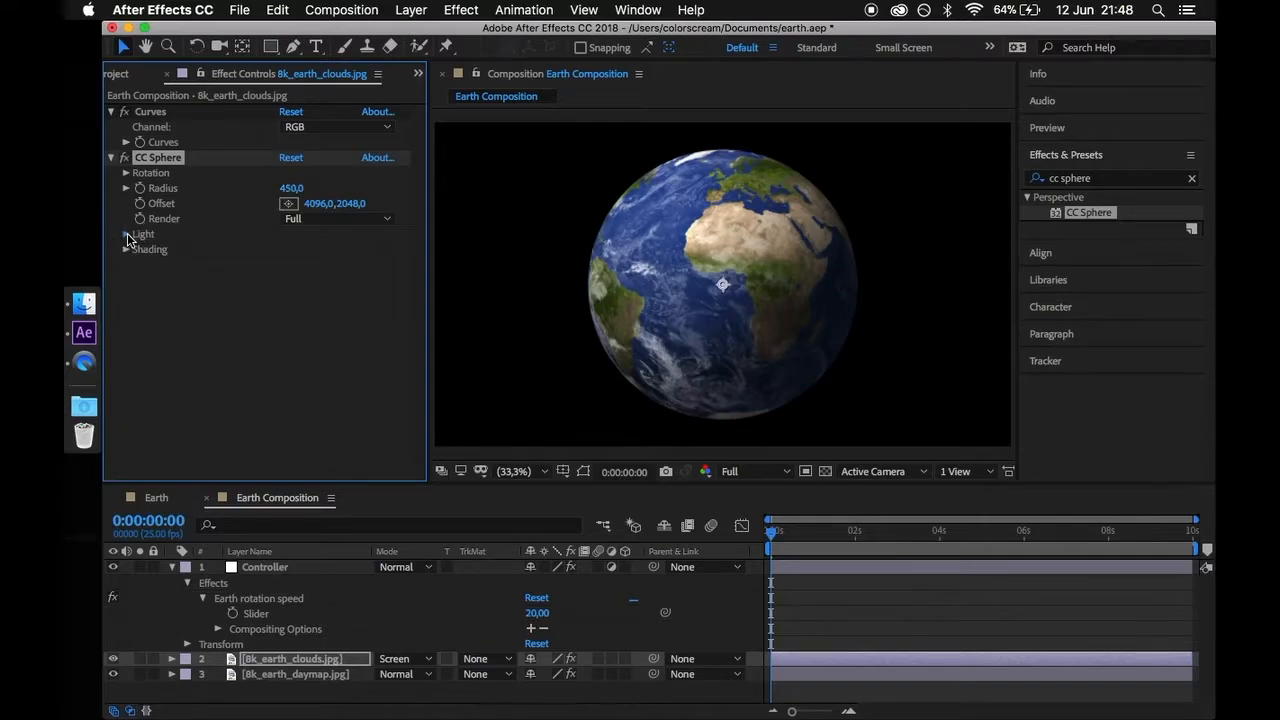
left_click(126, 234)
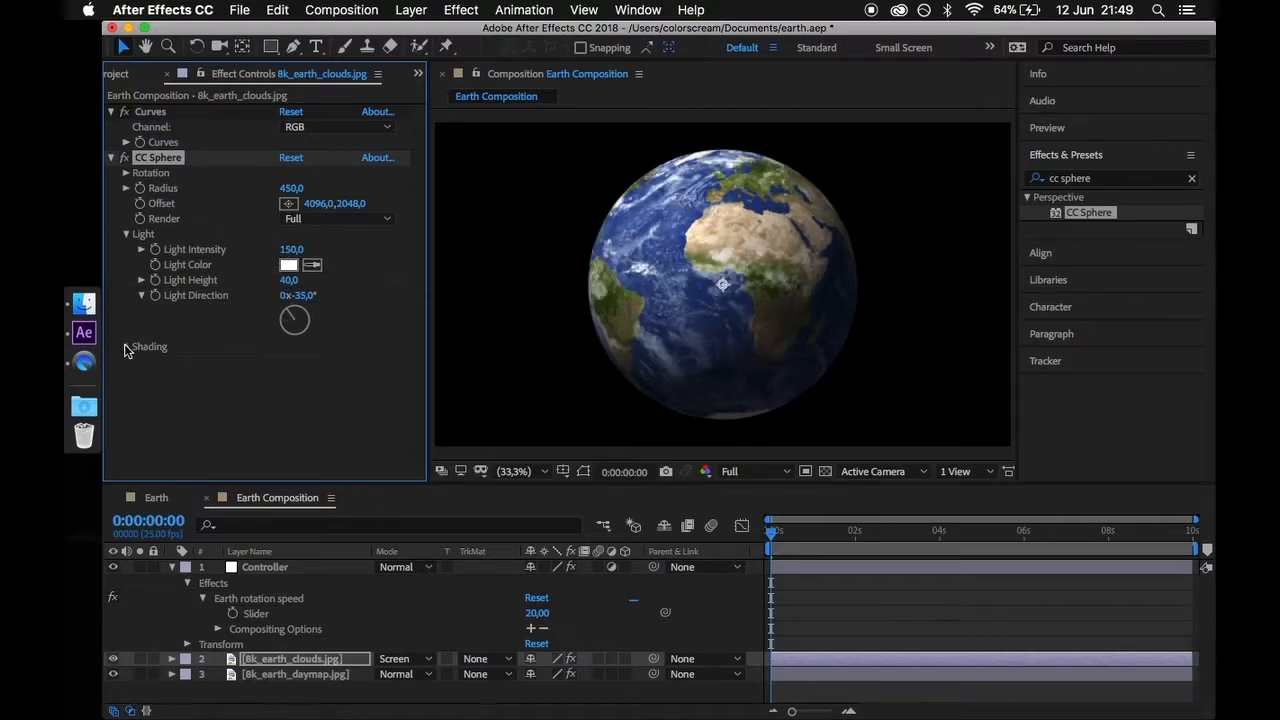
left_click(125, 334)
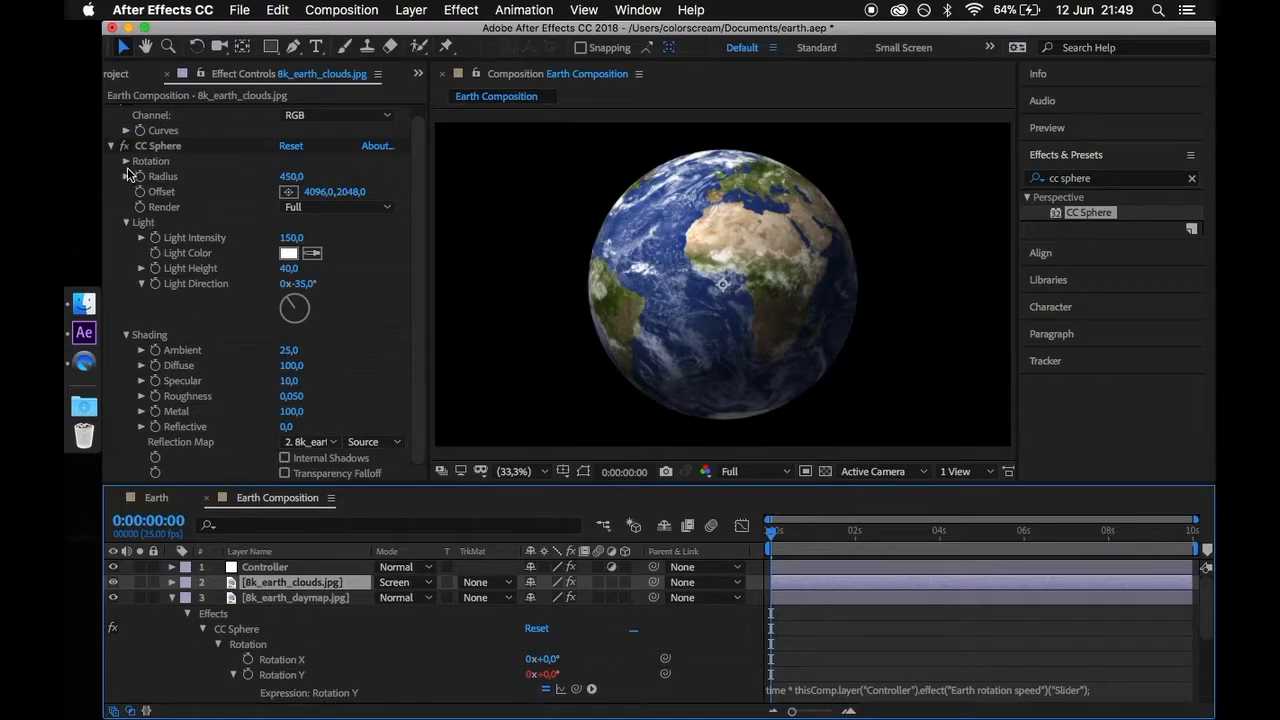
Set the clouds Rotation Y expression to 1.25 * the daymap sphere's Rotation Y
left_click(126, 161)
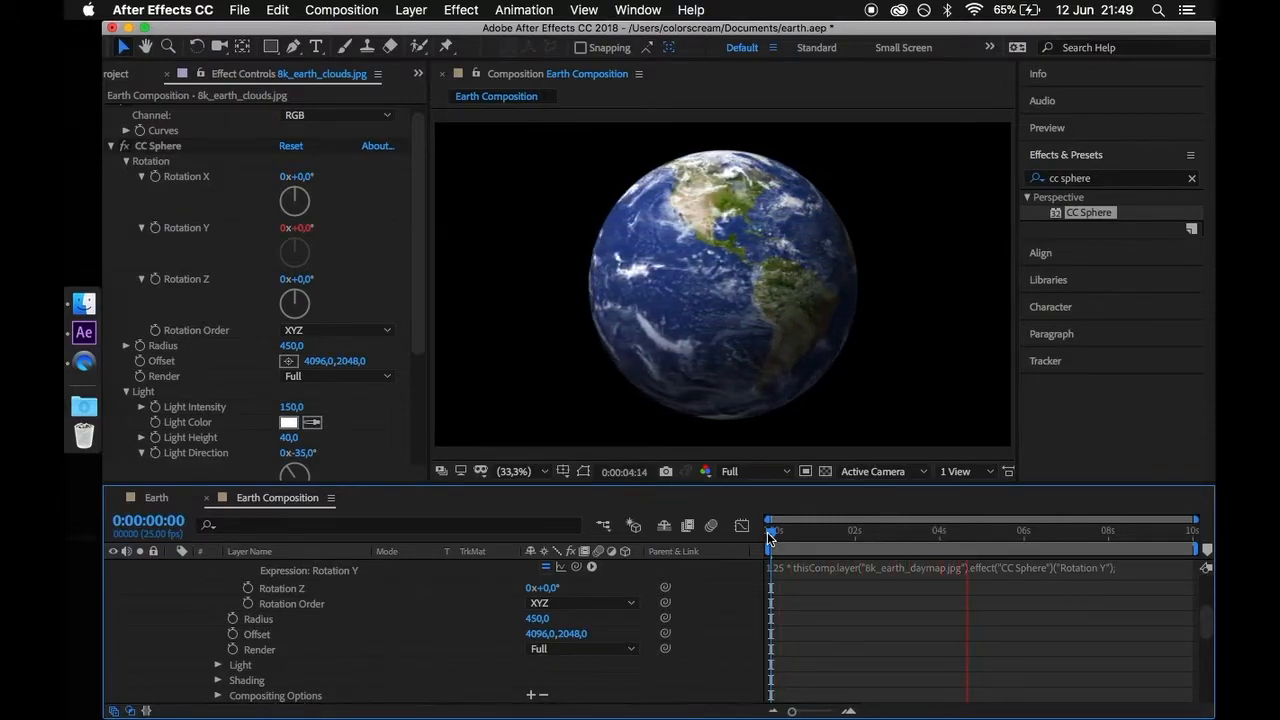
left_click(128, 73)
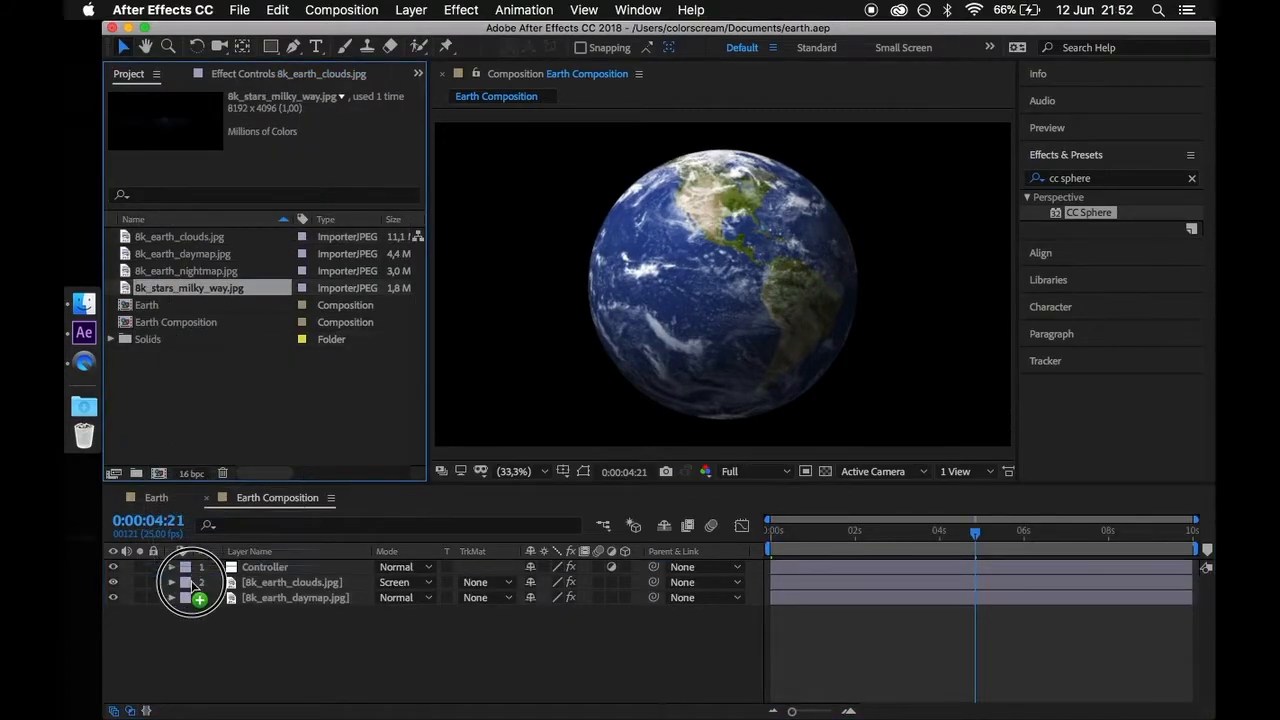
Place 8k_stars_milky_way.jpg beneath the globe, brighten it with Curves, and add Offset
left_click_drag(189, 287, 200, 612)
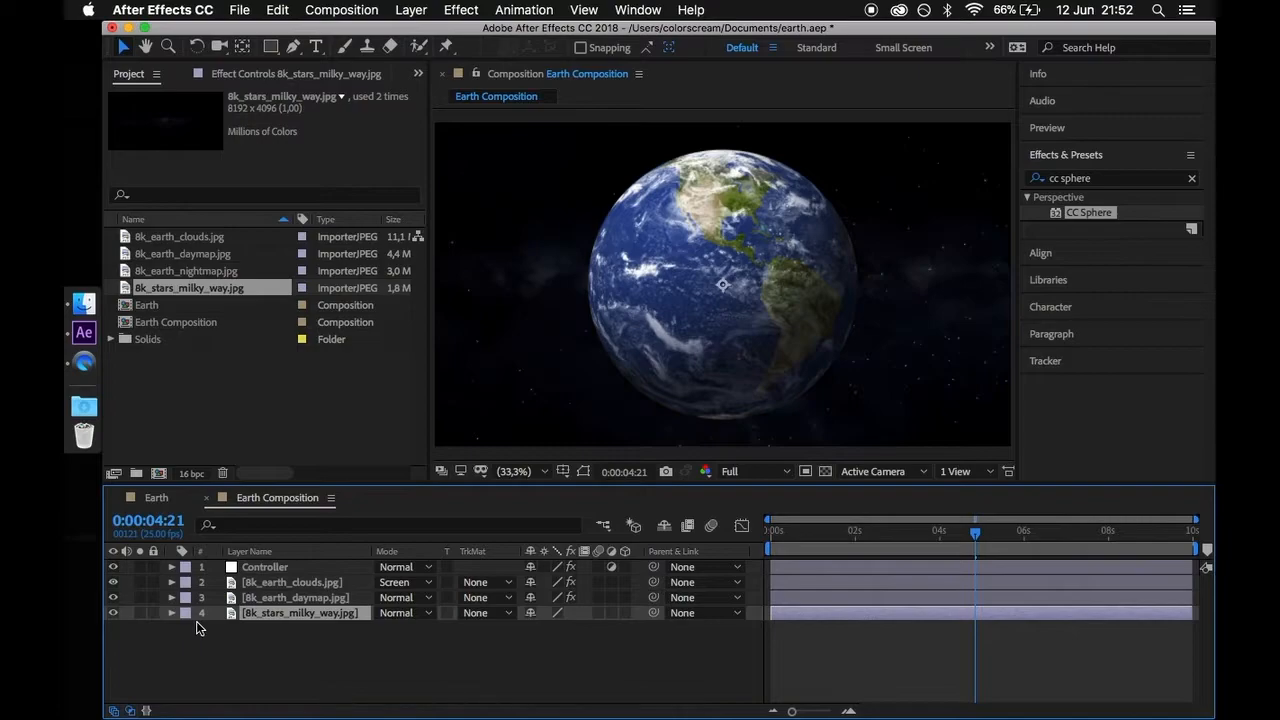
left_click(1110, 178)
type("curves")
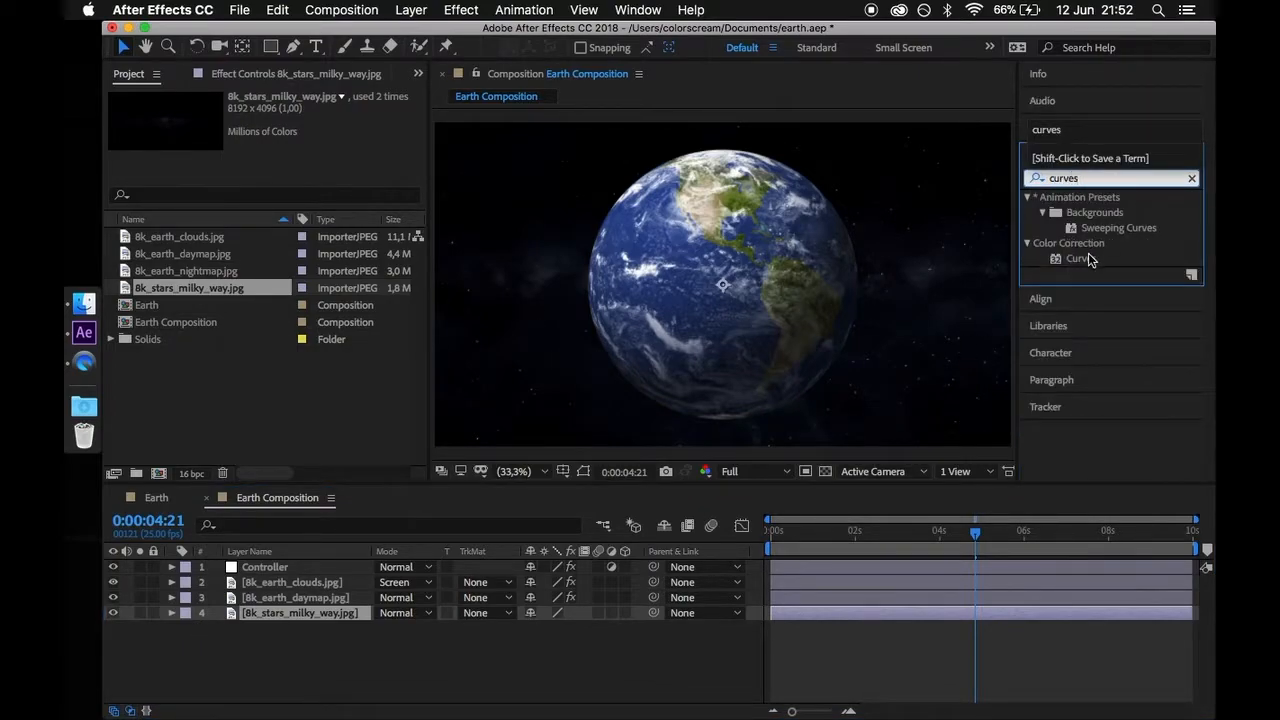
double_click(1081, 258)
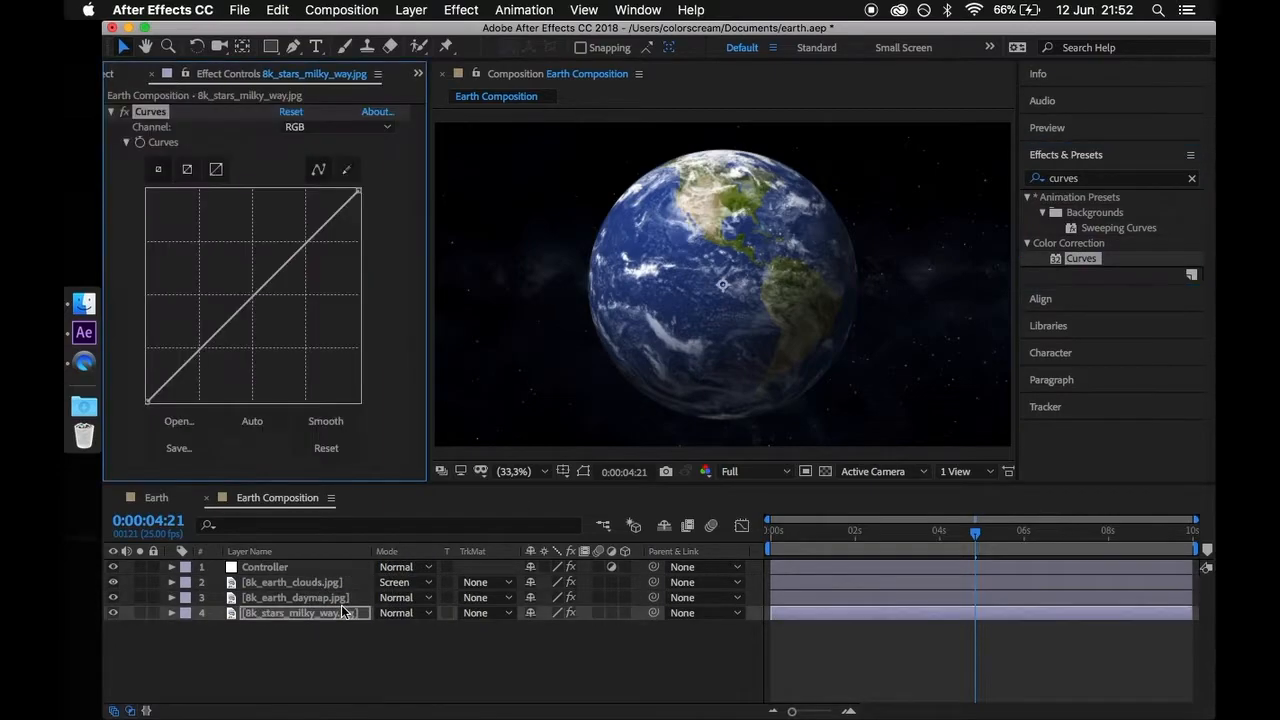
left_click_drag(253, 295, 241, 285)
type("offset")
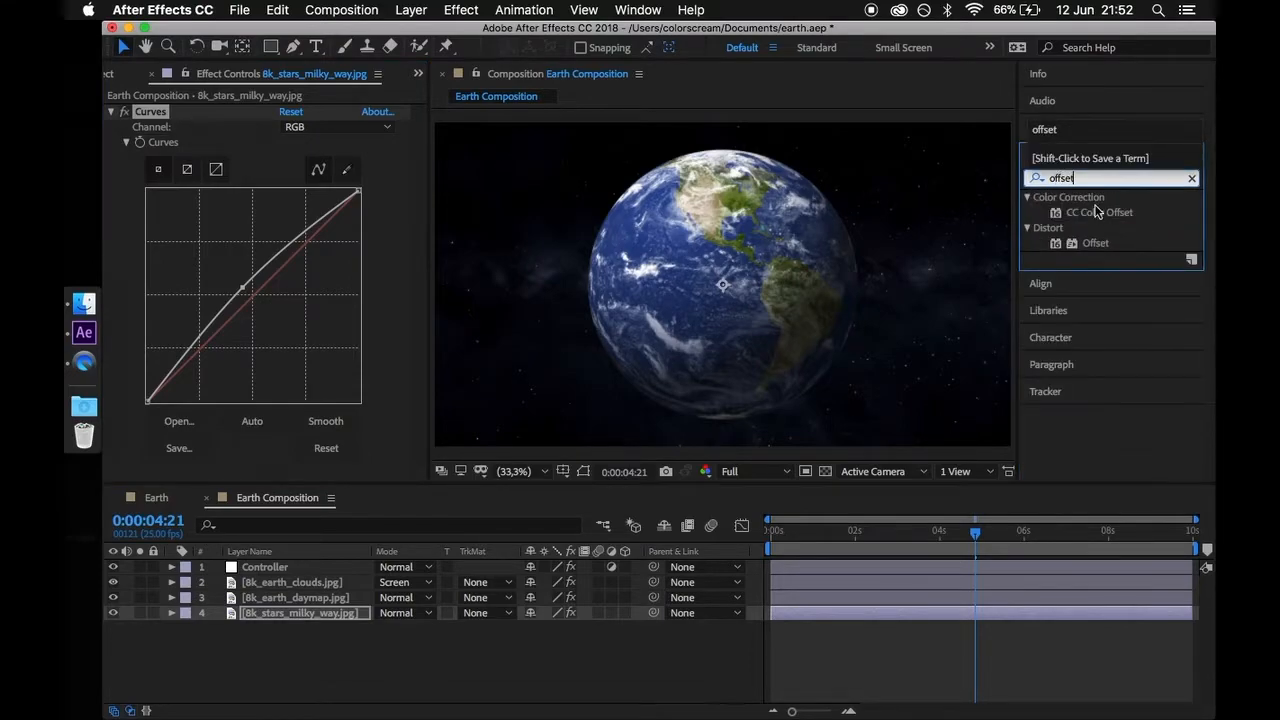
left_click_drag(1095, 243, 355, 612)
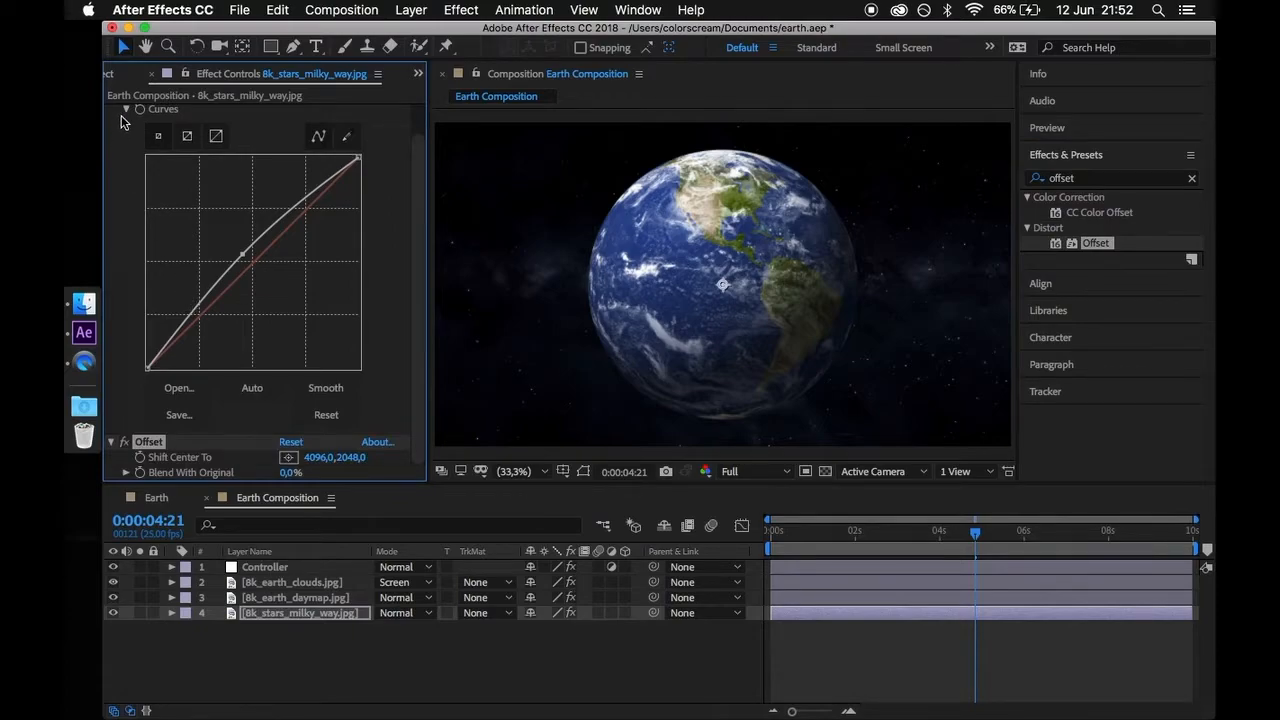
Drive Offset's Shift Center with time * -5 * the Controller slider, horizontally only
left_click(111, 111)
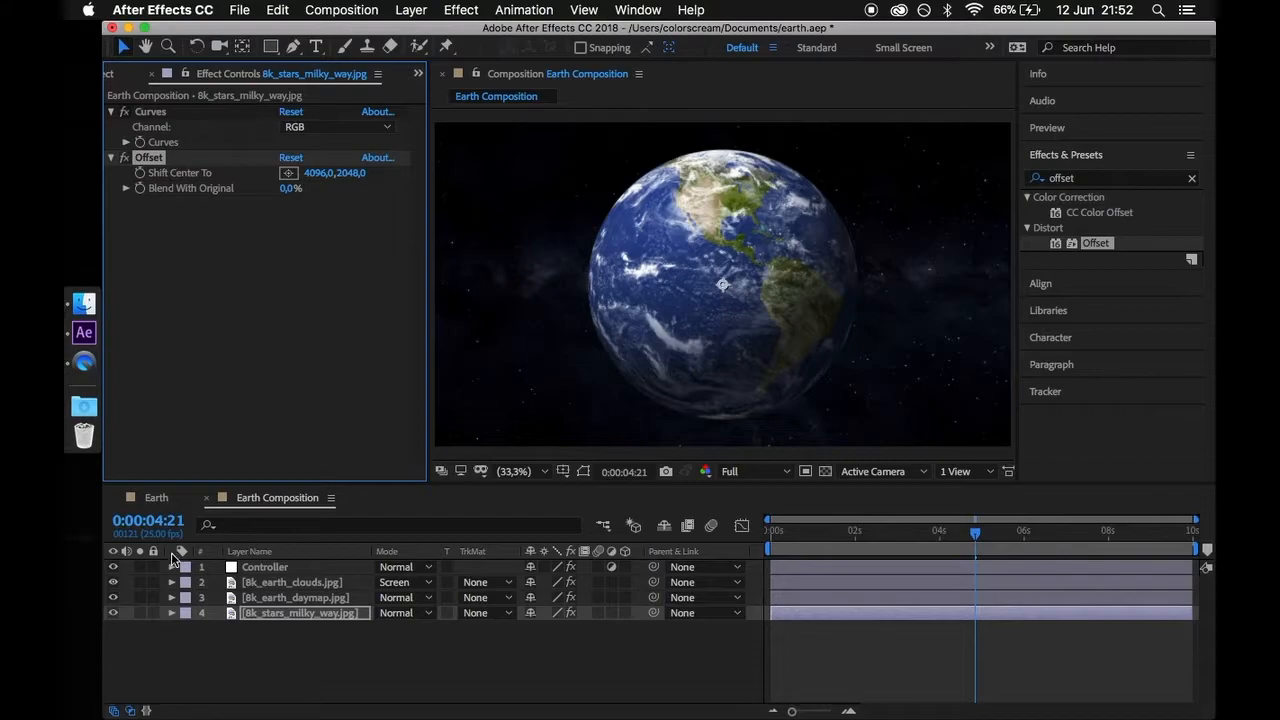
left_click(172, 567)
type("offset")
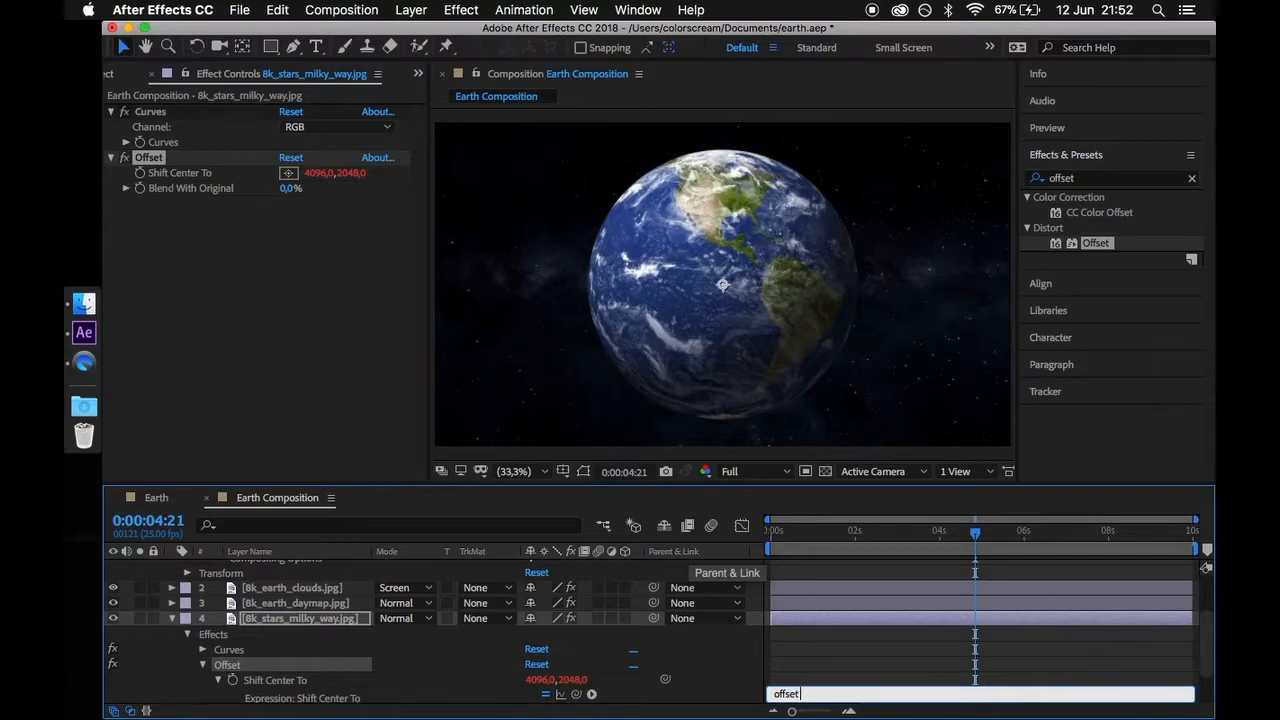
type("= time * -5 * thisComp.layer(\"Controller\").effect(\"Earth rotation speed\")(\"Slider\");")
type("[offset, val")
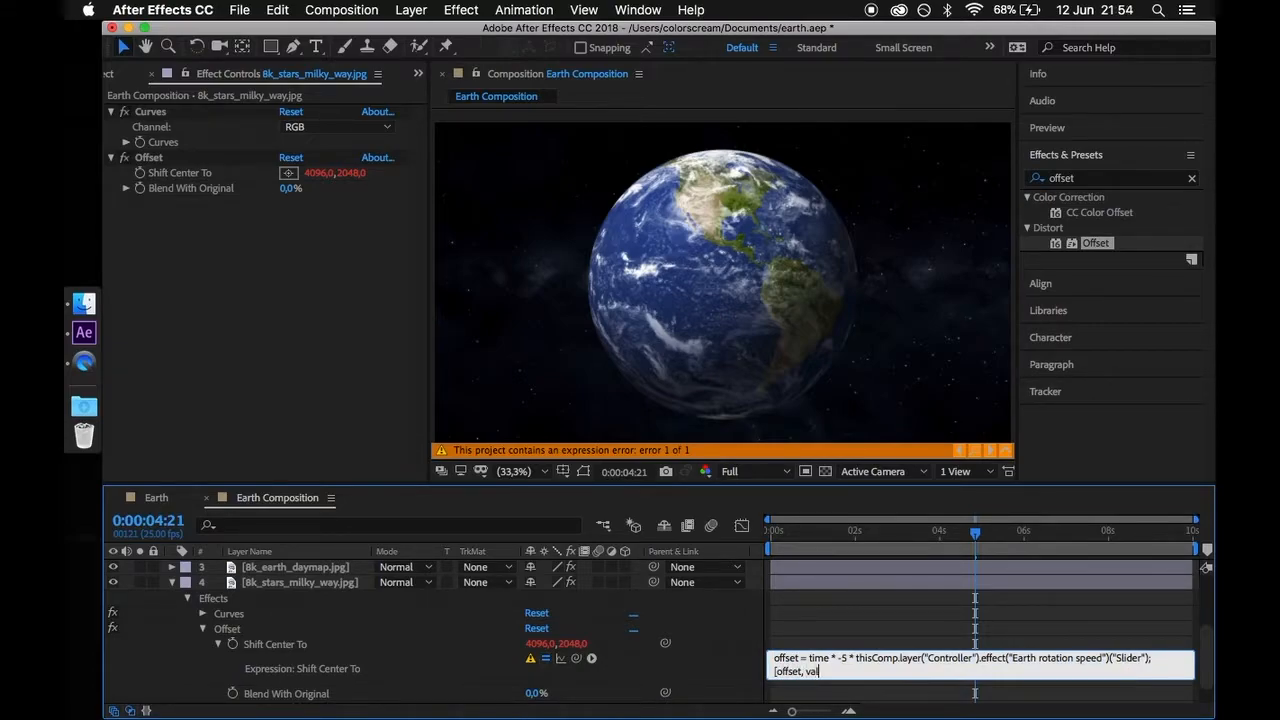
type("ue[1]];")
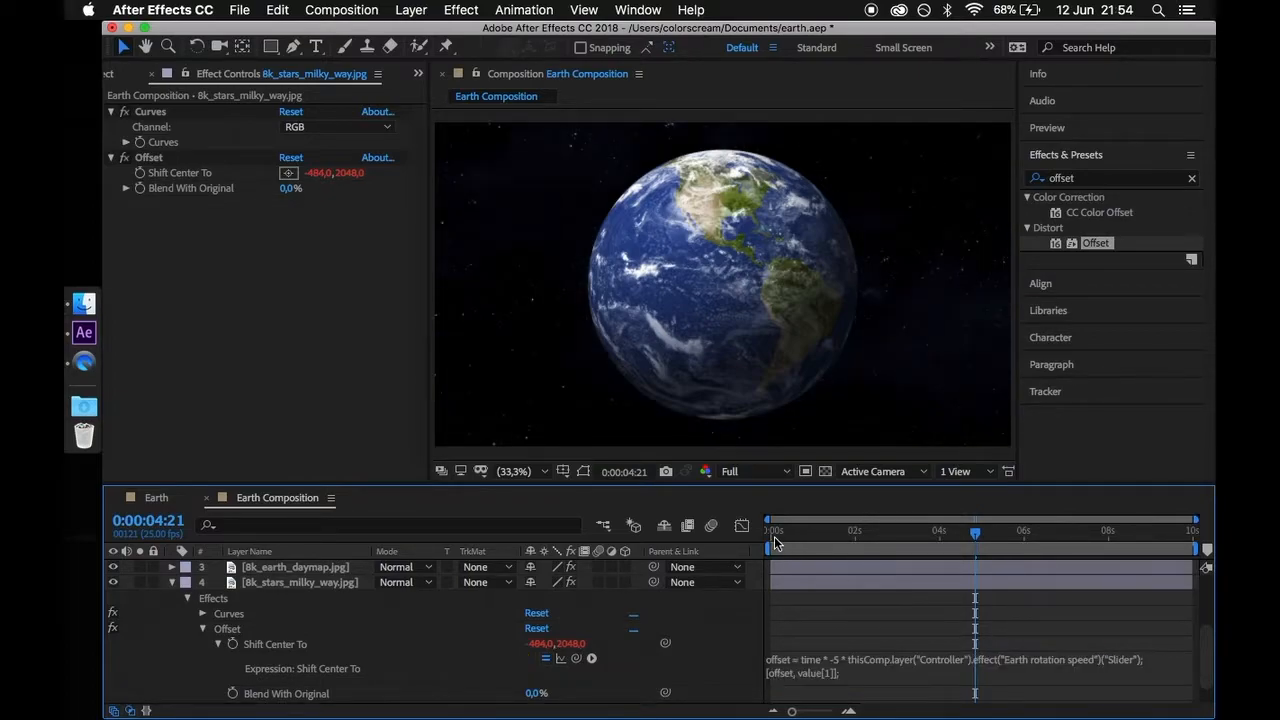
left_click_drag(975, 531, 785, 531)
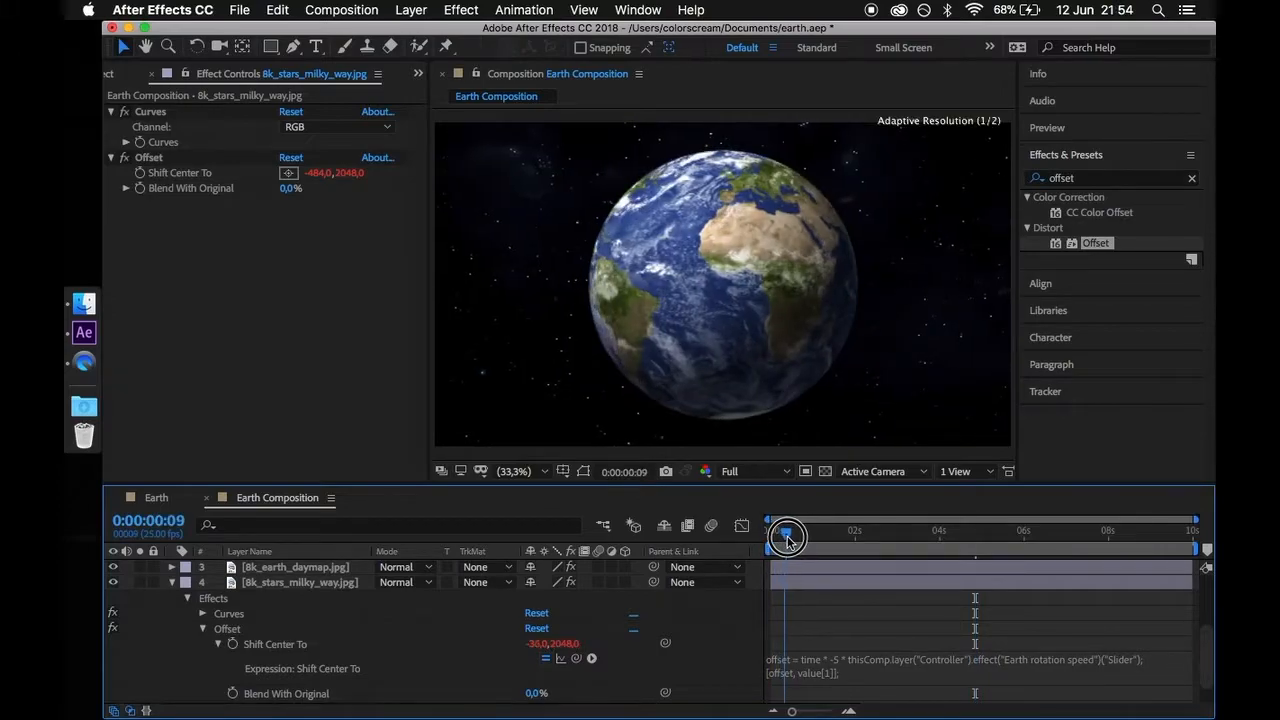
left_click_drag(788, 537, 770, 537)
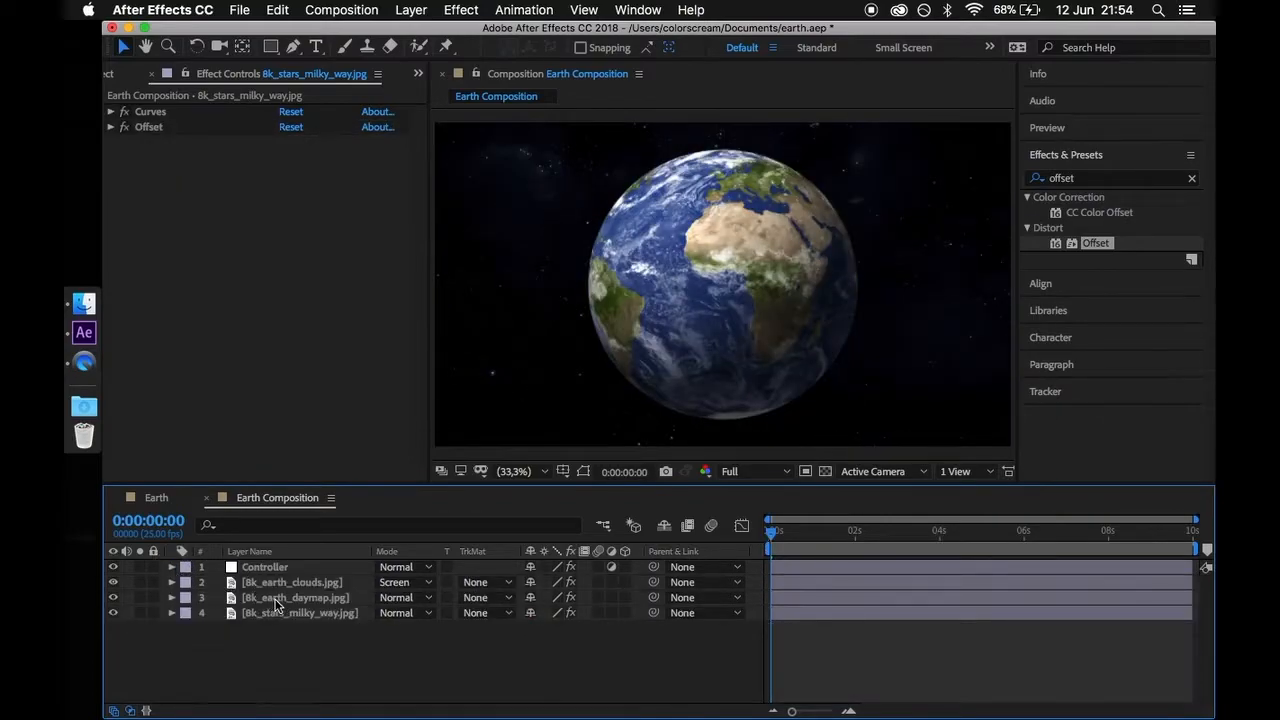
Apply Glow to the daymap layer with Color Dodge compositing and A & B Colors
left_click(295, 597)
type("glow")
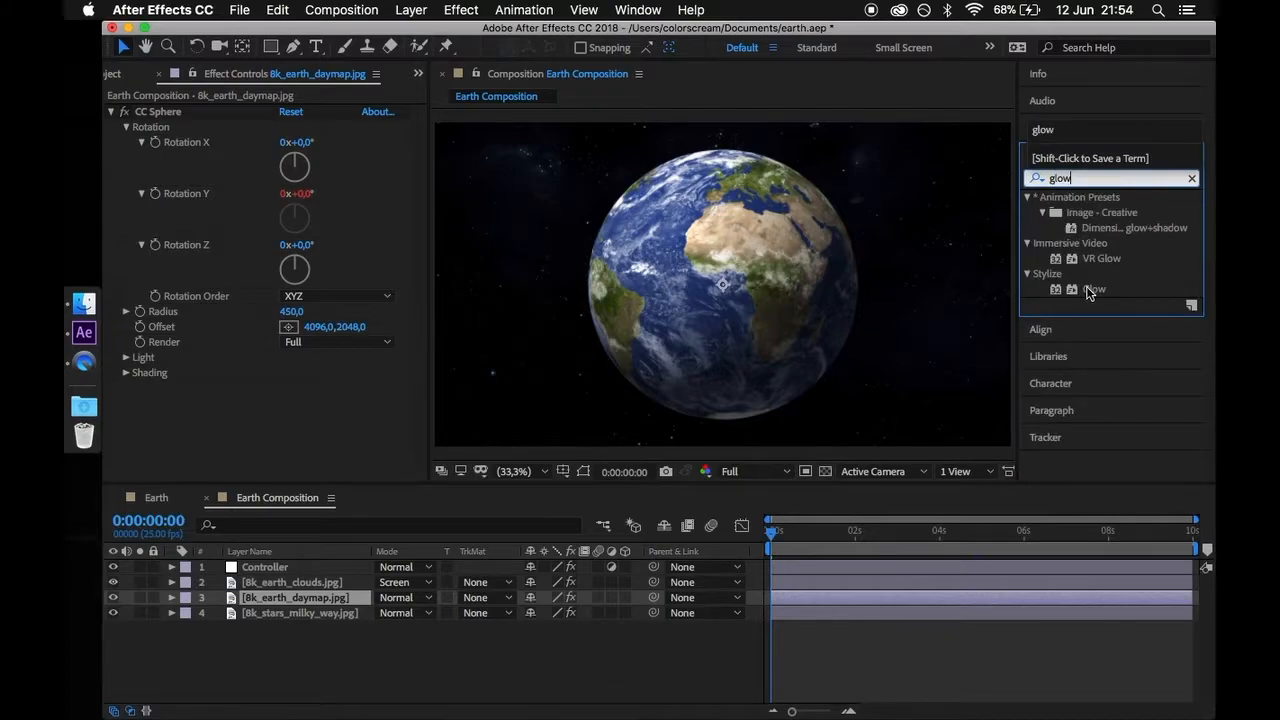
double_click(1095, 289)
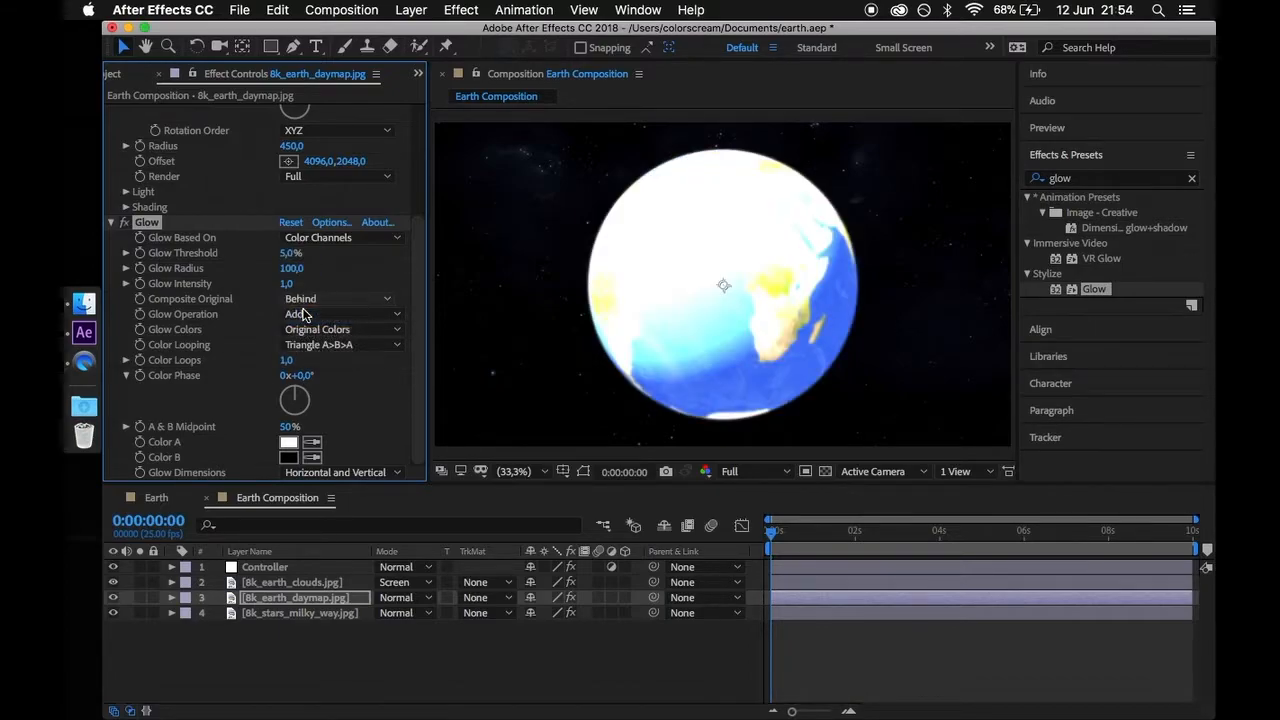
left_click(340, 313)
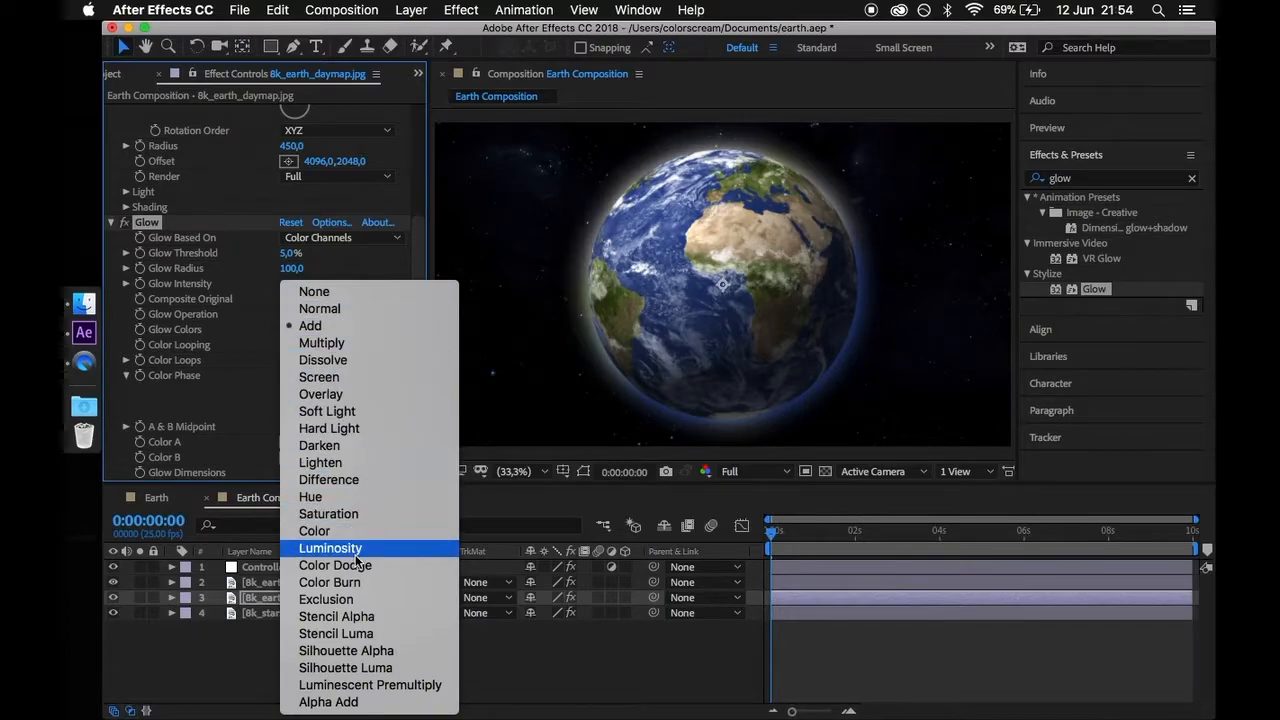
left_click(335, 565)
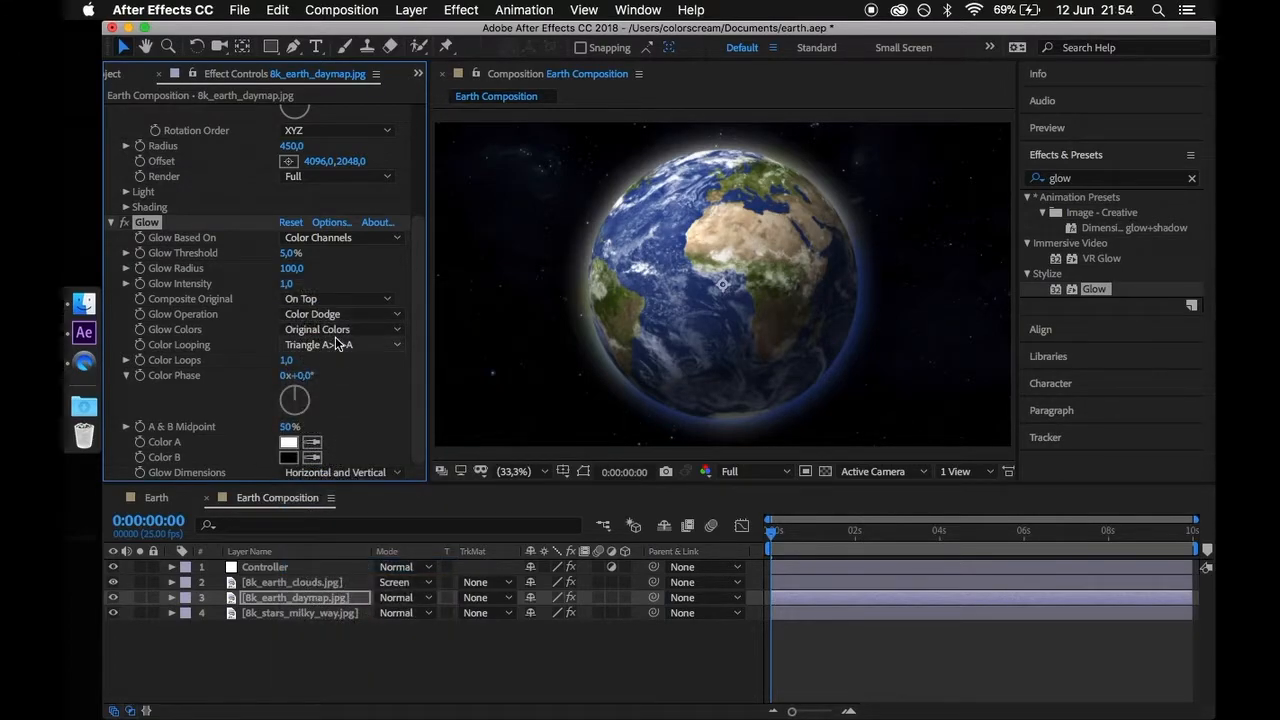
left_click(340, 329)
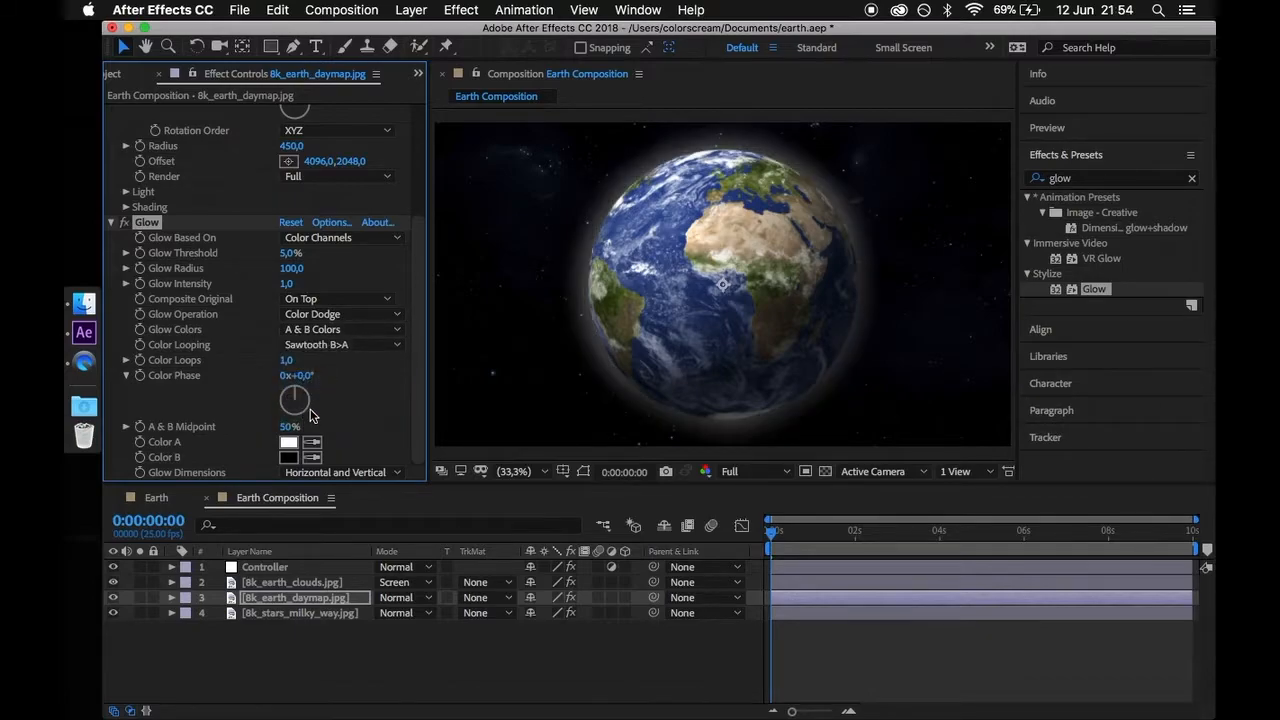
Set the glow Color A to 008AFF and Color B to 90CCFF
left_click(289, 442)
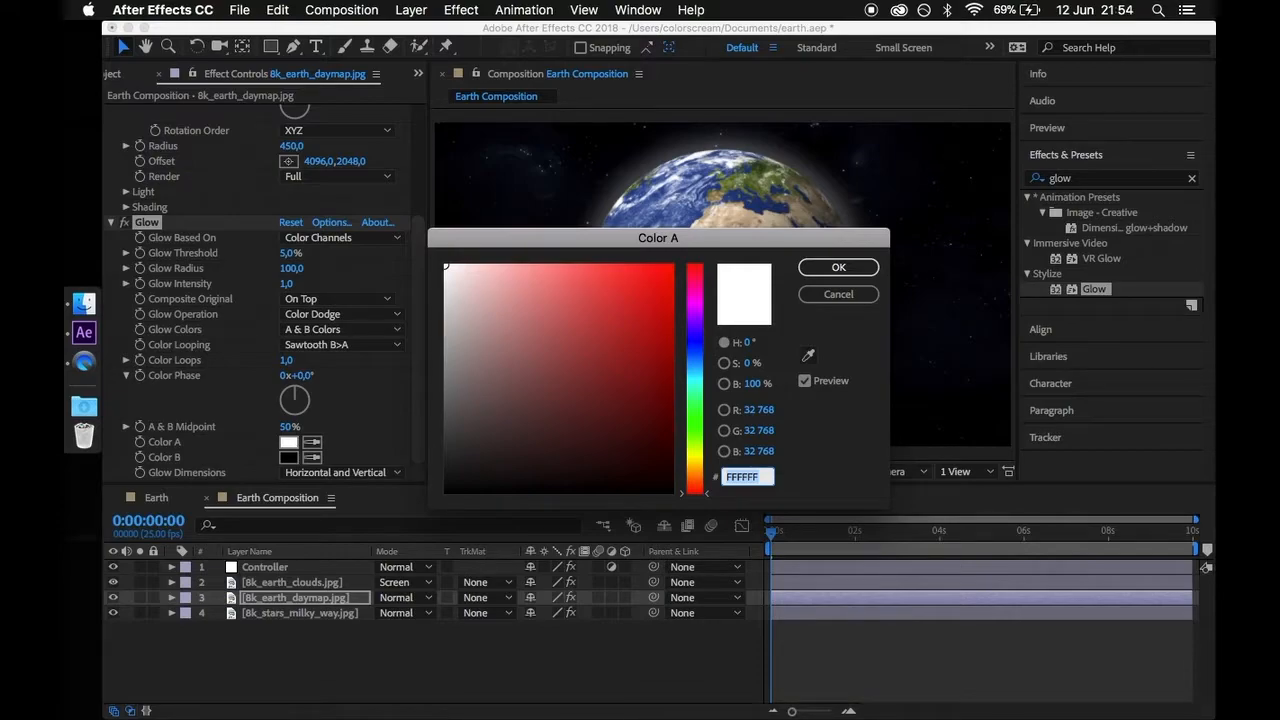
left_click(698, 267)
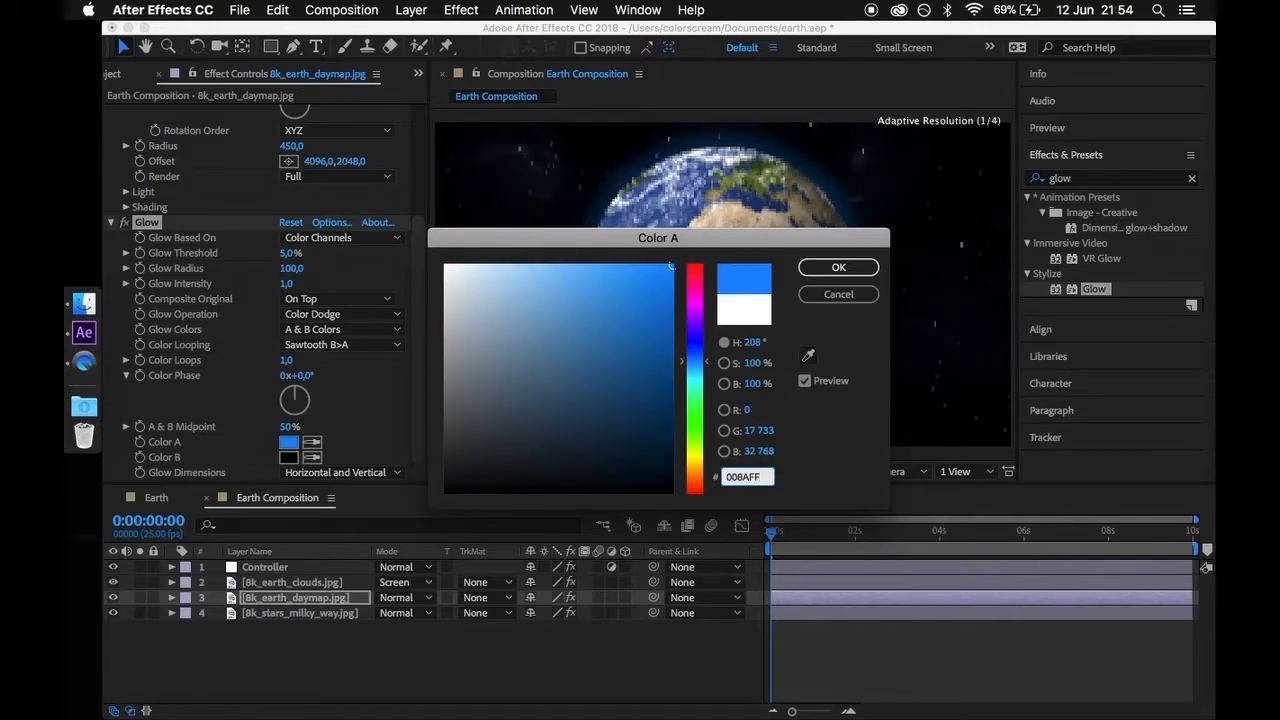
left_click(838, 267)
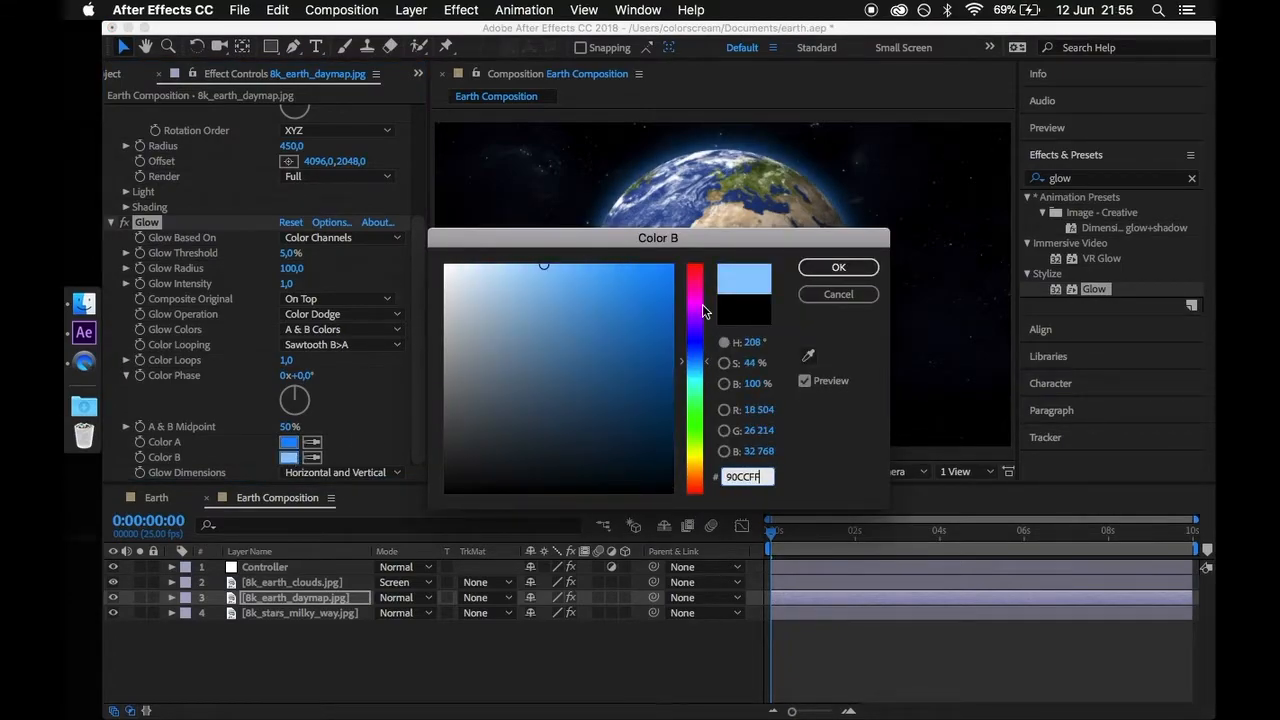
left_click(838, 267)
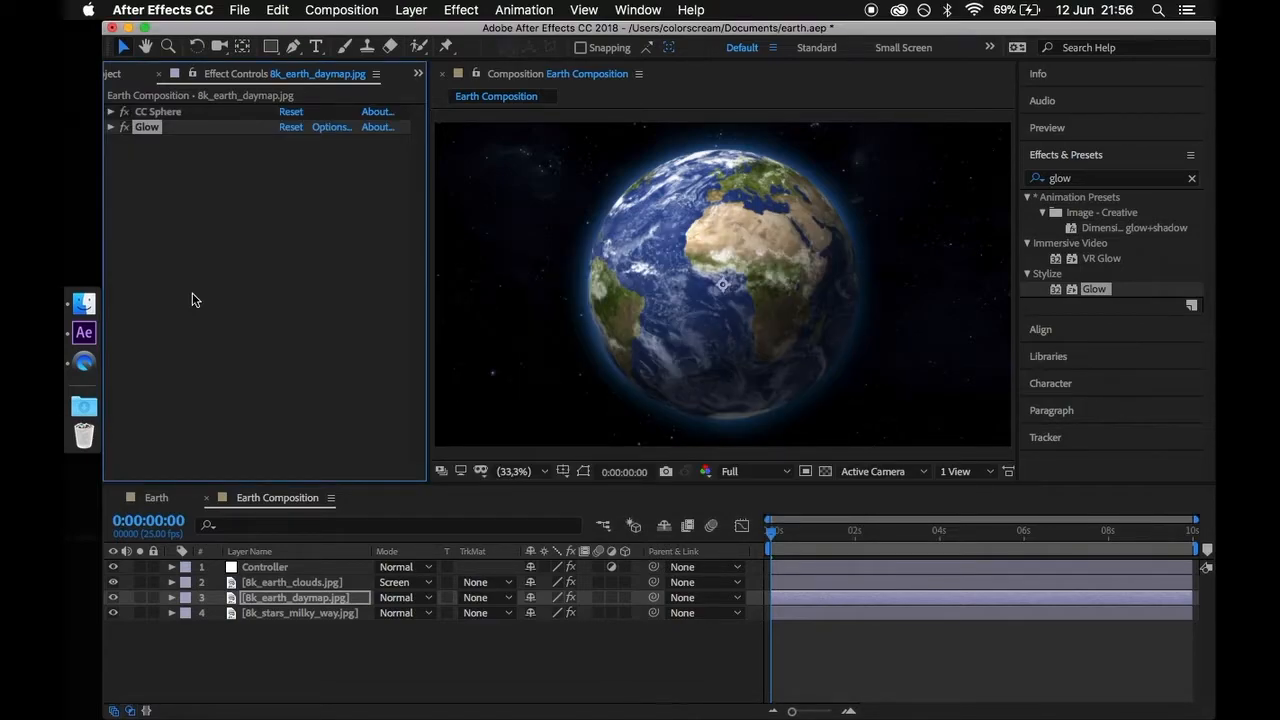
mouse_move(182, 287)
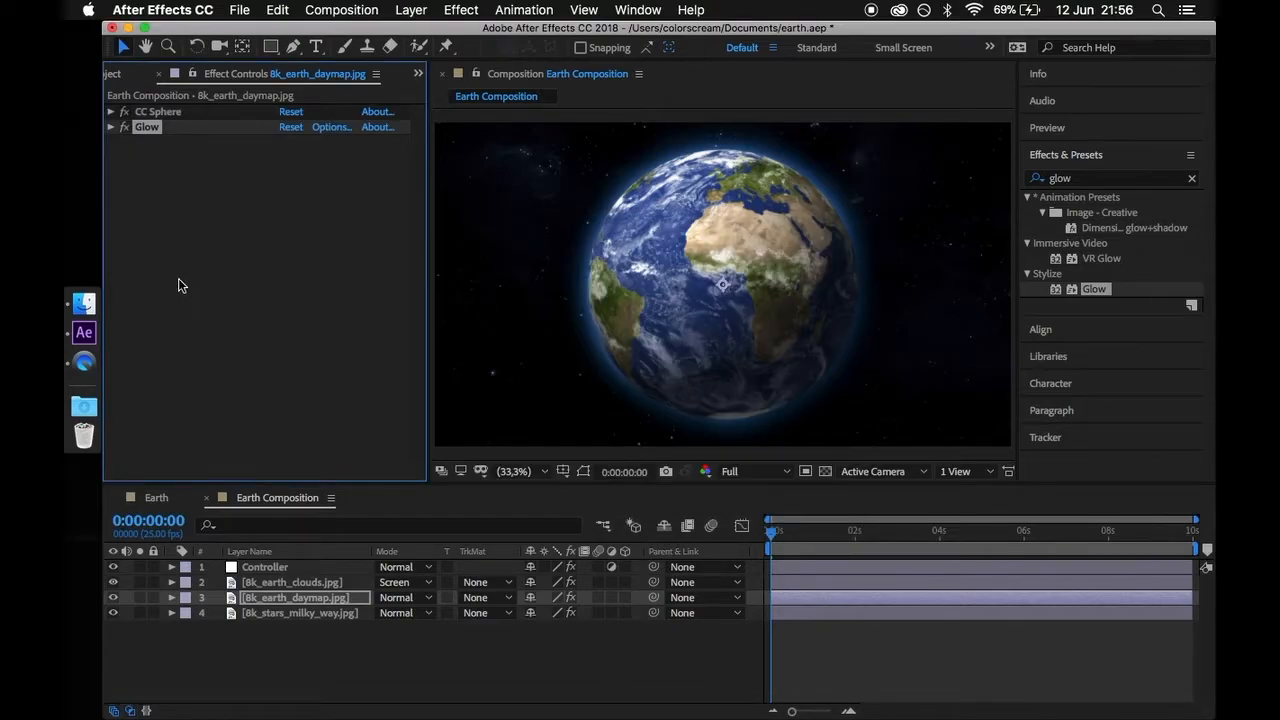
Add 8k_earth_nightmap.jpg and wrap it in a CC Sphere of radius 450
left_click(127, 74)
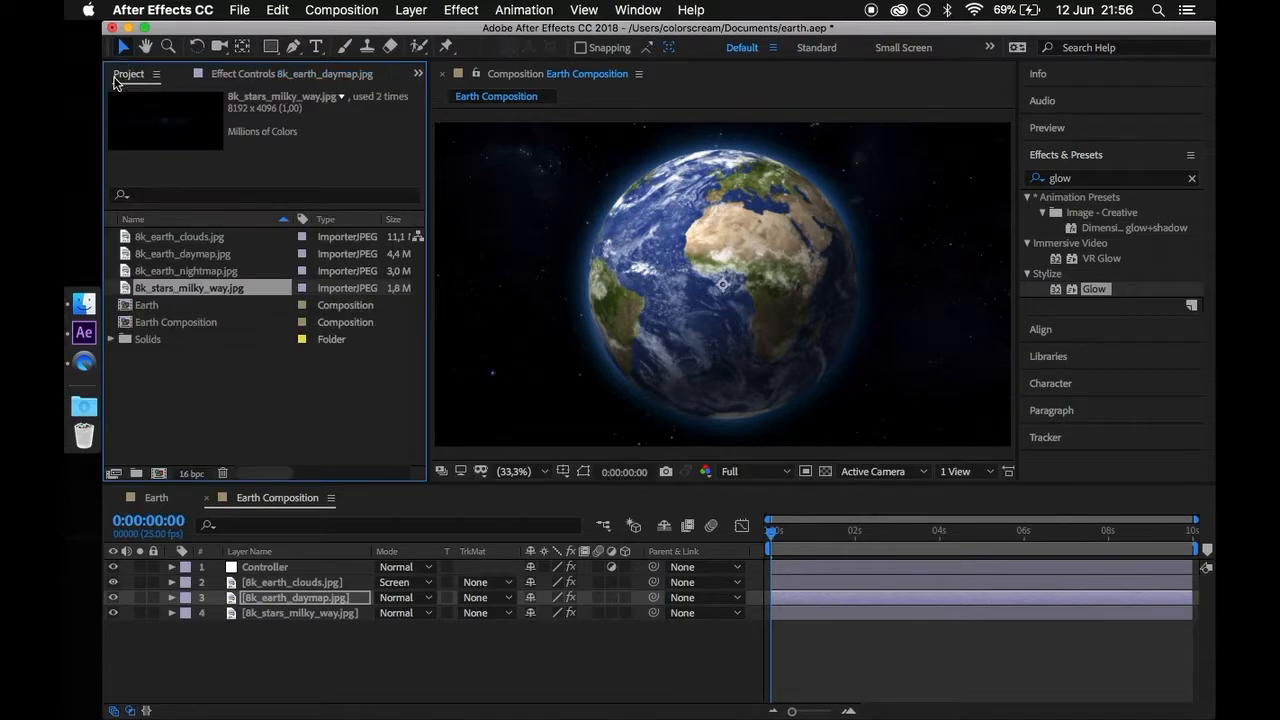
left_click(188, 271)
type("cc sphere")
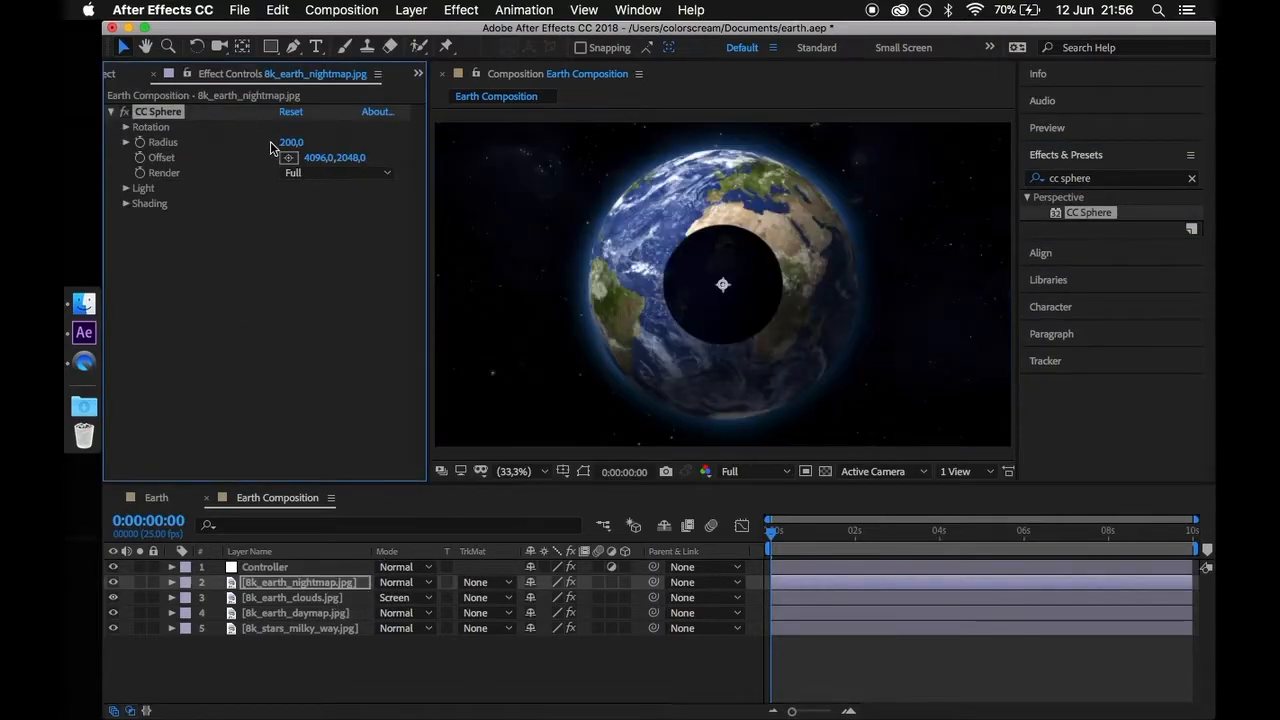
double_click(291, 142)
type("450")
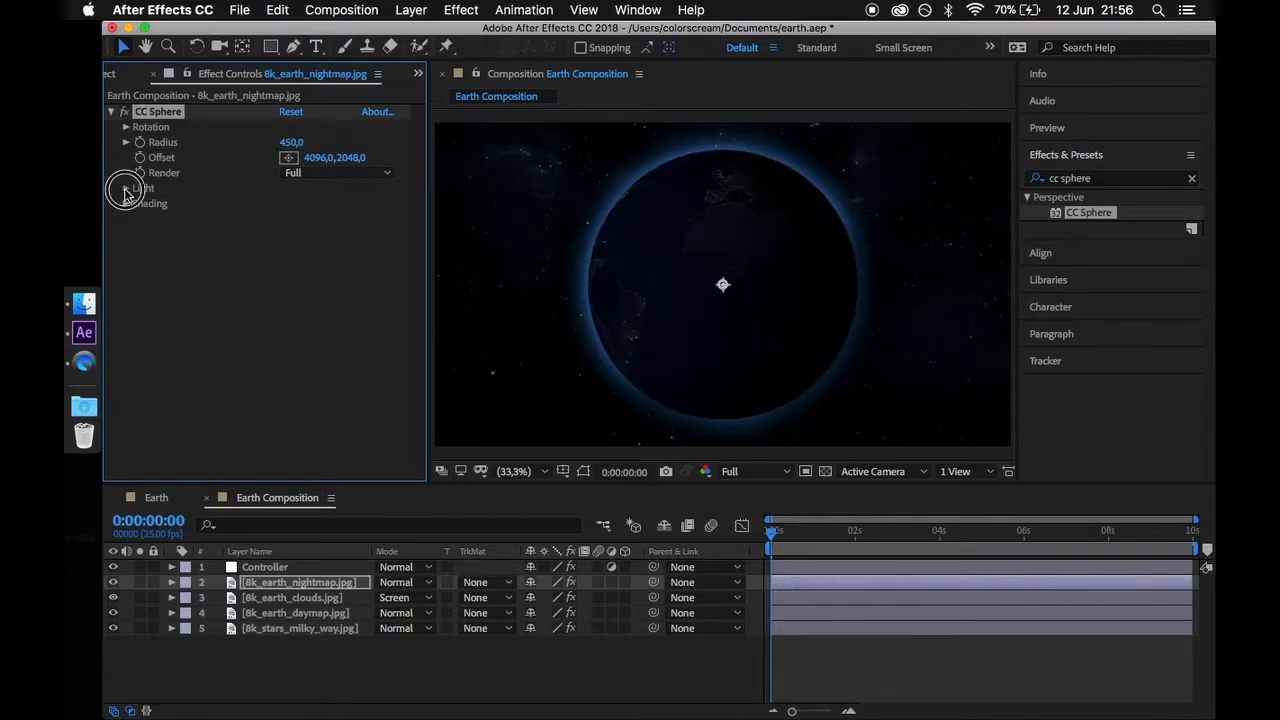
Adjust the night sphere's light and shading, add Glow, and paste the rotation expression
left_click(124, 188)
type("200")
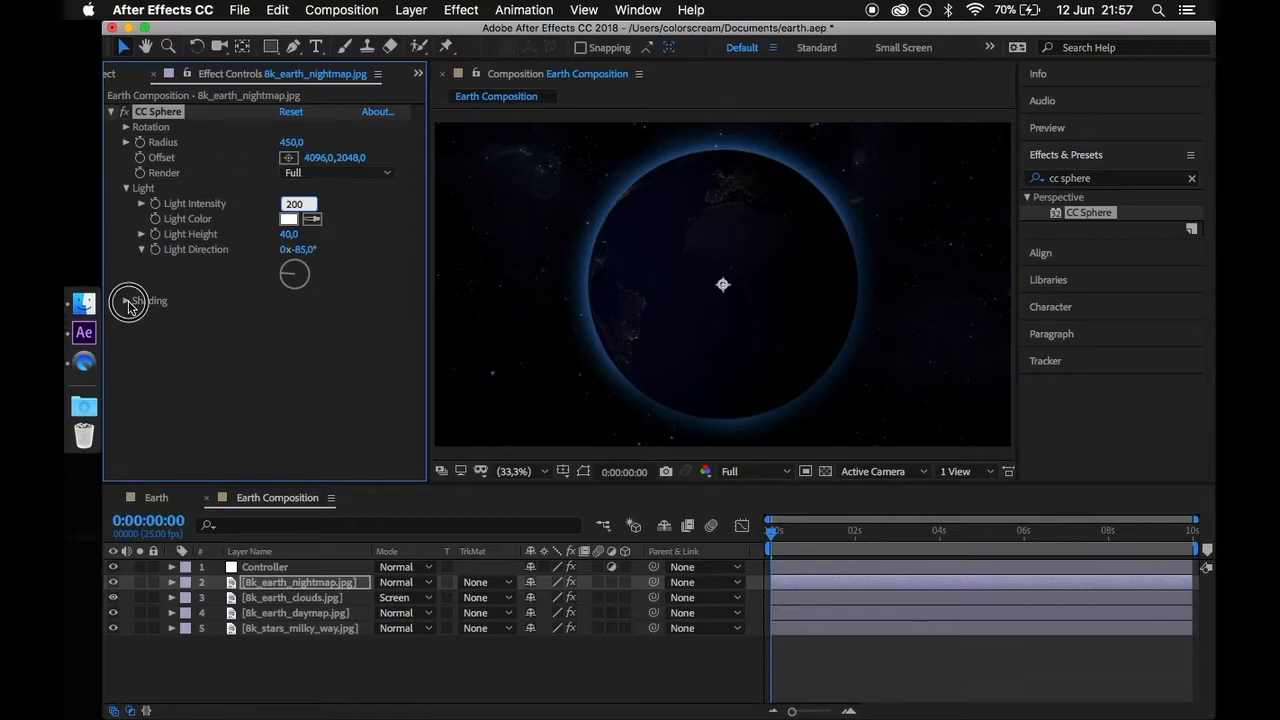
left_click(127, 300)
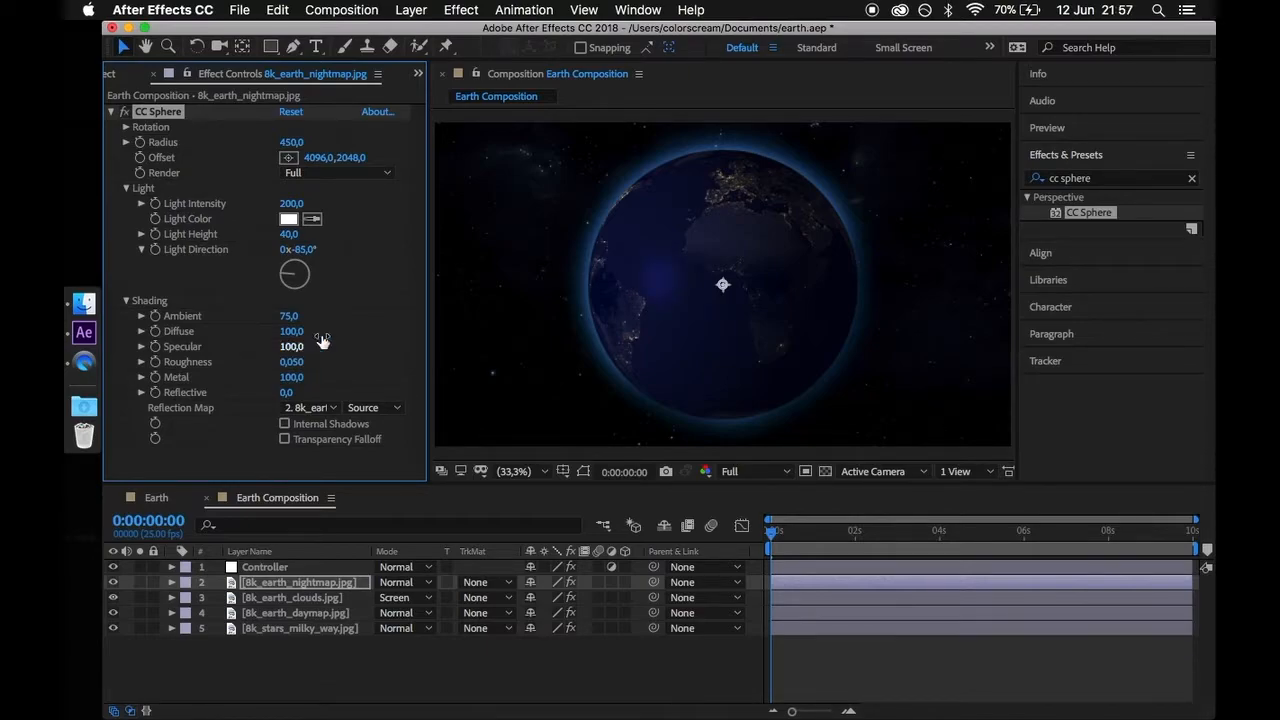
type("glow")
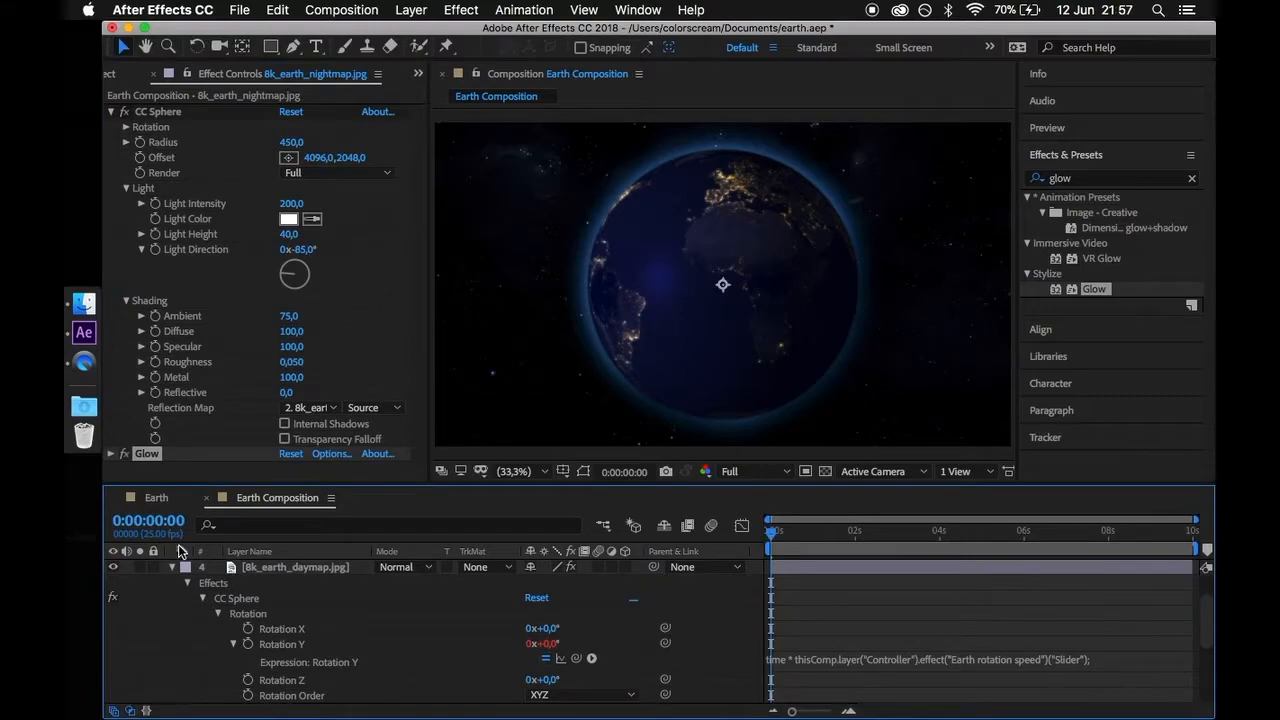
mouse_move(128, 130)
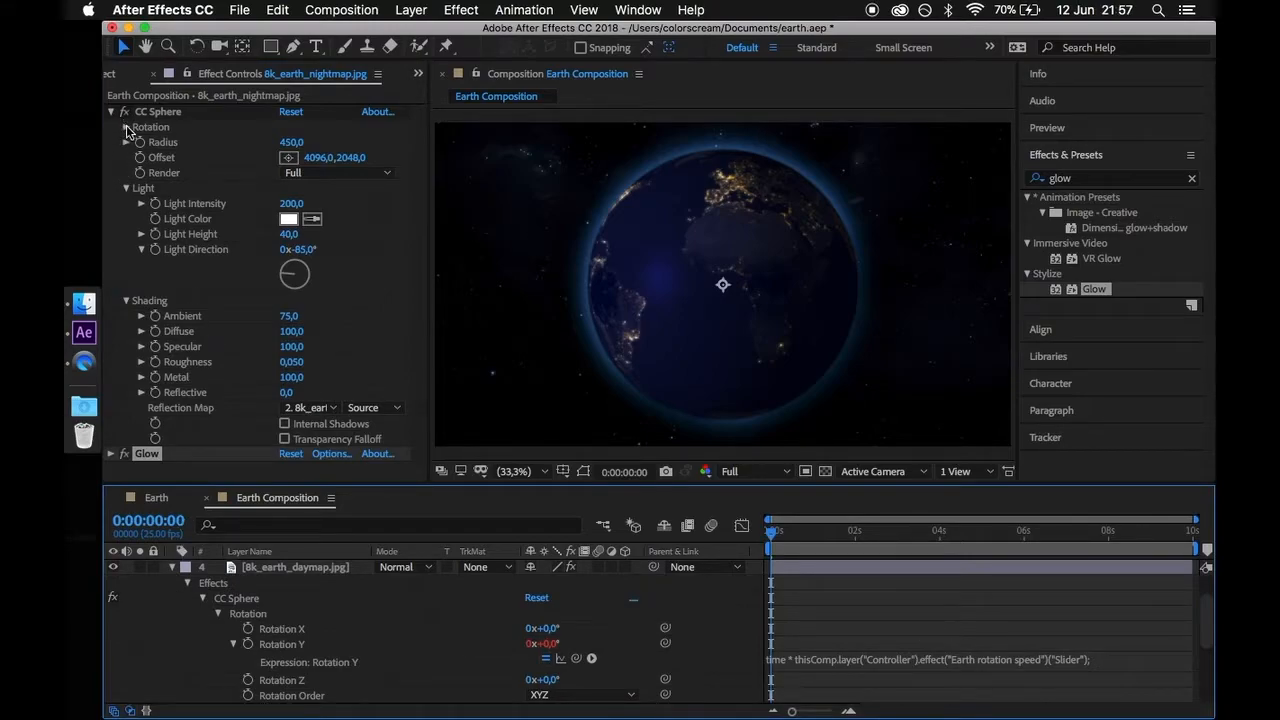
left_click(126, 127)
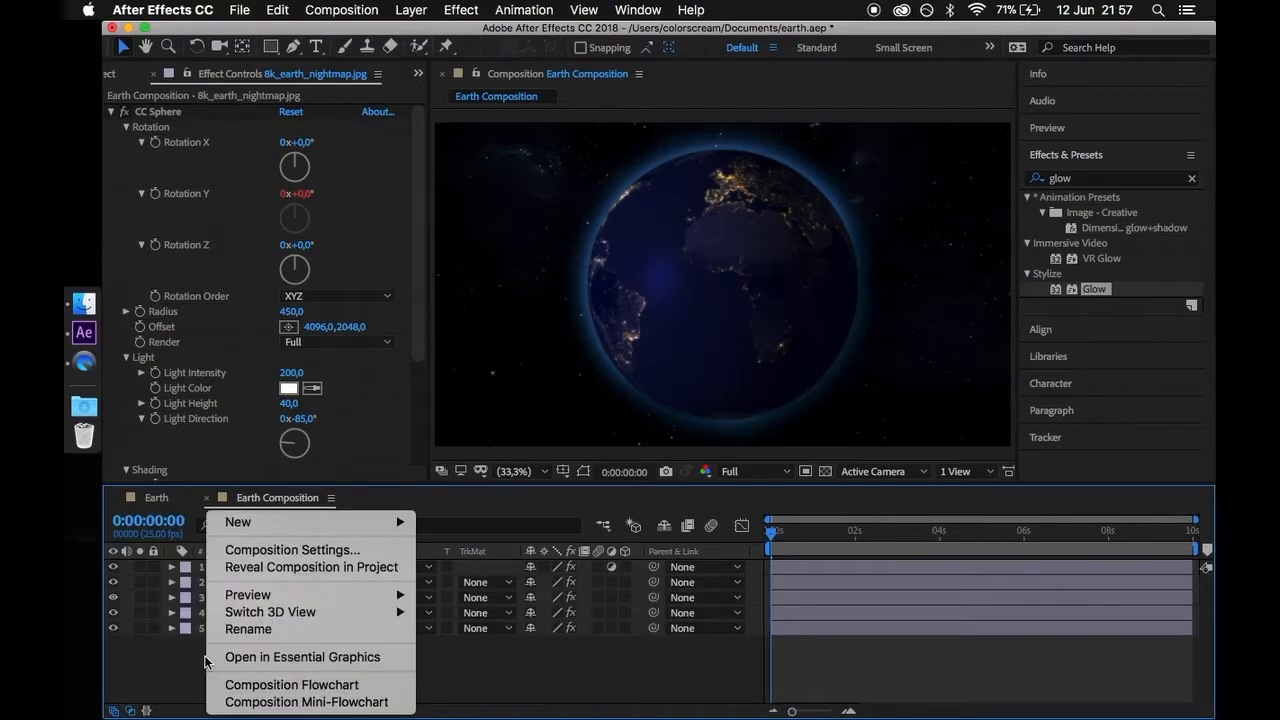
mouse_move(238, 521)
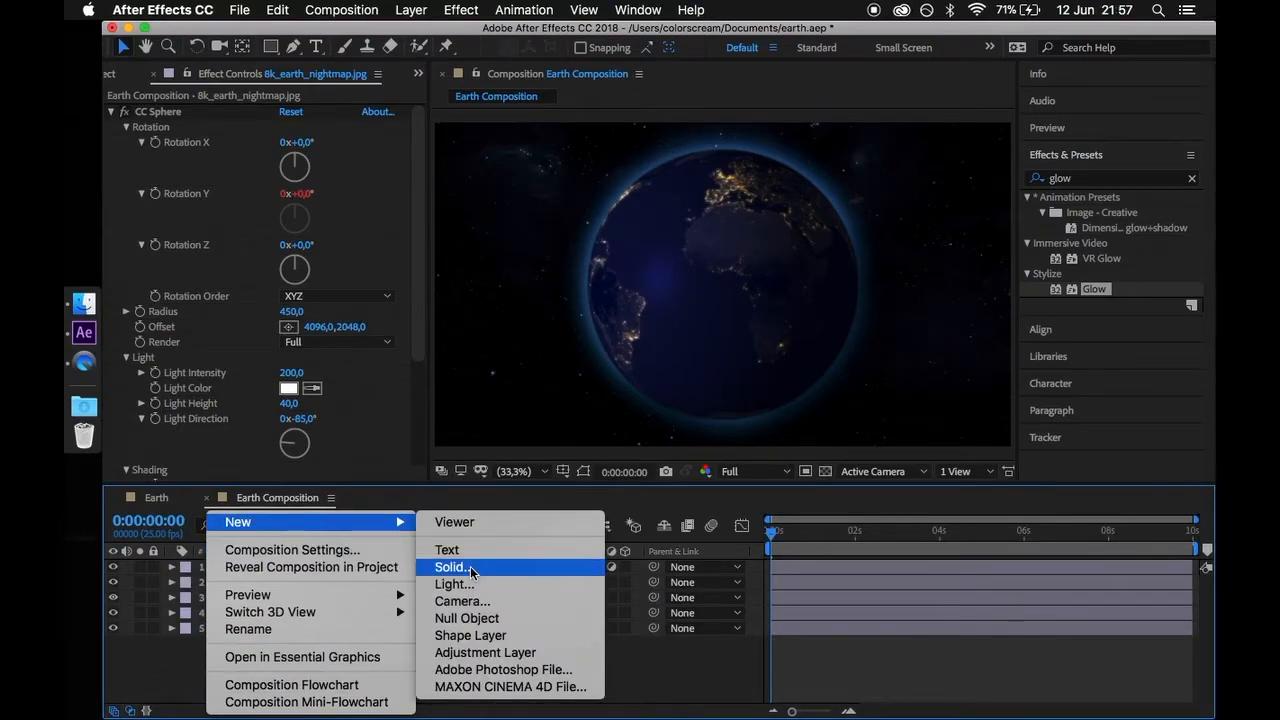
Create a new white solid layer named 'Day to night mask'
left_click(450, 567)
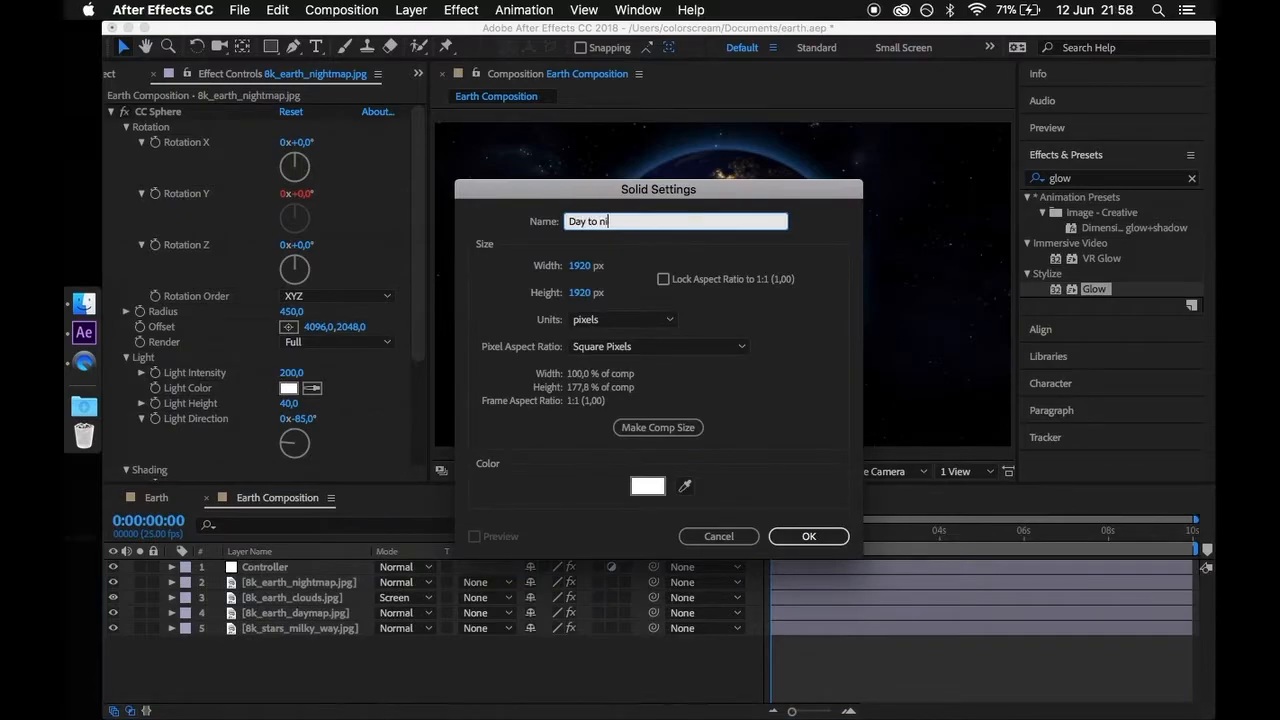
type("ght mask")
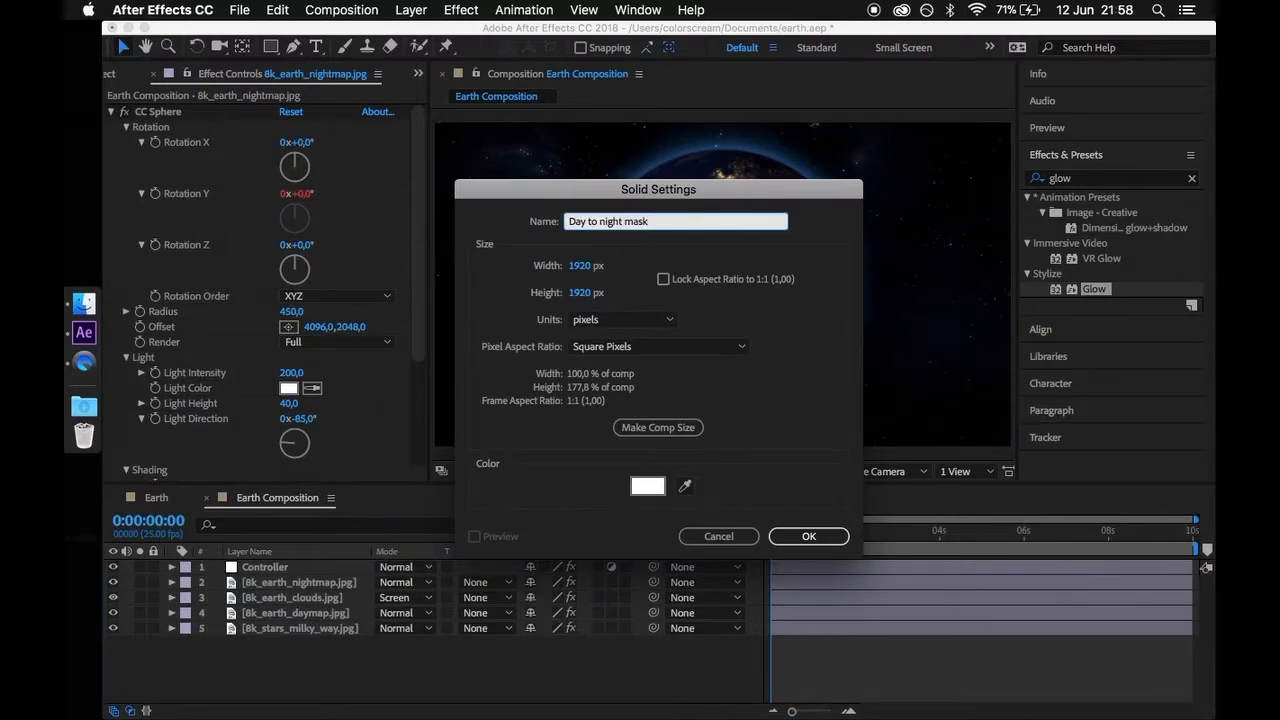
left_click(808, 536)
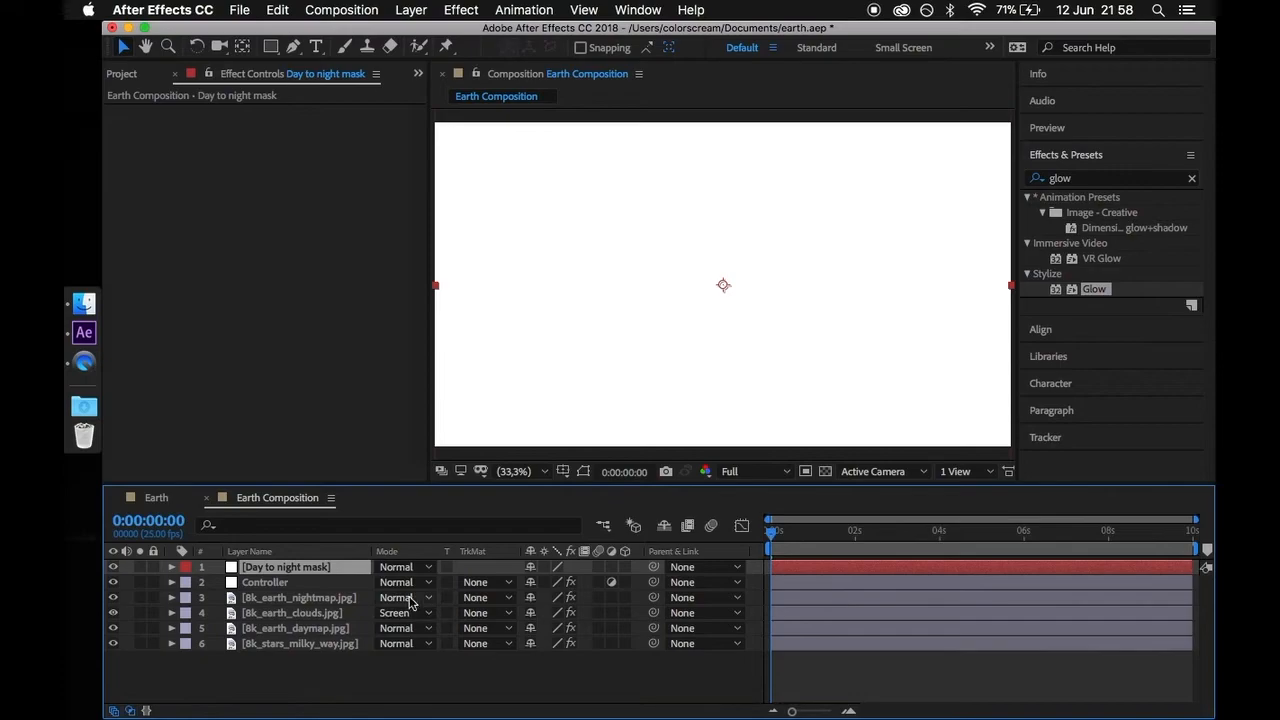
left_click(315, 582)
type("cc sphere")
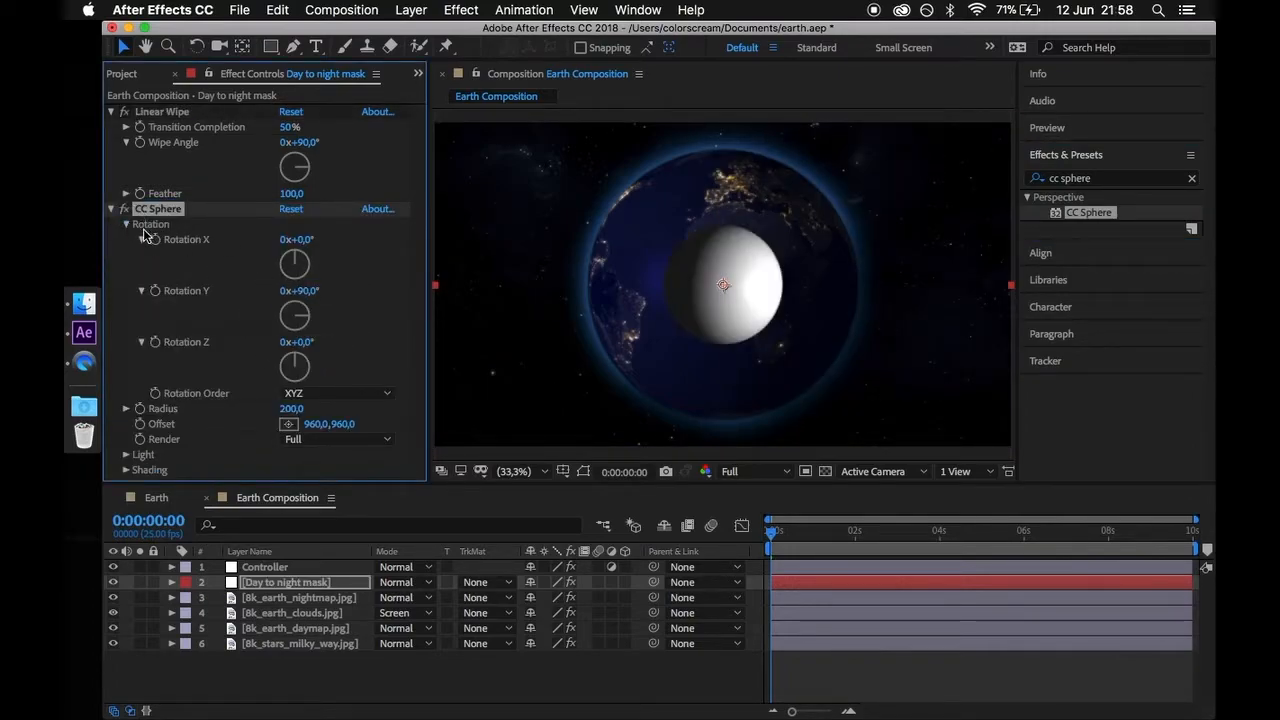
Set the mask's CC Sphere radius to 450 and make it the nightmap's alpha matte
left_click(125, 224)
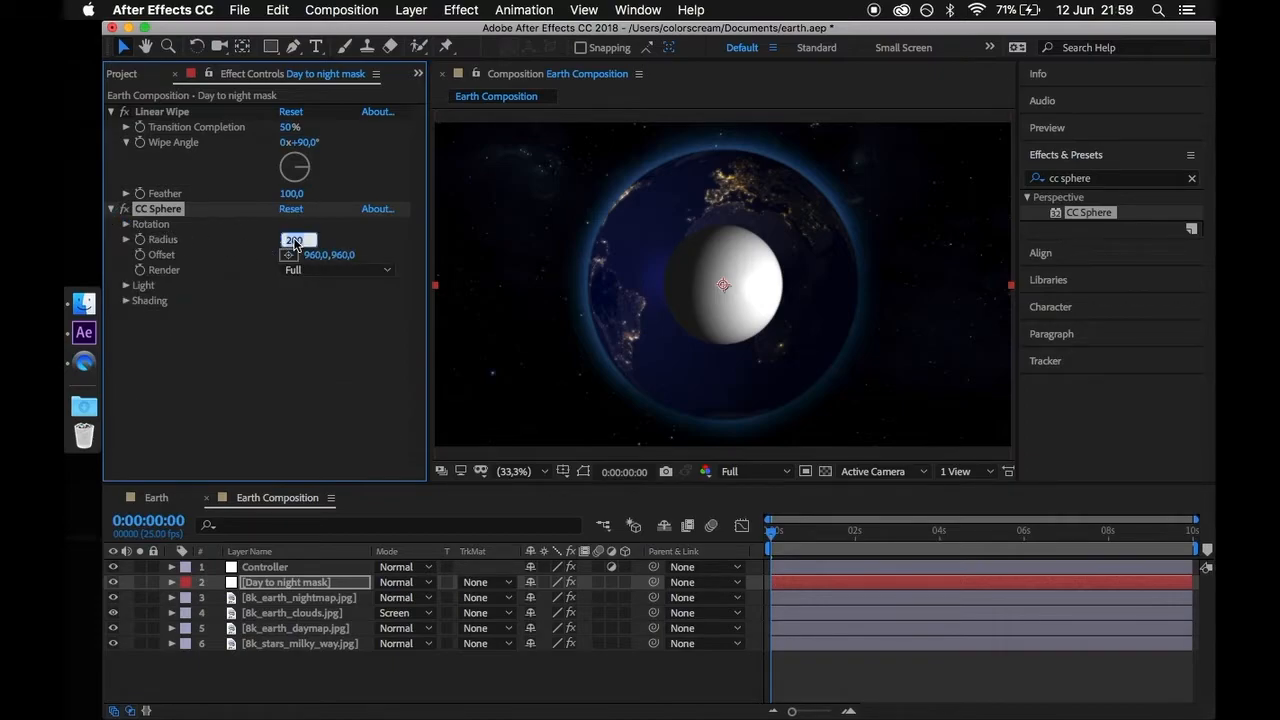
type("450,")
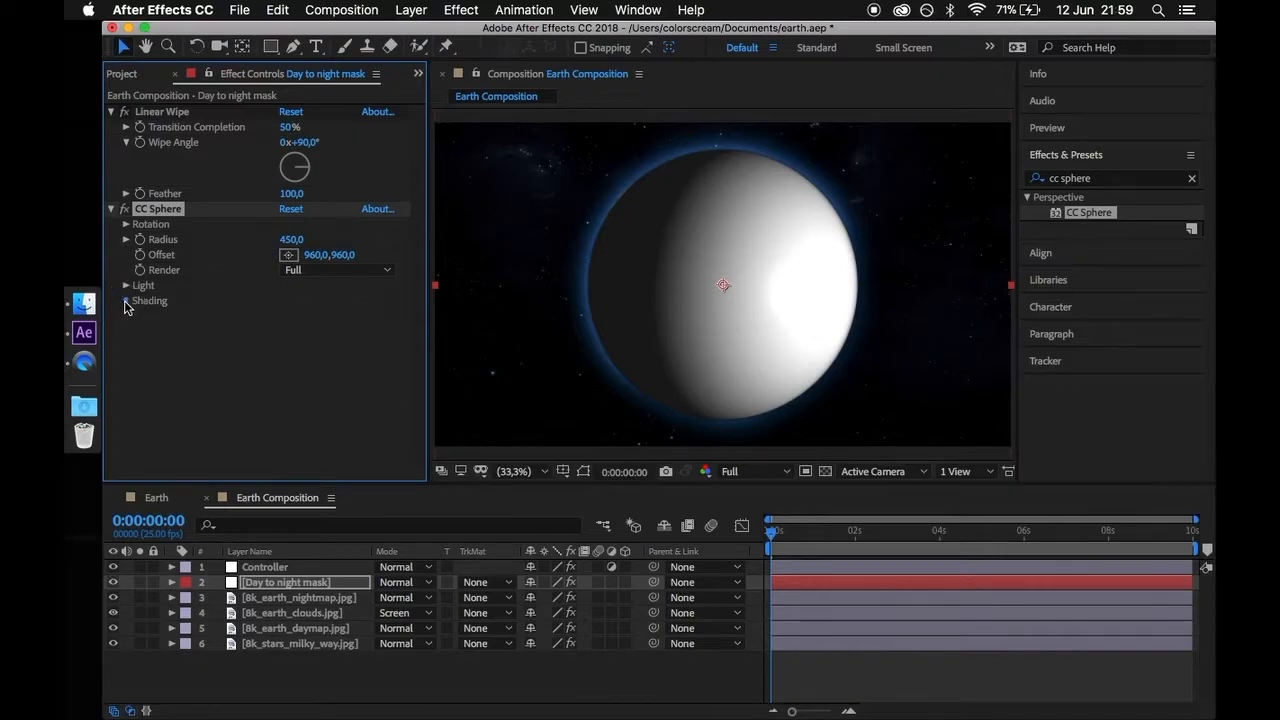
left_click(125, 300)
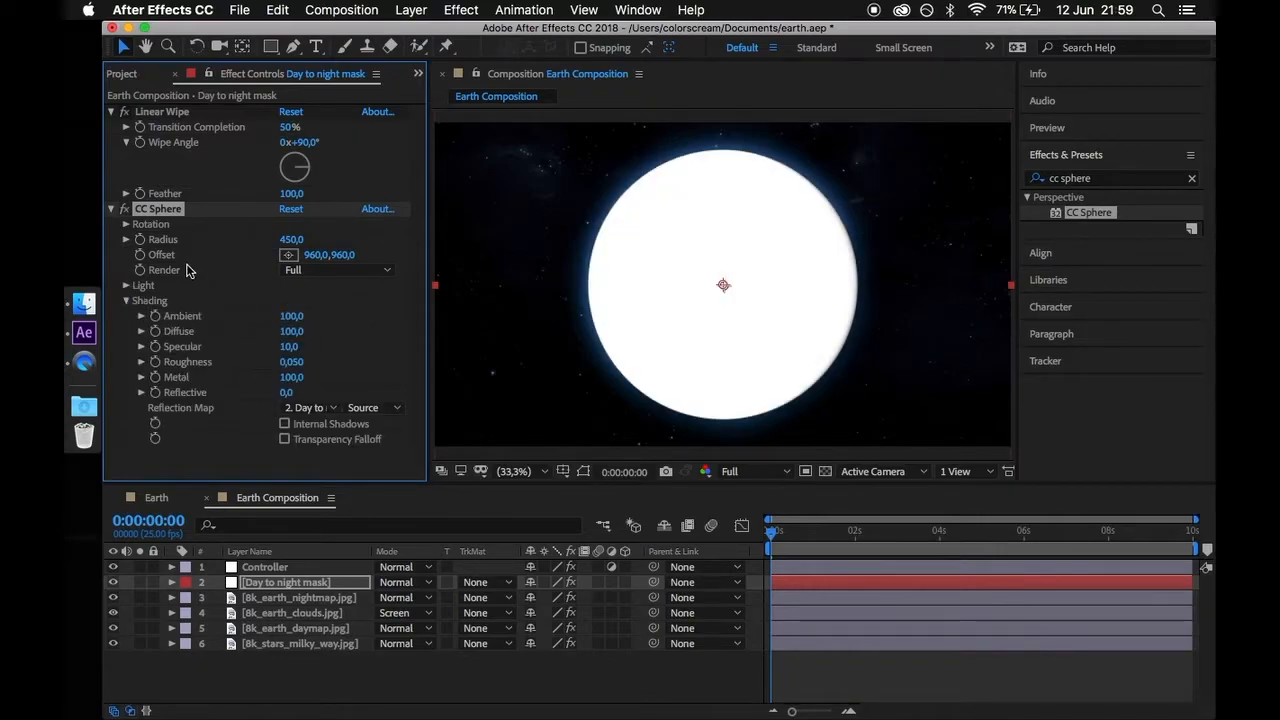
left_click(111, 208)
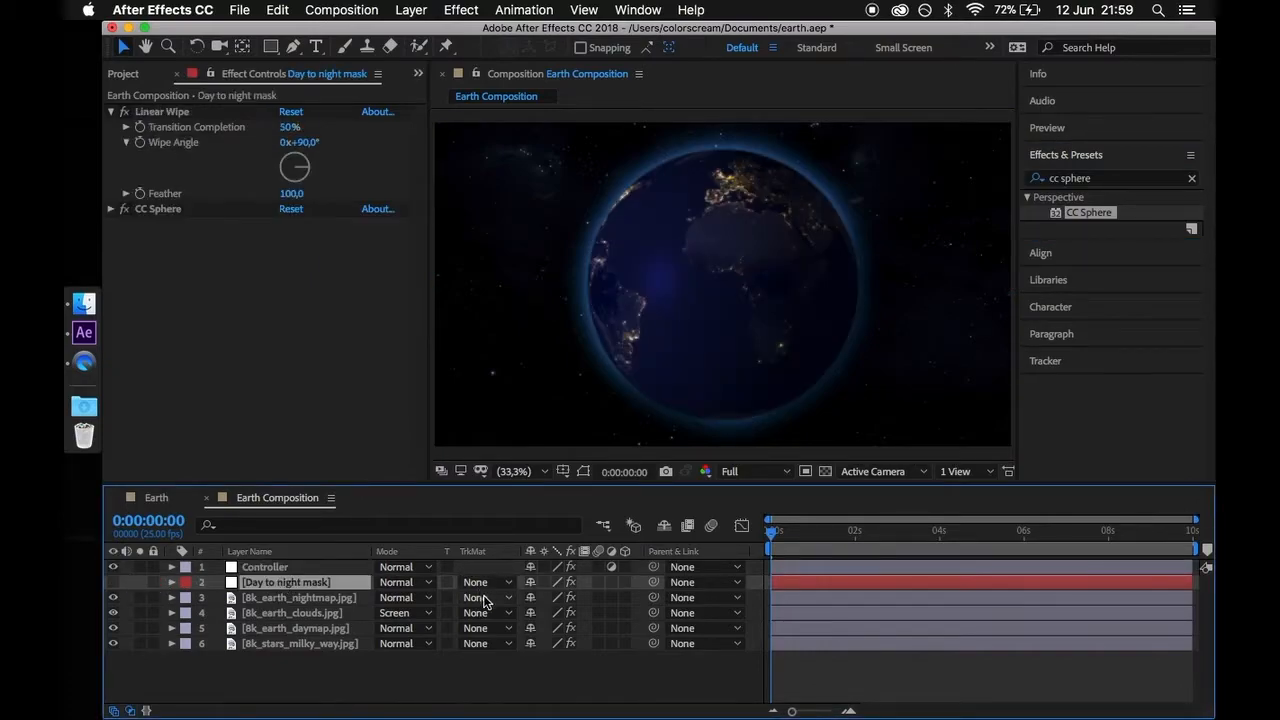
left_click(485, 643)
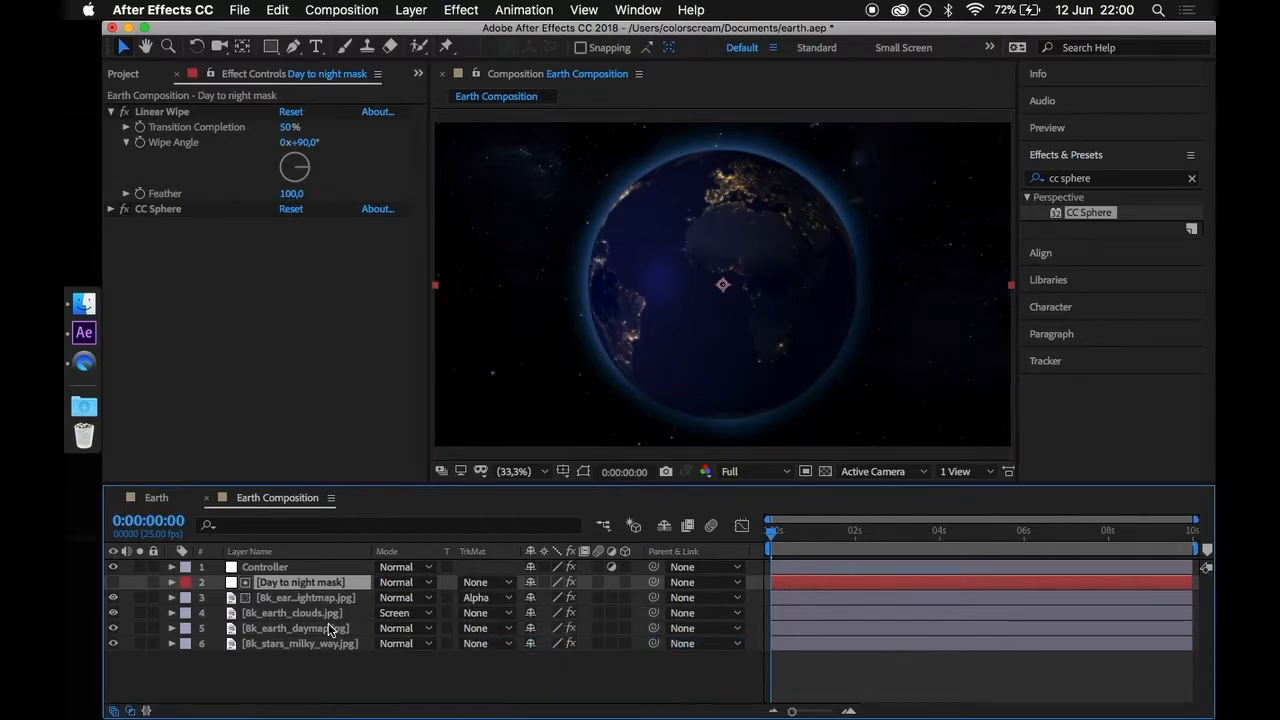
left_click(264, 566)
type("slider")
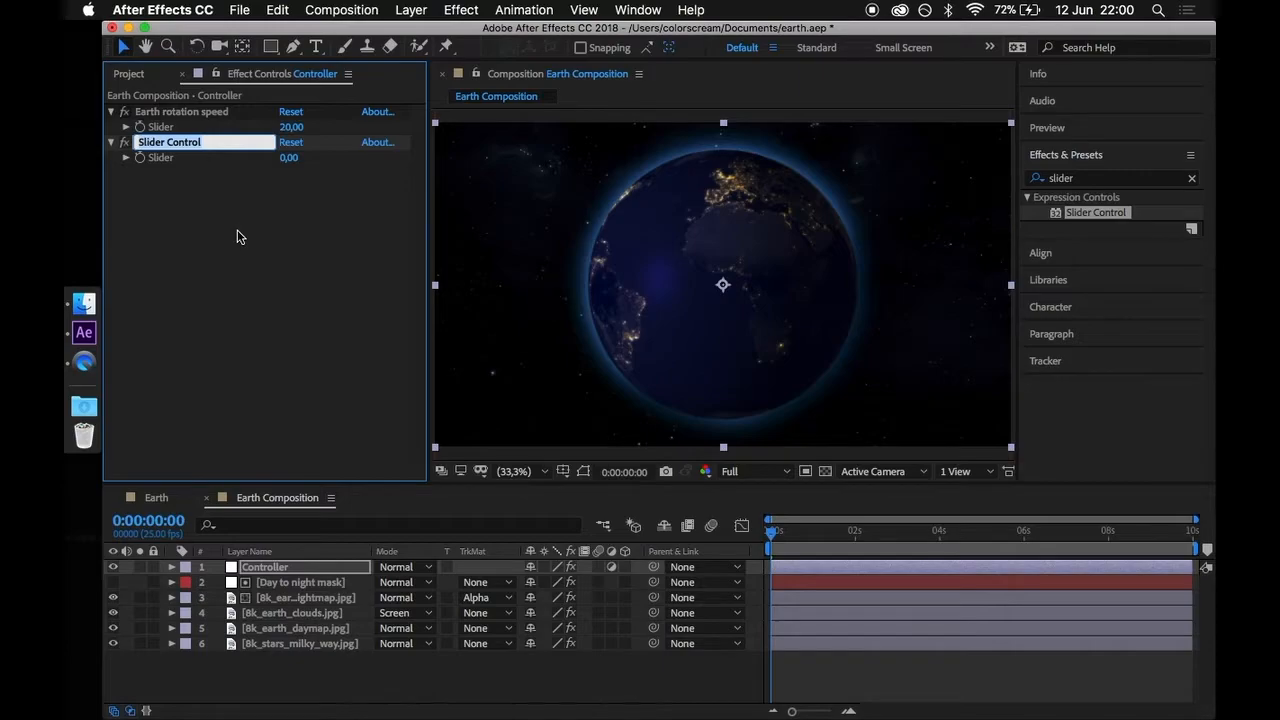
Add a 'Day transition progress' slider and a 'Day to night' checkbox to the Controller layer
type("Day transition progress")
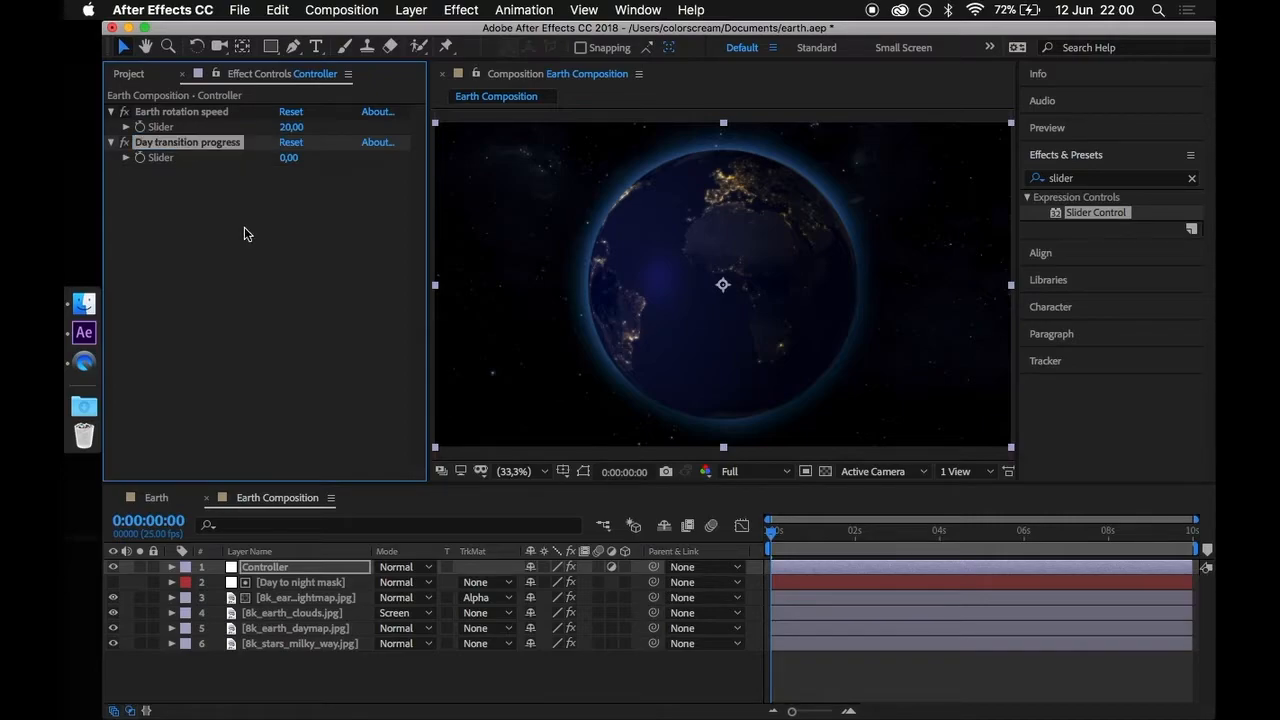
left_click(1110, 178)
type("checkbox")
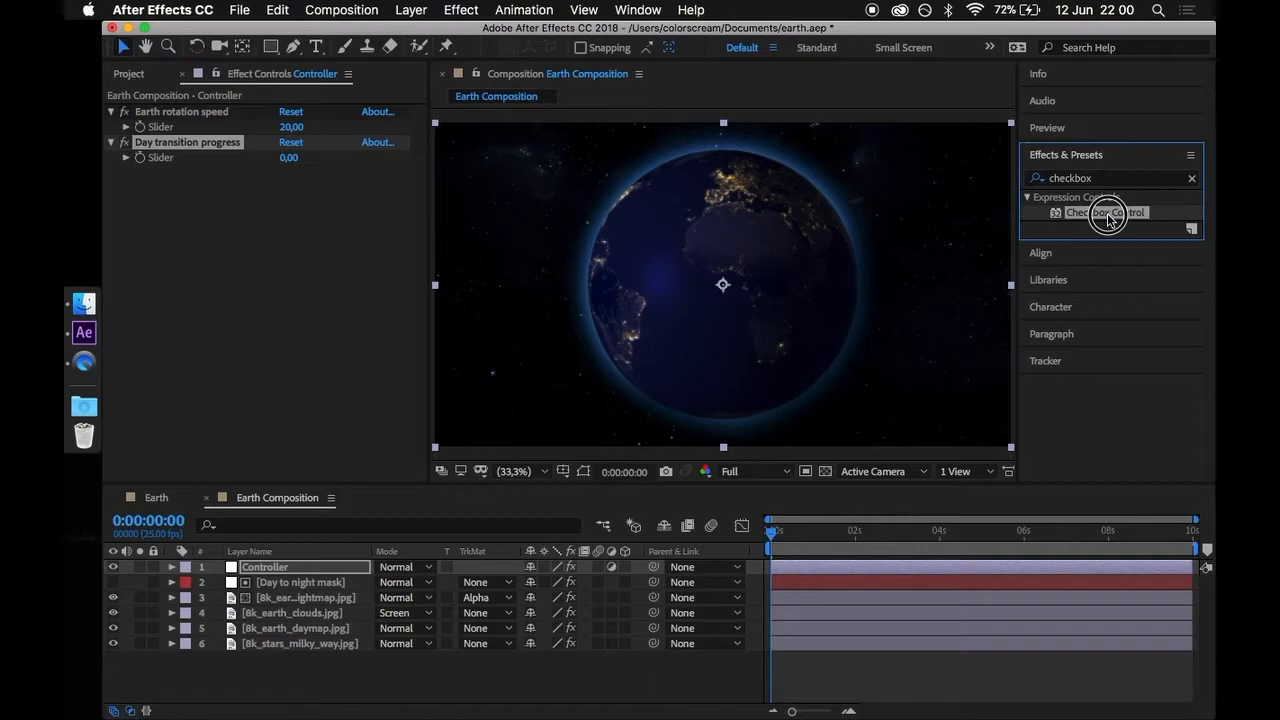
double_click(1105, 212)
type("Day to night")
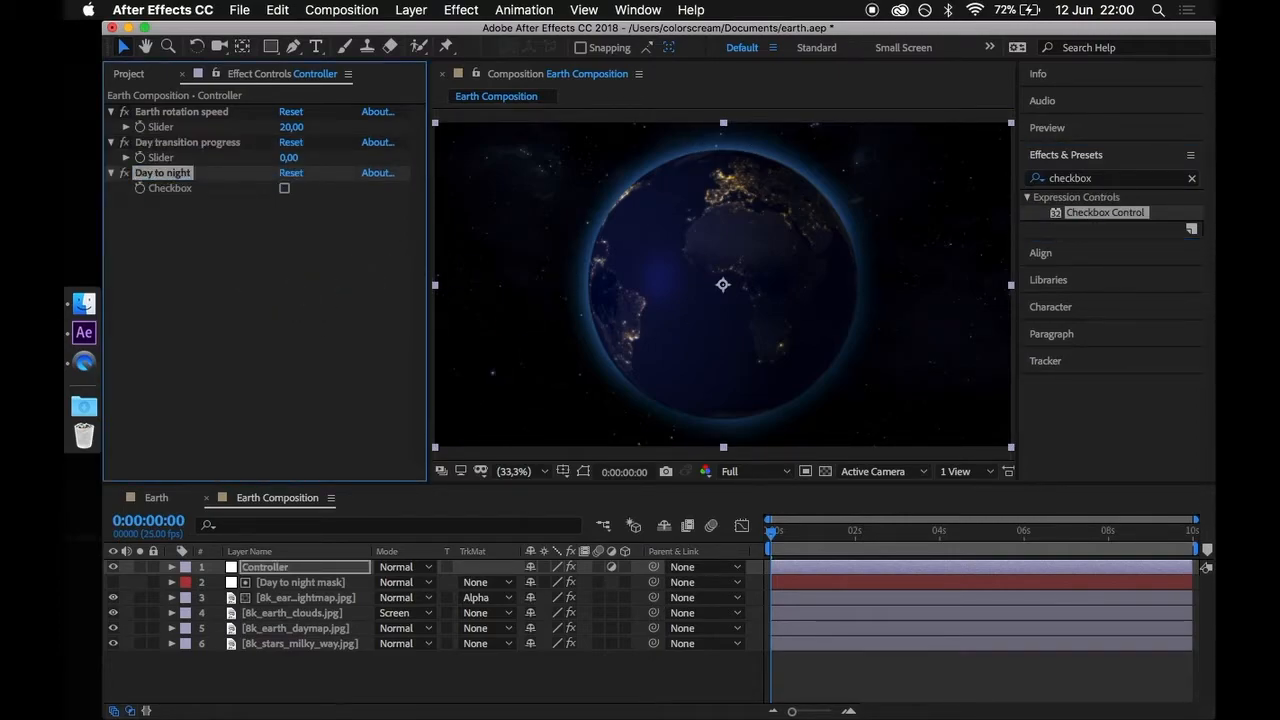
left_click(172, 567)
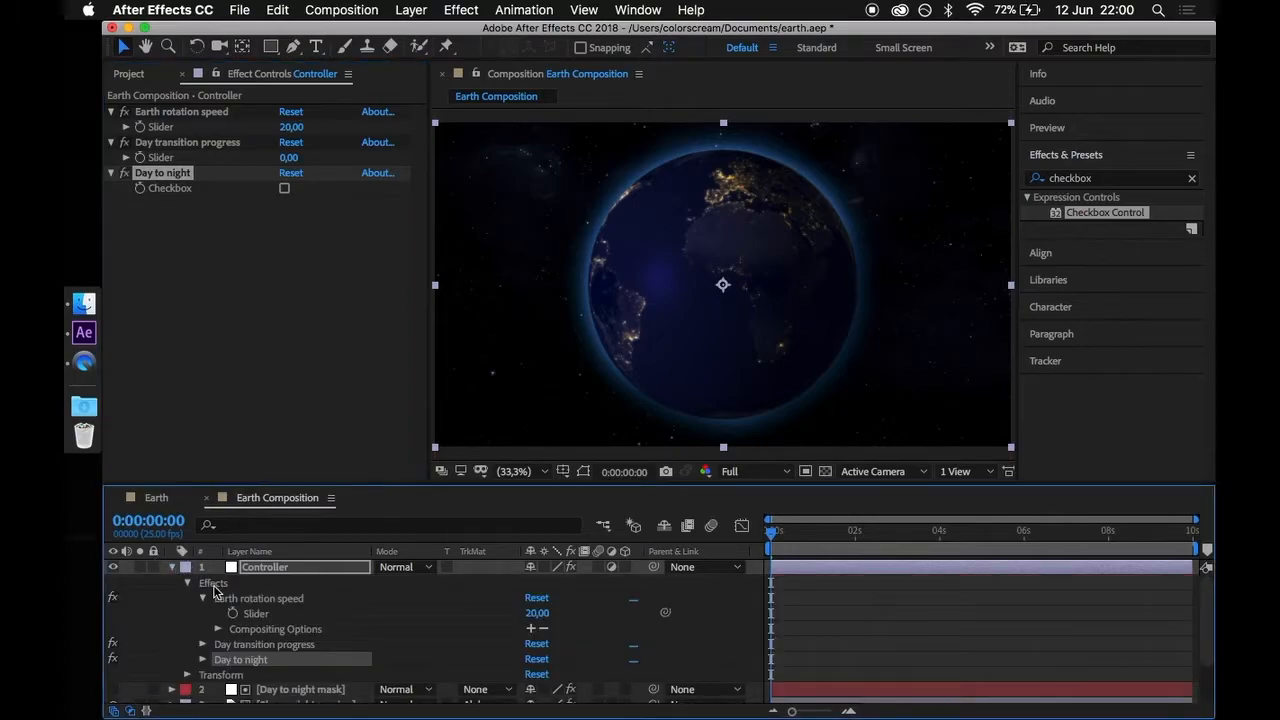
left_click(203, 644)
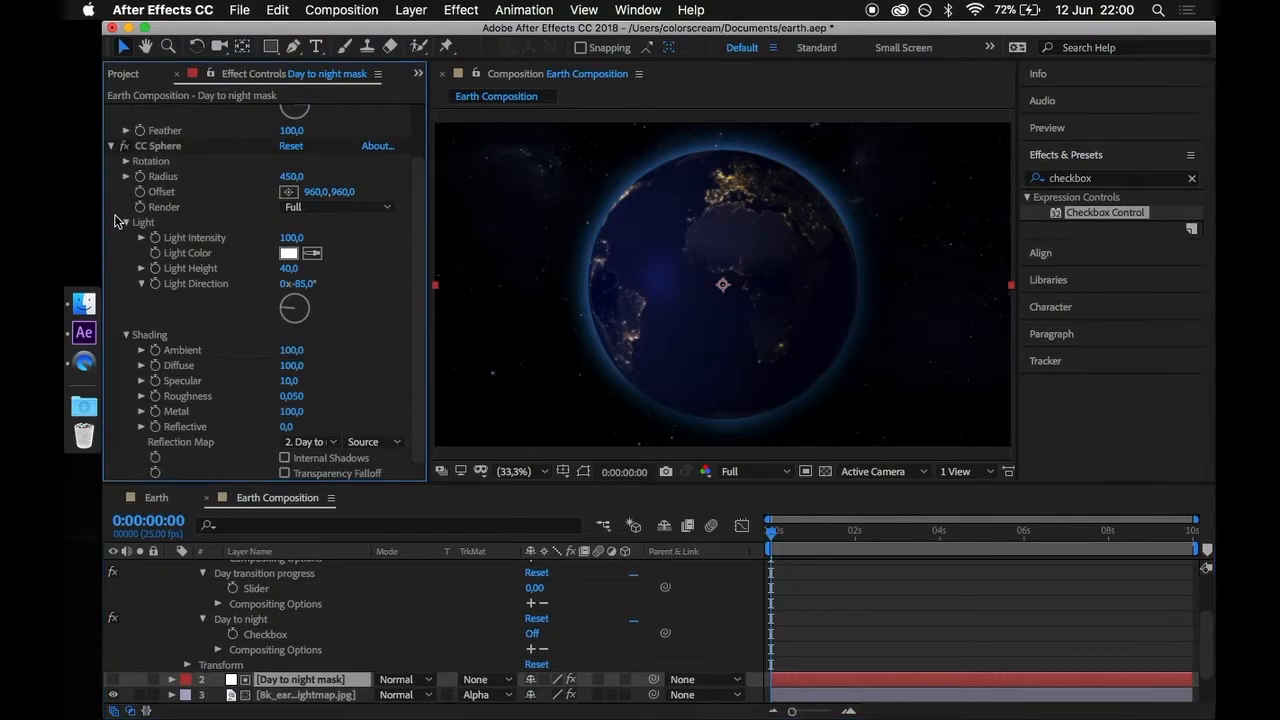
Give CC Sphere Rotation Y the expression checkbox == 1 ? -90 : 90, using the Day to night checkbox
left_click(125, 161)
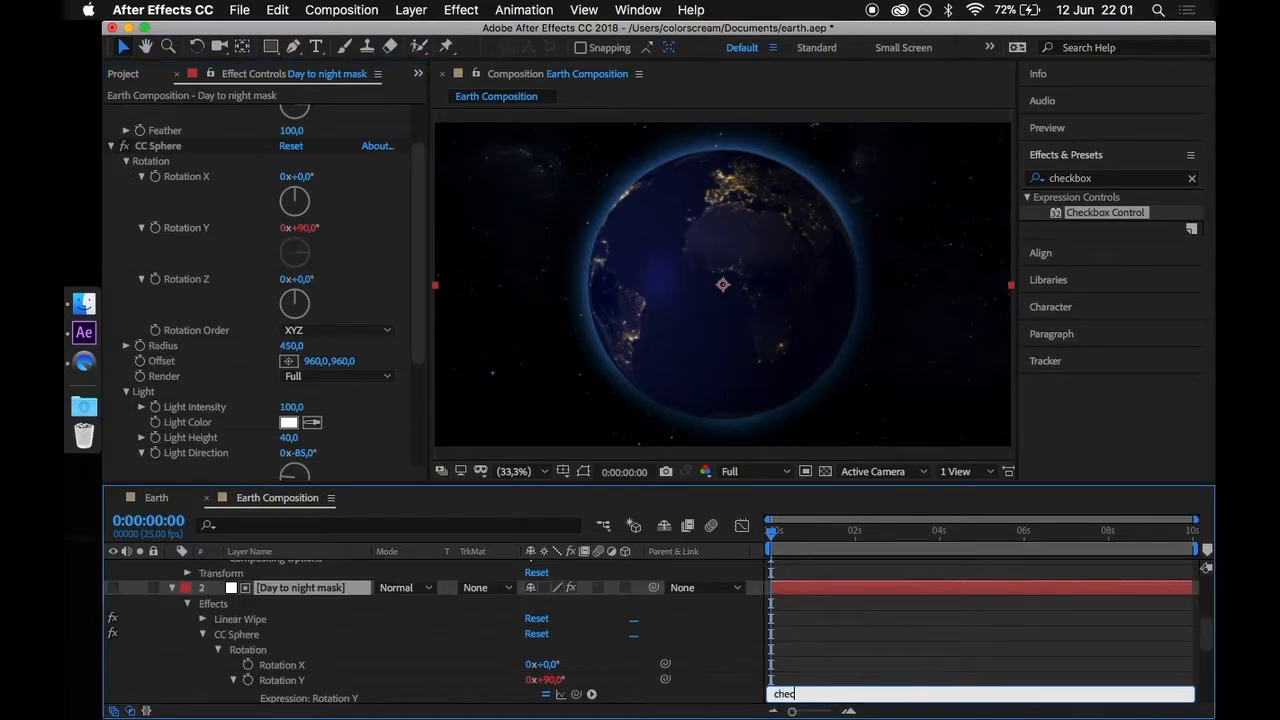
type("checkbox = thisComp.layer(\"Controller\").effect(\"Day to night\")(\"Checkbox\");")
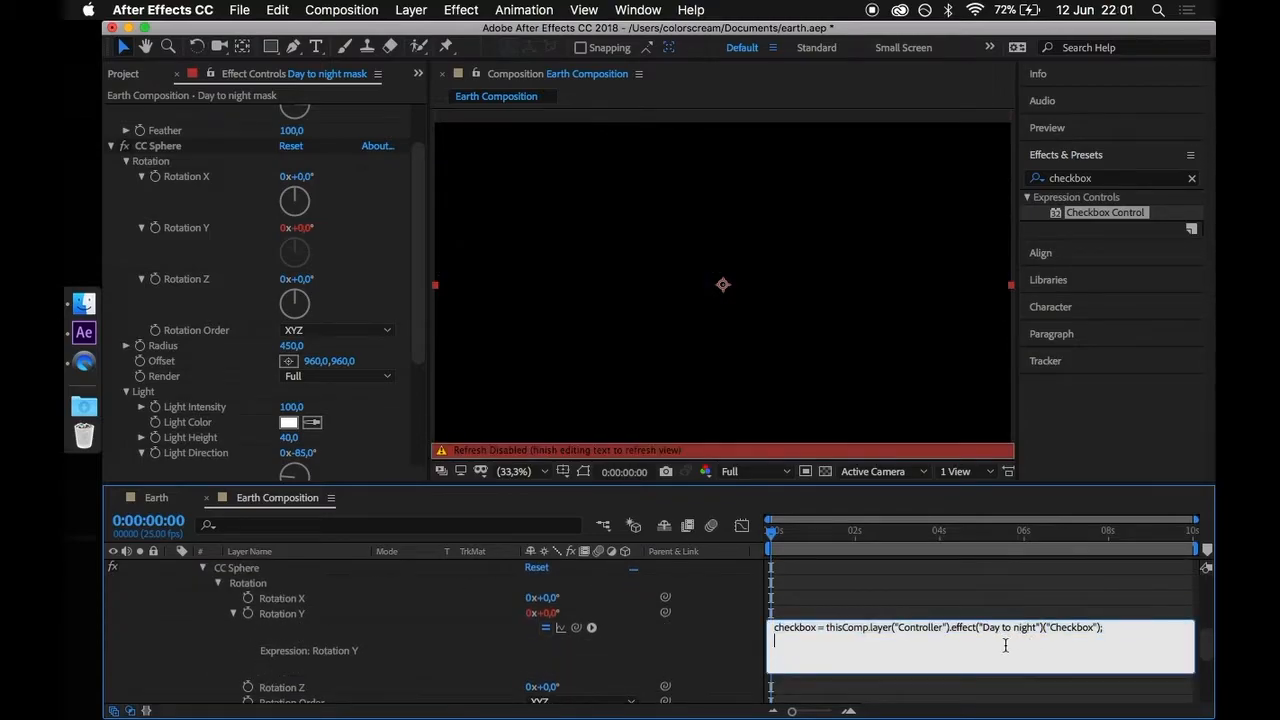
type("if (checkbox == 1) {")
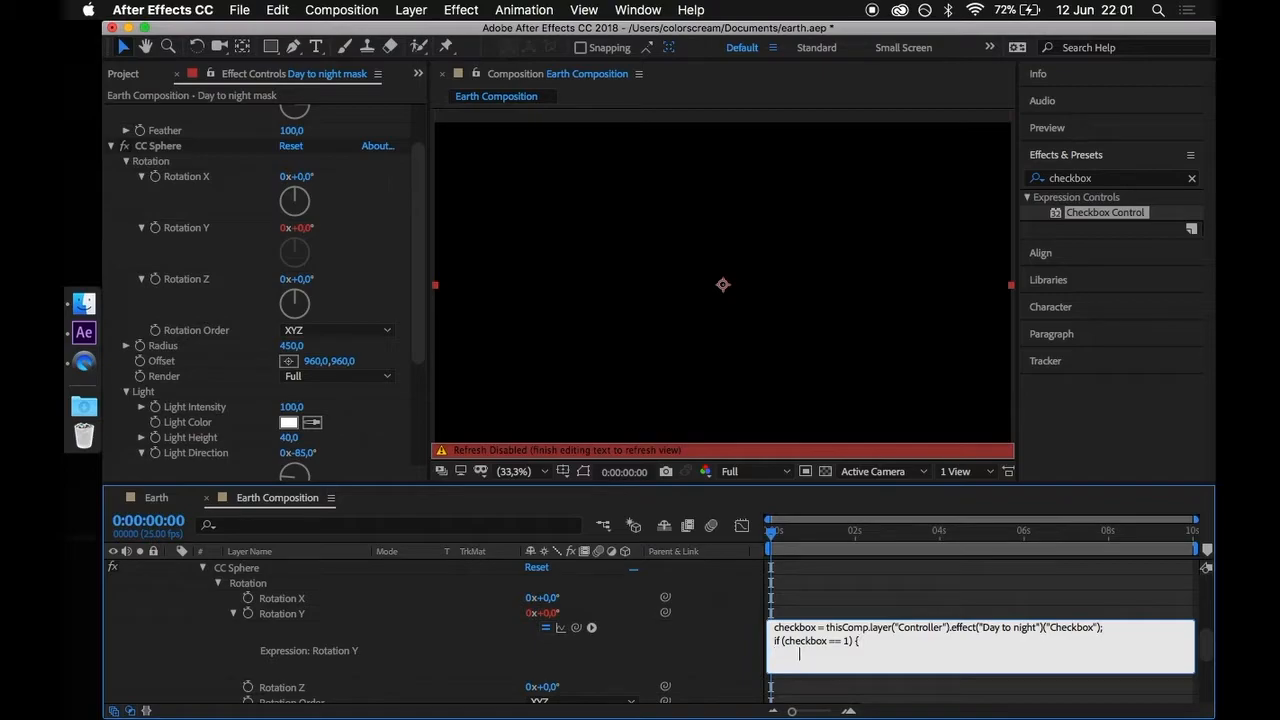
type("-90")
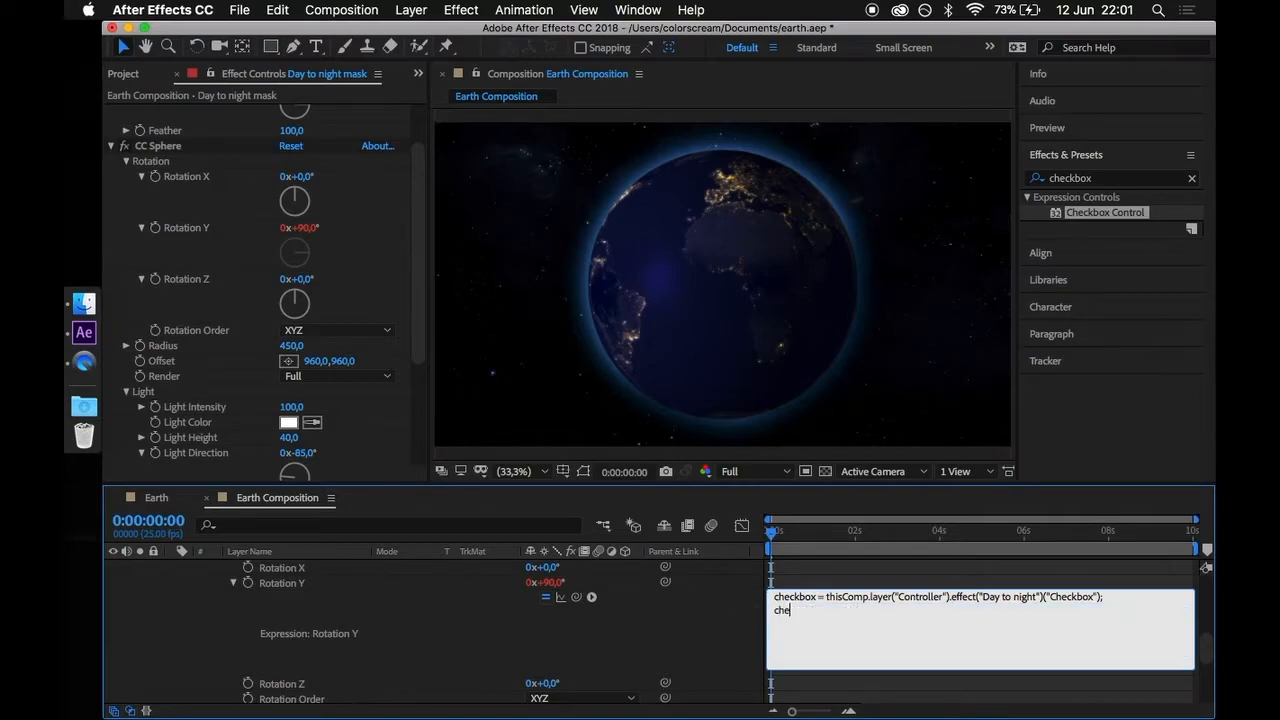
type("ckbox == 1")
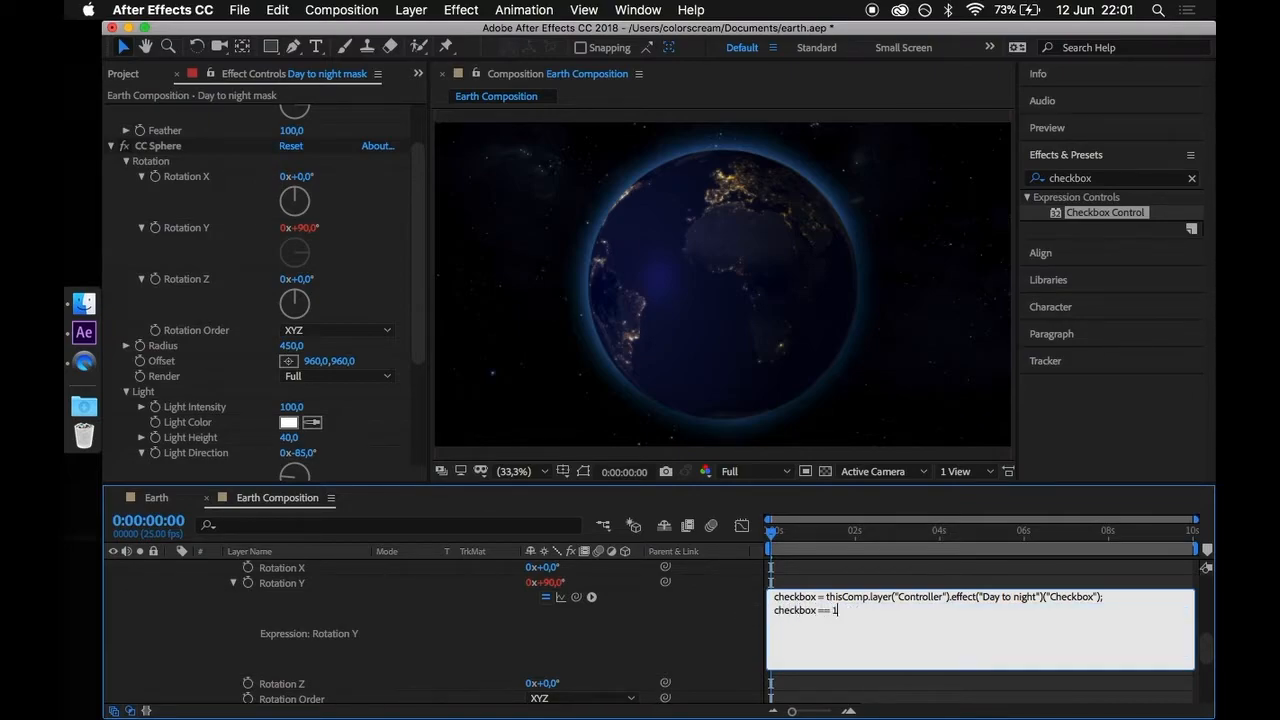
type("? -90")
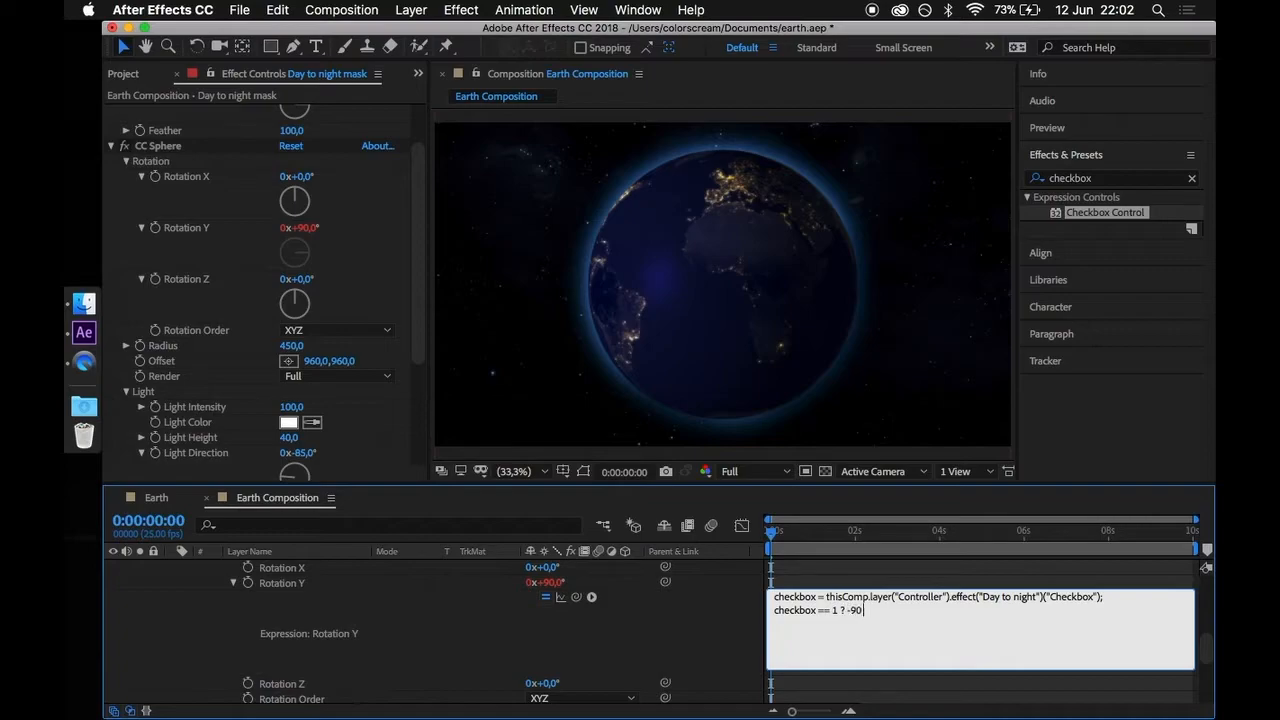
type(": 90;")
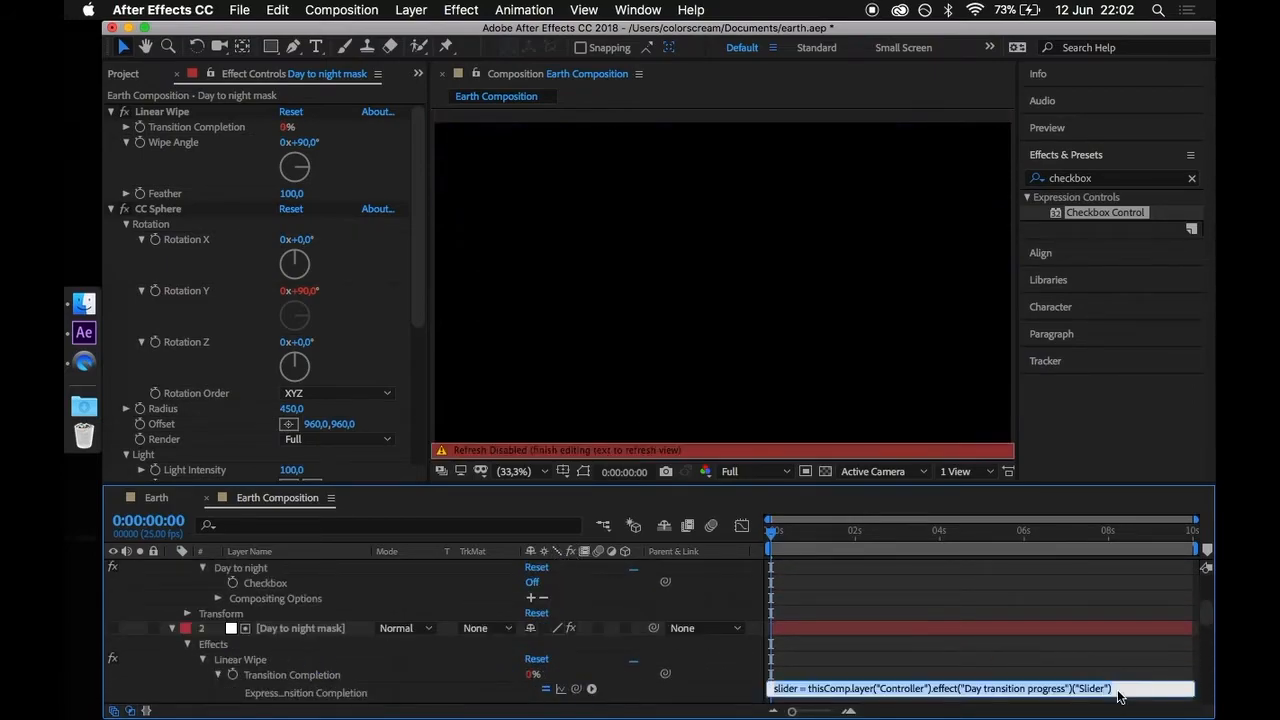
mouse_move(1155, 666)
type(";")
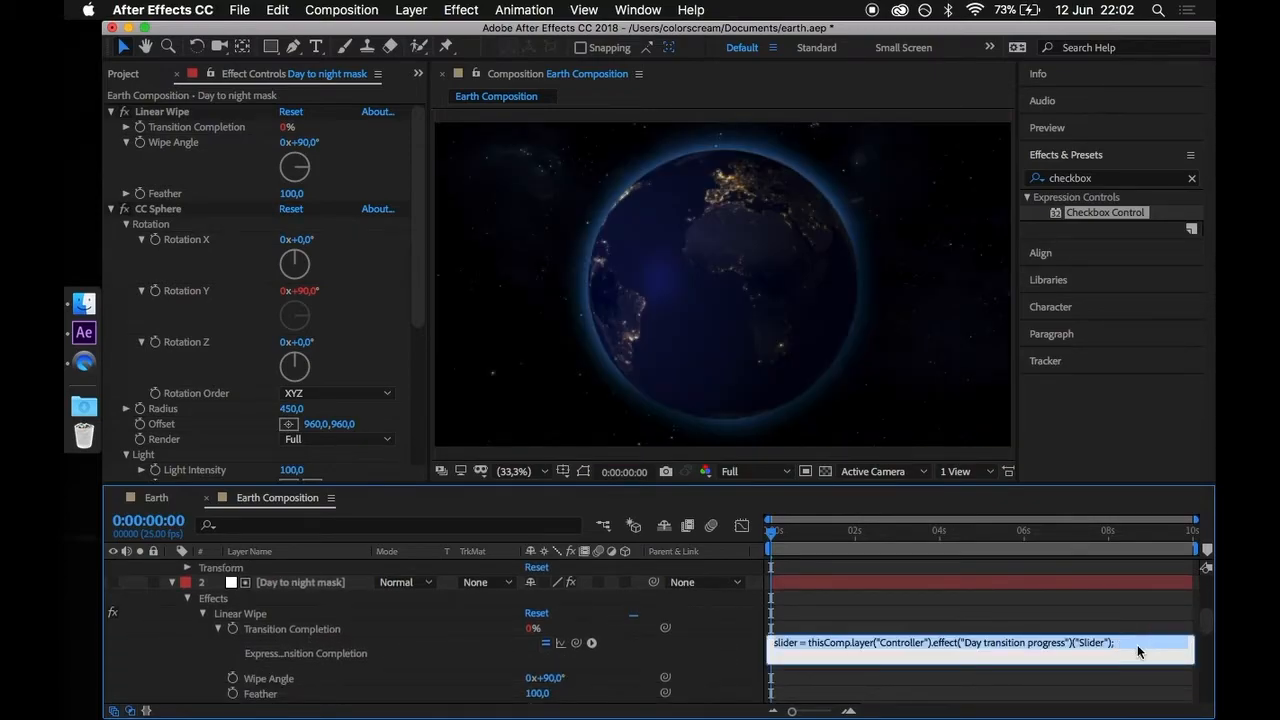
Draft the Transition Completion expression with checkbox and slider variables: 100 - slider or 50 + slider
type("checkbox = thisComp.layer(\"Controller\").effect(\"Day to night\")(\"Checkbox\");")
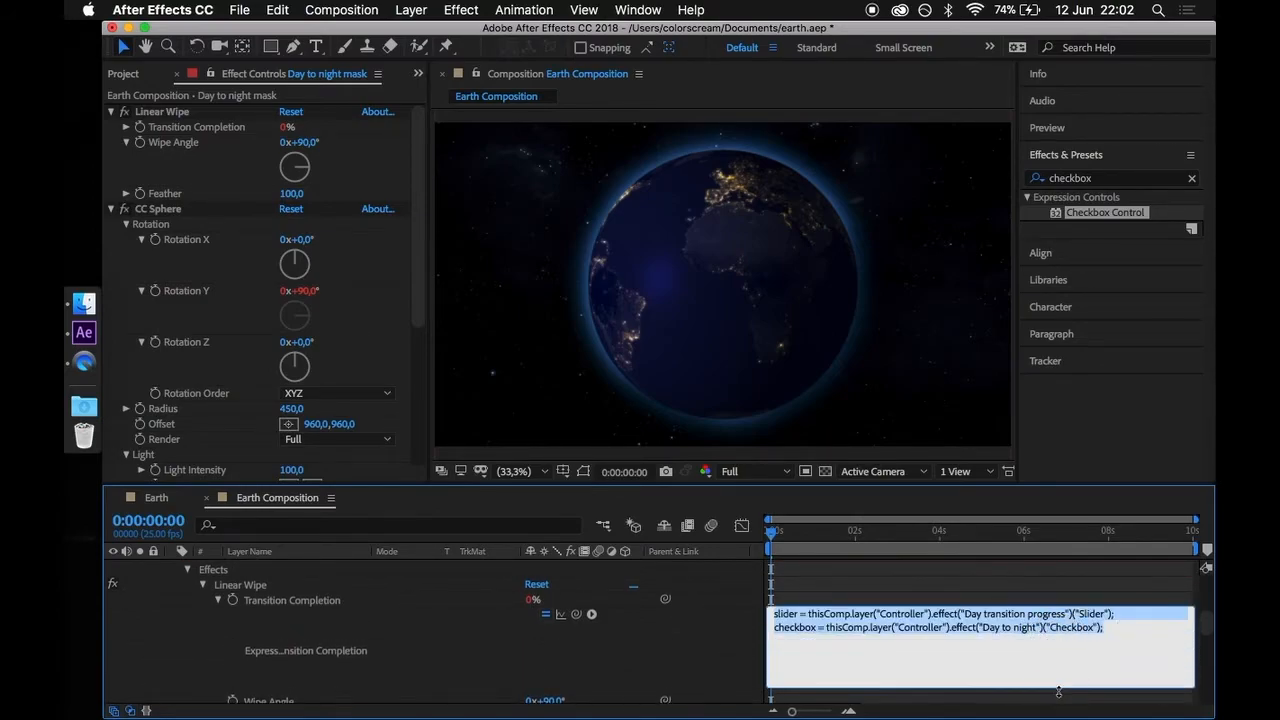
type("if (")
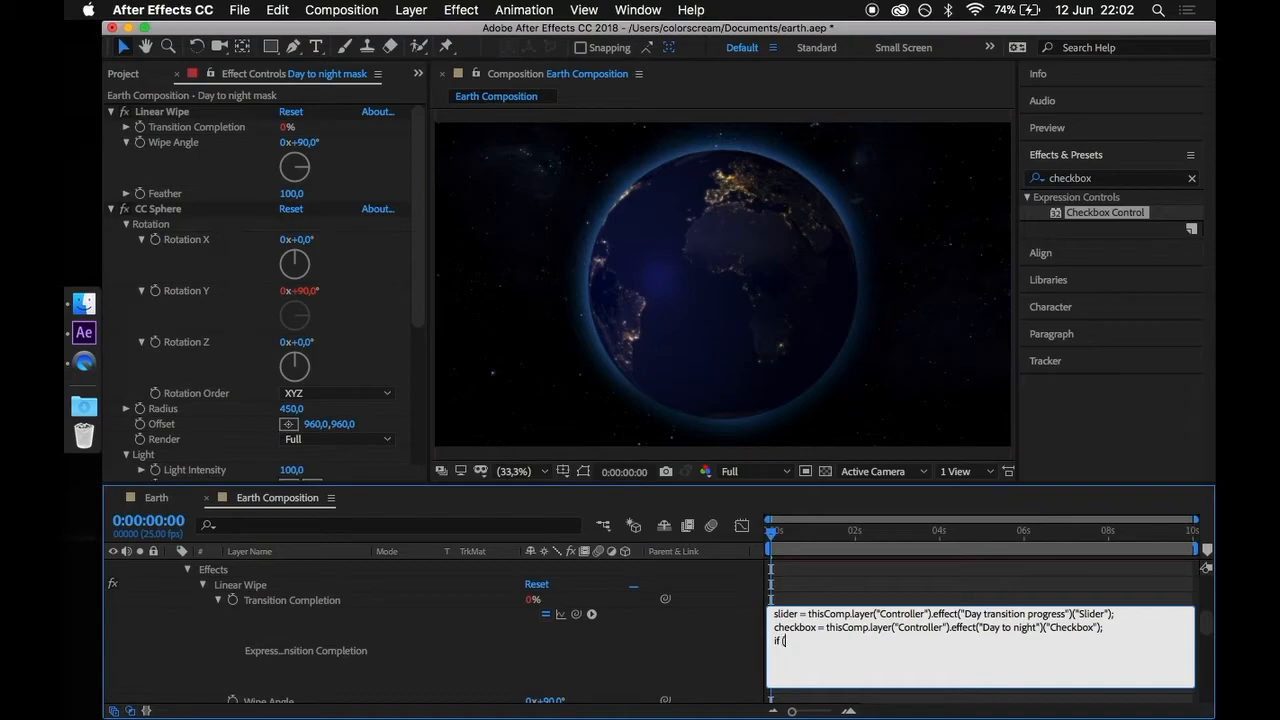
type("checkbox == 1) {")
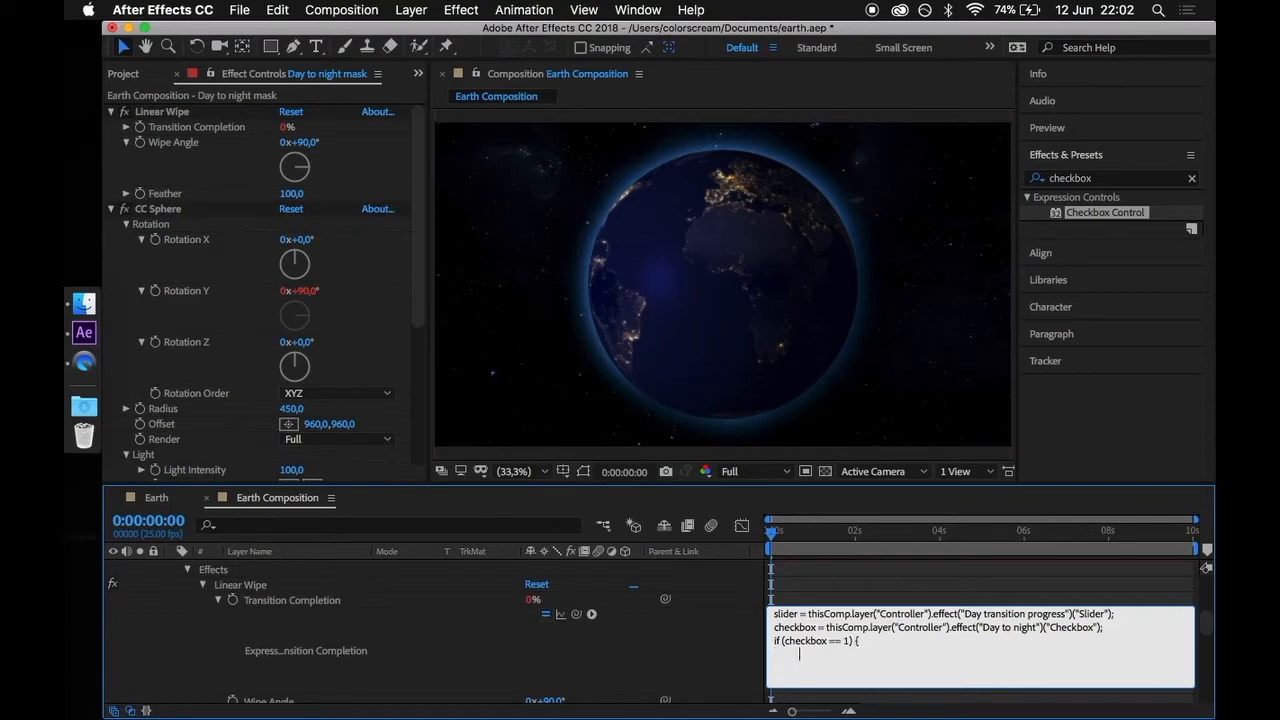
type("100")
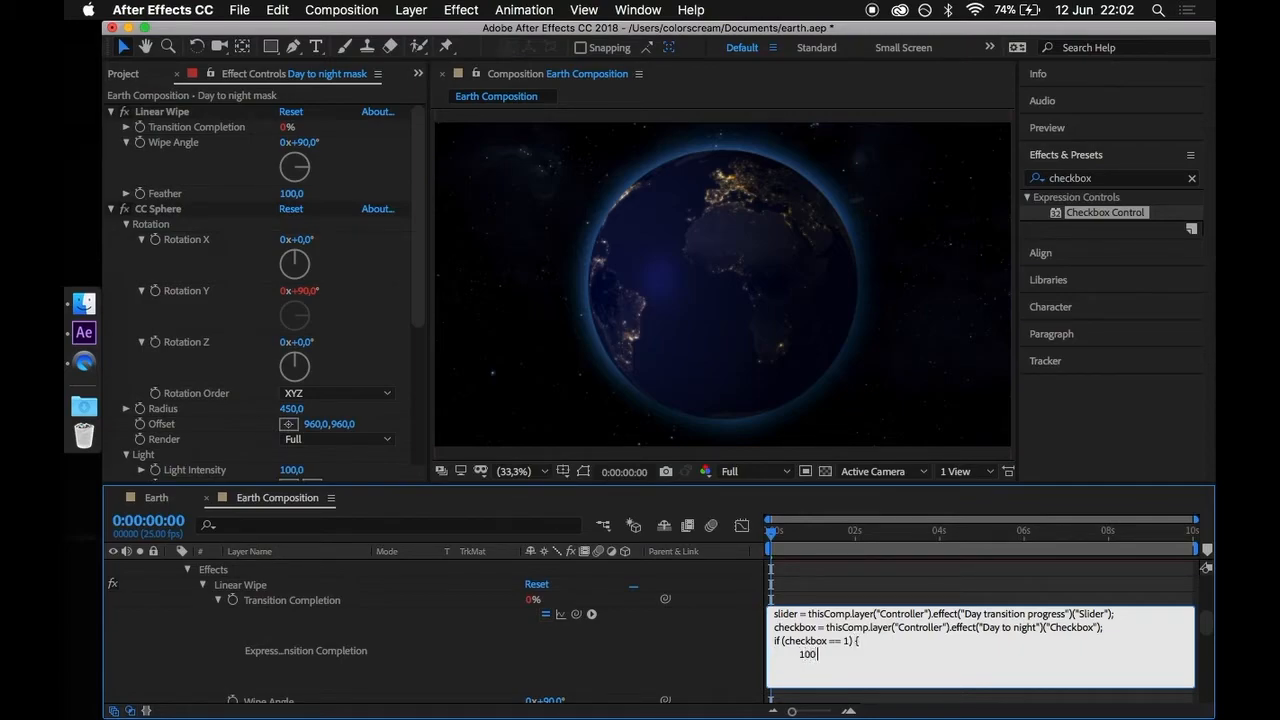
type("- slider;")
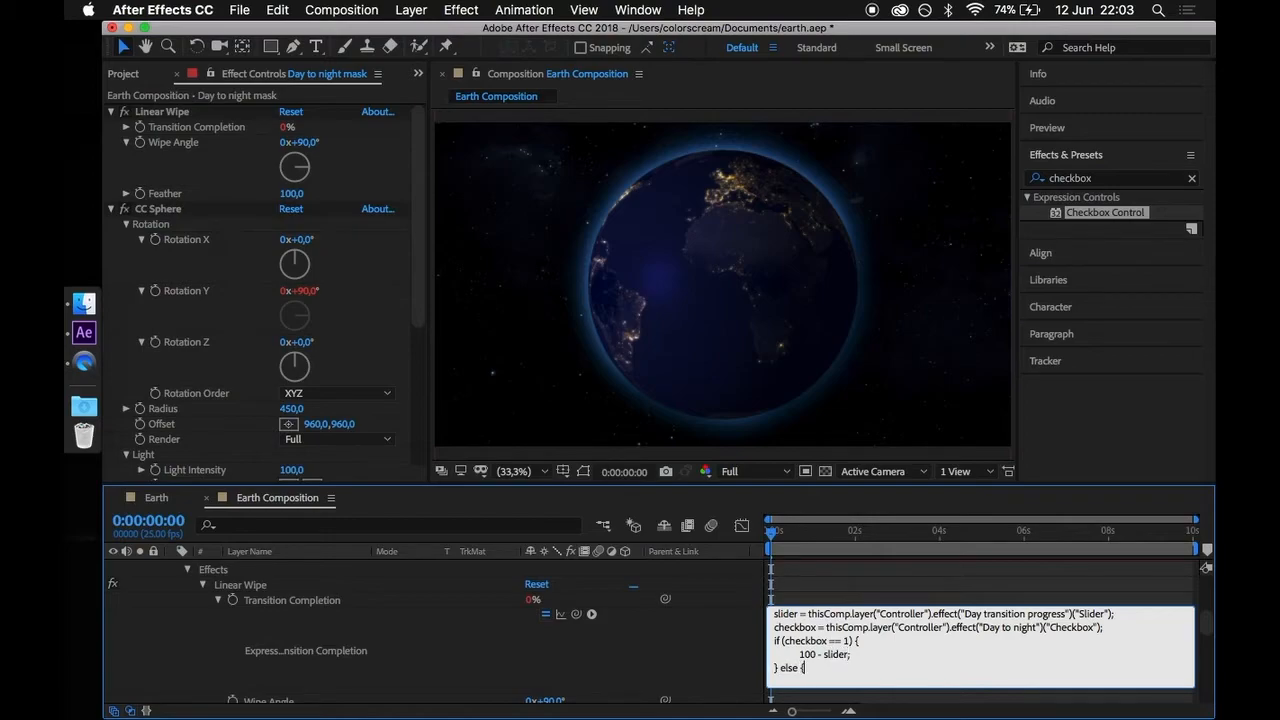
type("50")
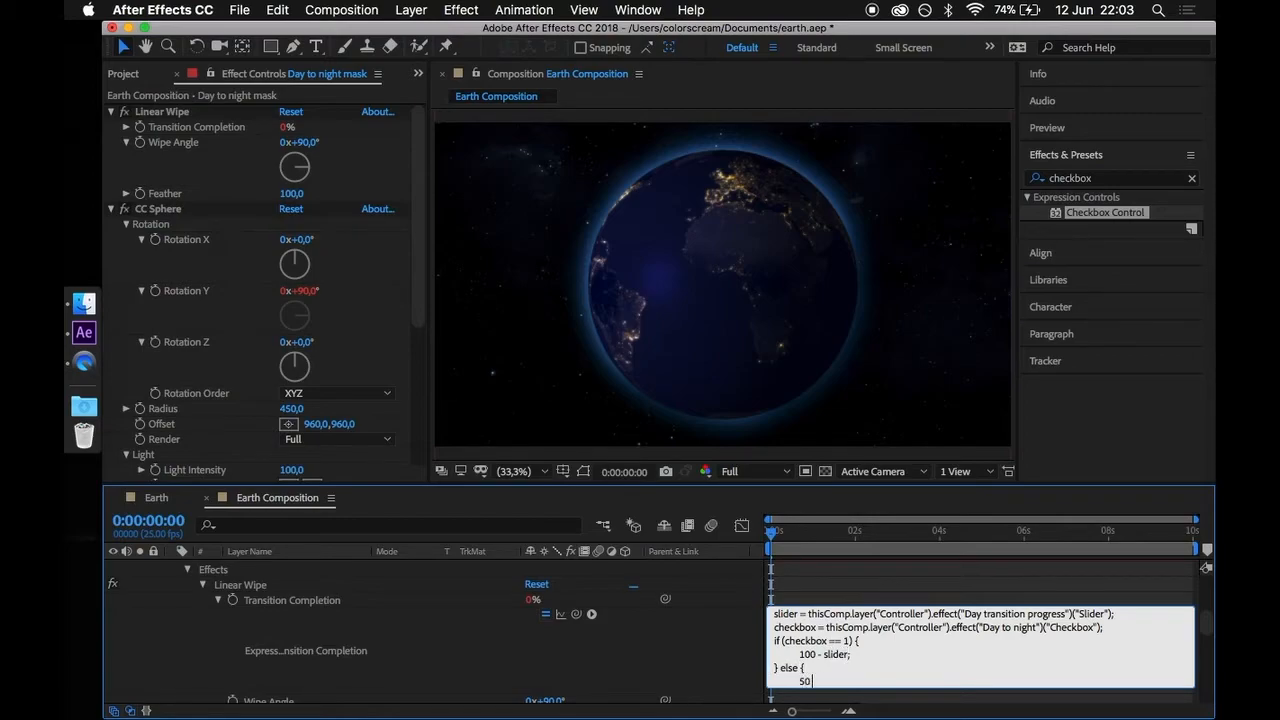
type("+ slider;")
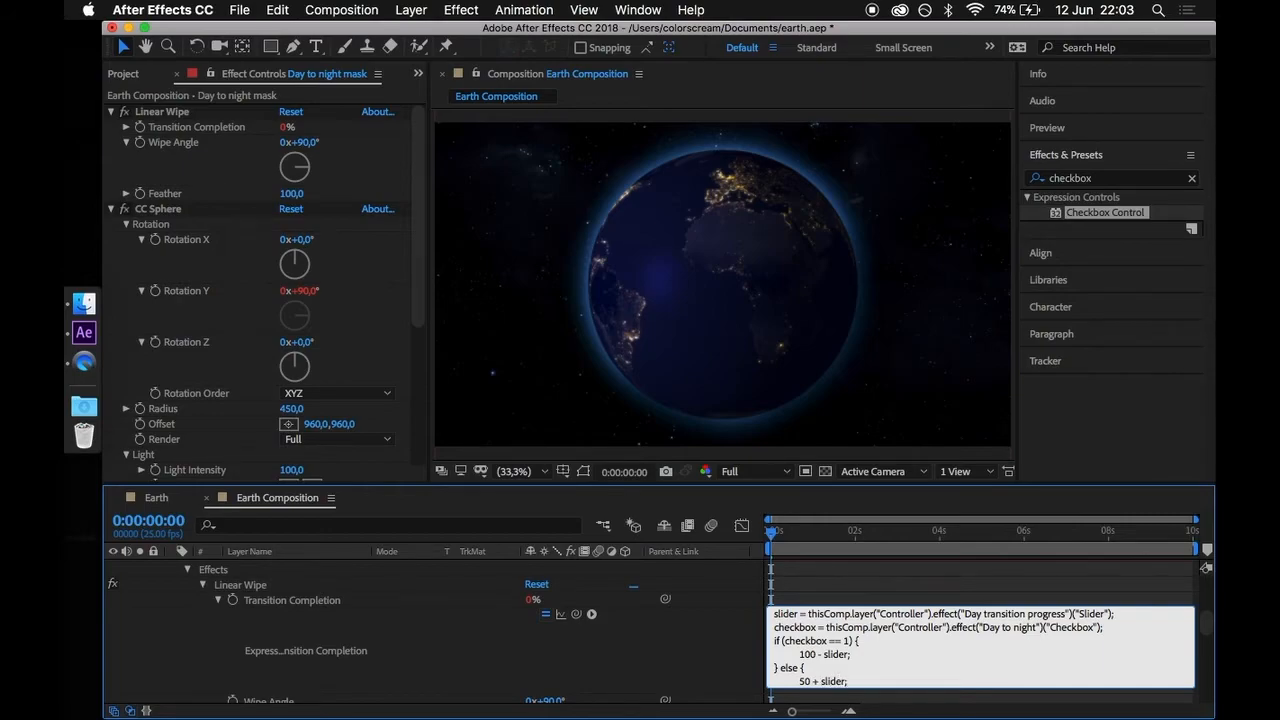
Rewrite it as the one-line conditional checkbox == 1 ? 100 - slider : 50 + slider;
scroll("down", 3)
type("c")
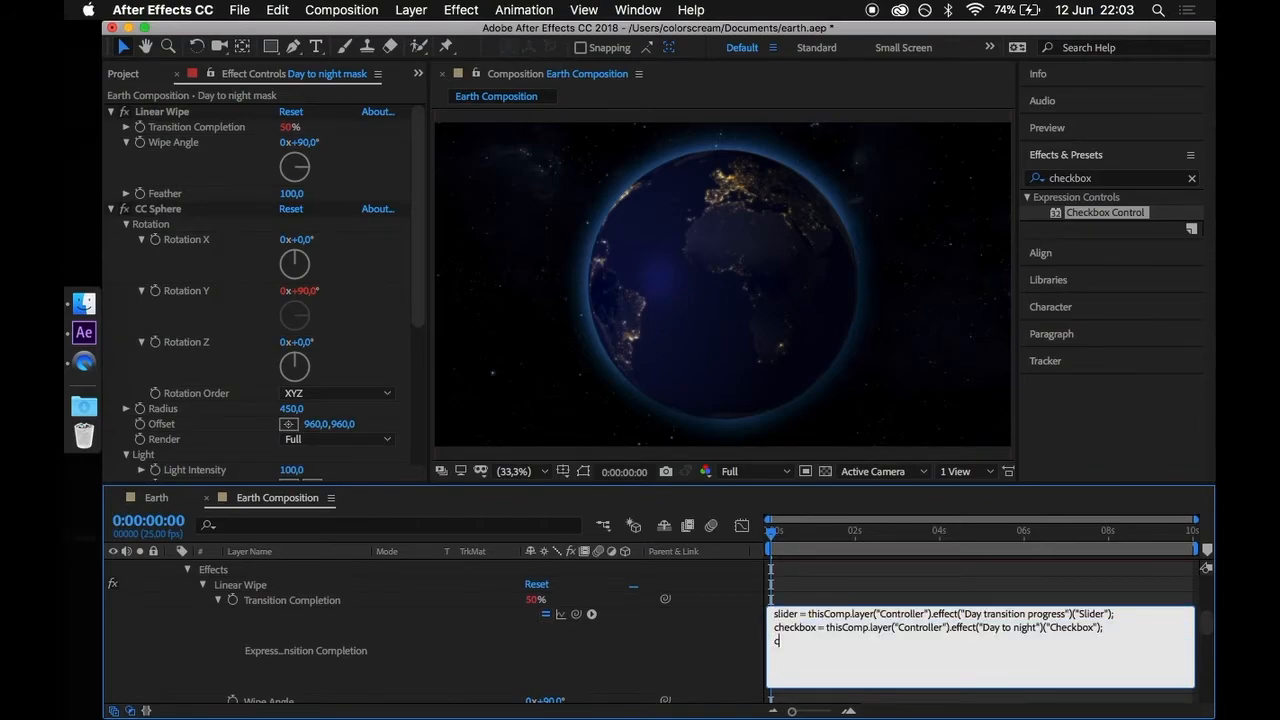
type("heckbox ==")
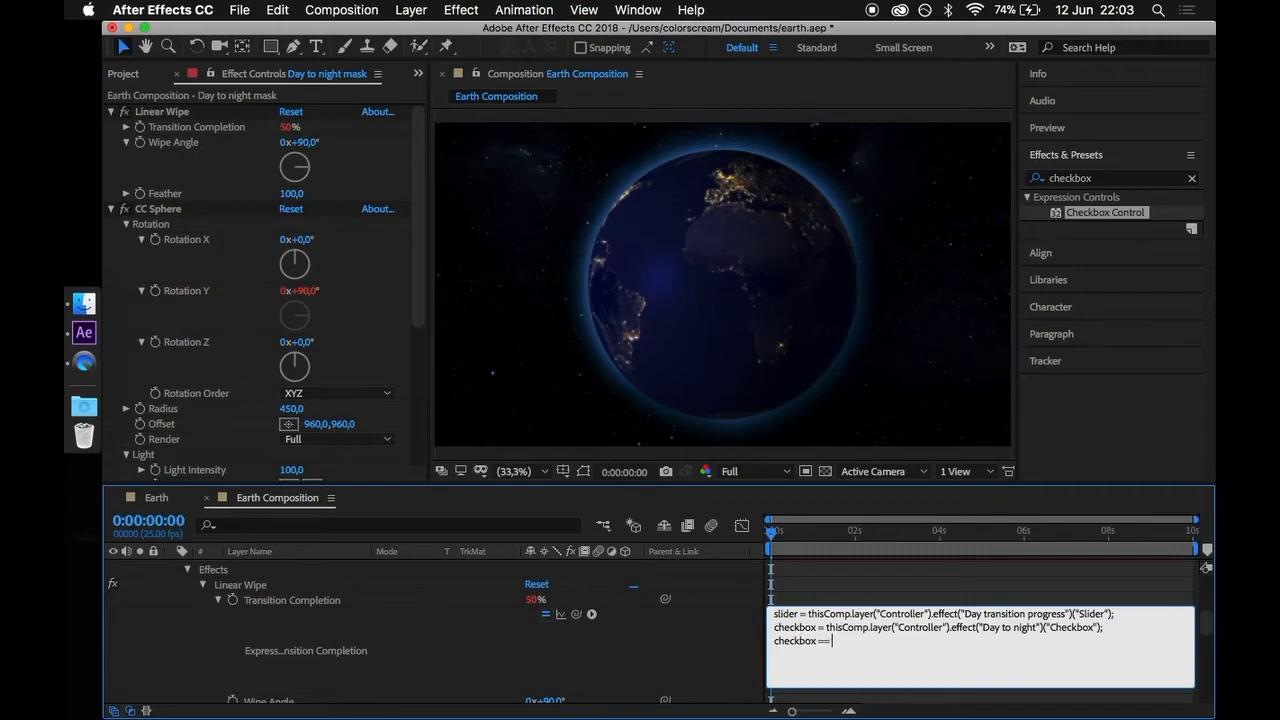
type("1 ?")
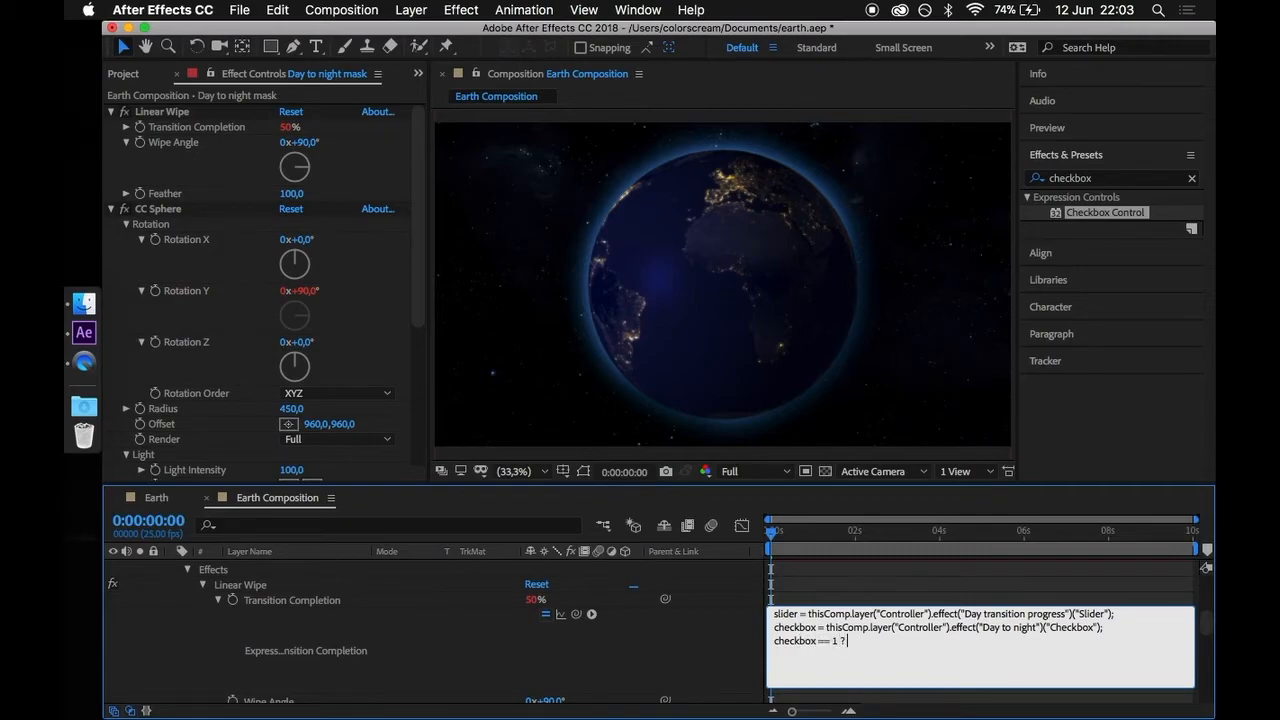
type("100 - slider")
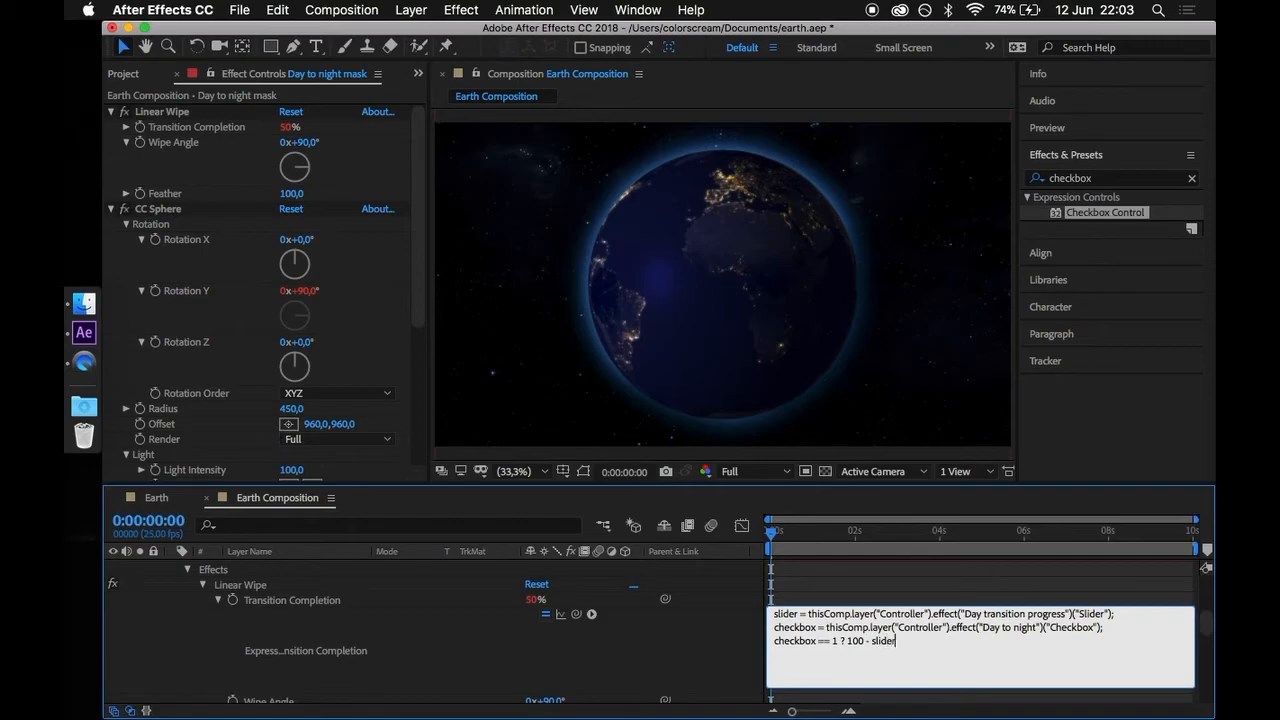
type(": 50 +")
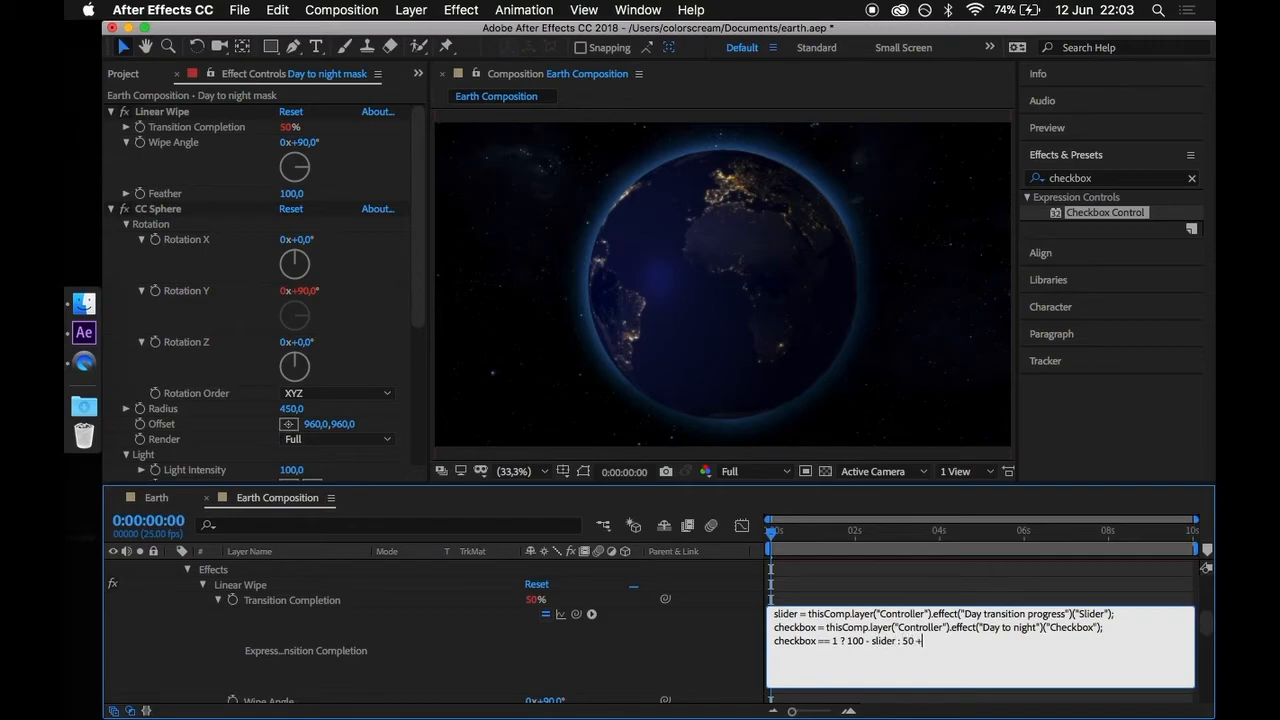
type("slider;")
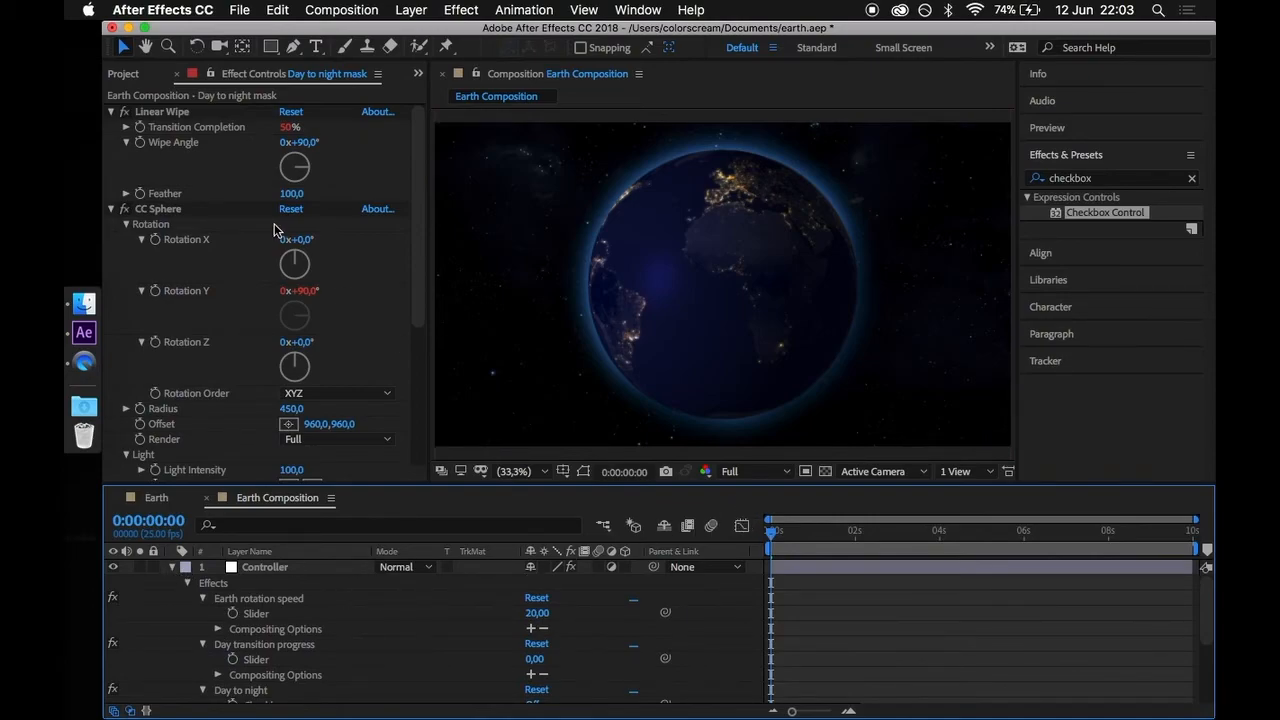
Select the Controller layer and its Day transition progress slider in Effect Controls
left_click(264, 567)
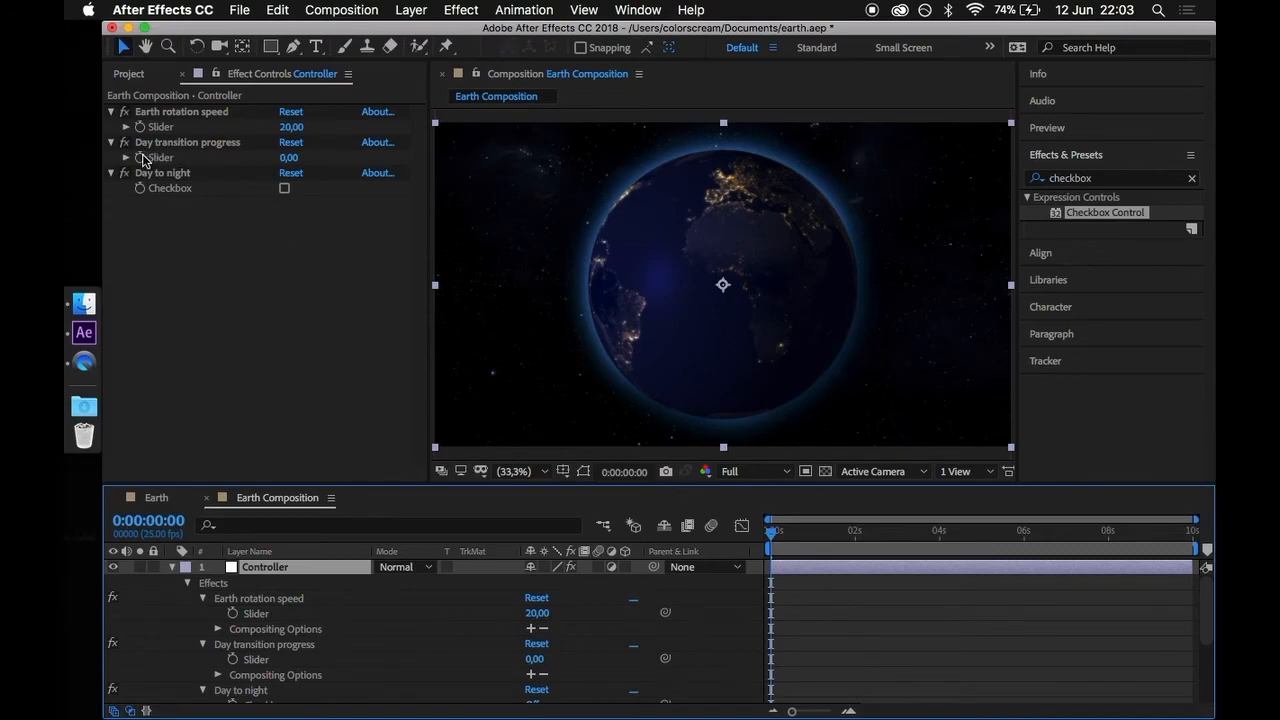
left_click(187, 141)
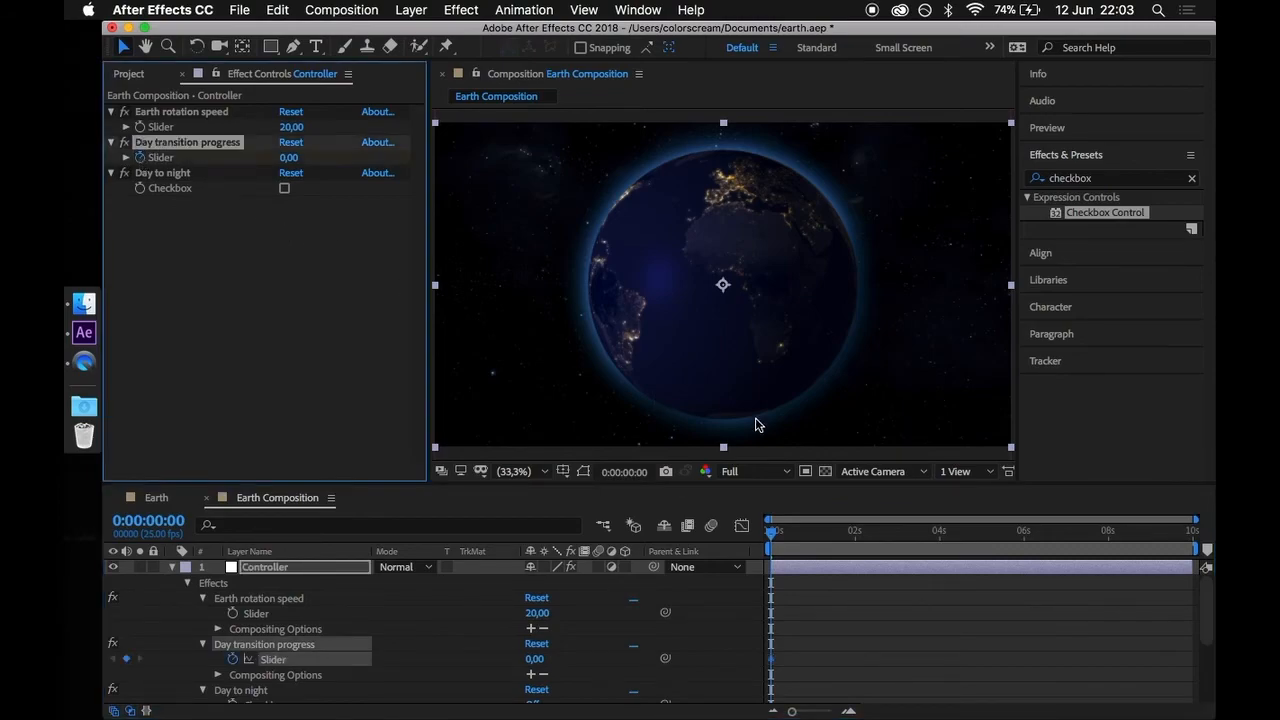